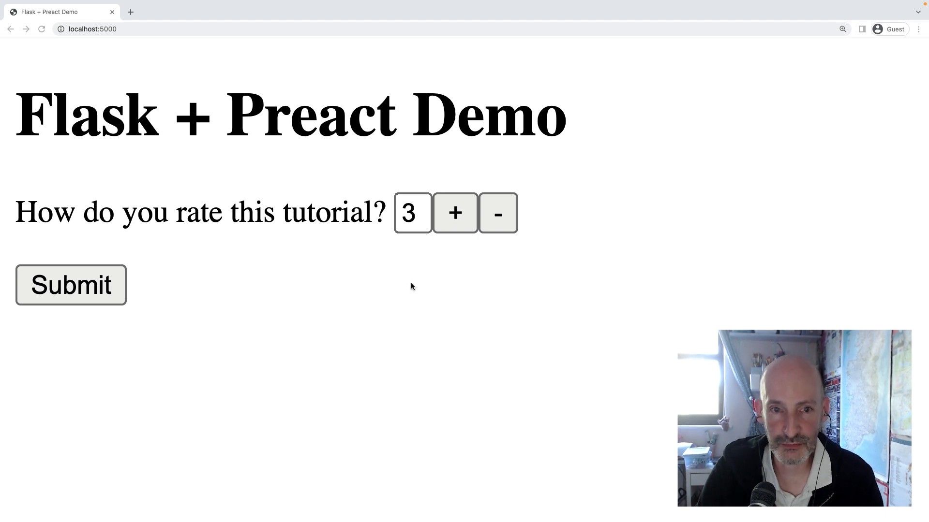
# Step: Use the + and - buttons to check the rating stops at 5 and goes back down to 4 and below
pyautogui.click(412, 212)
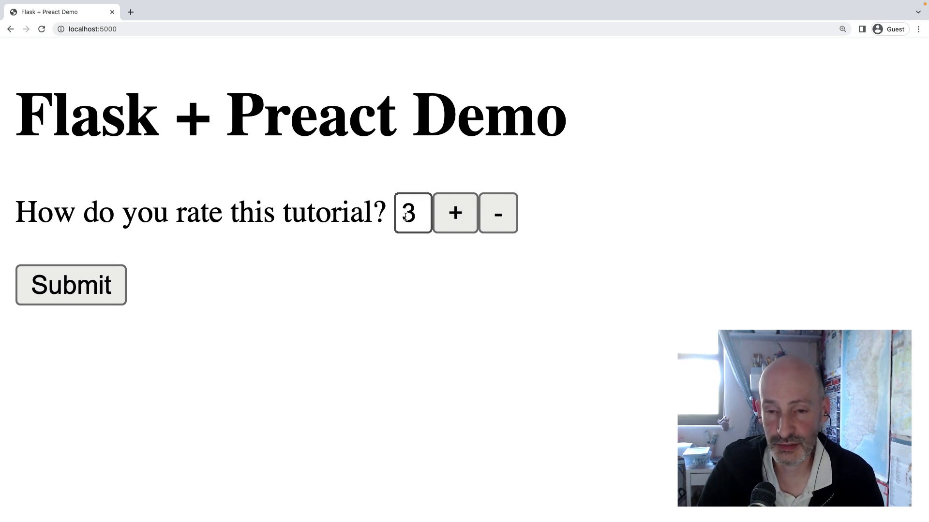
pyautogui.moveTo(397, 188)
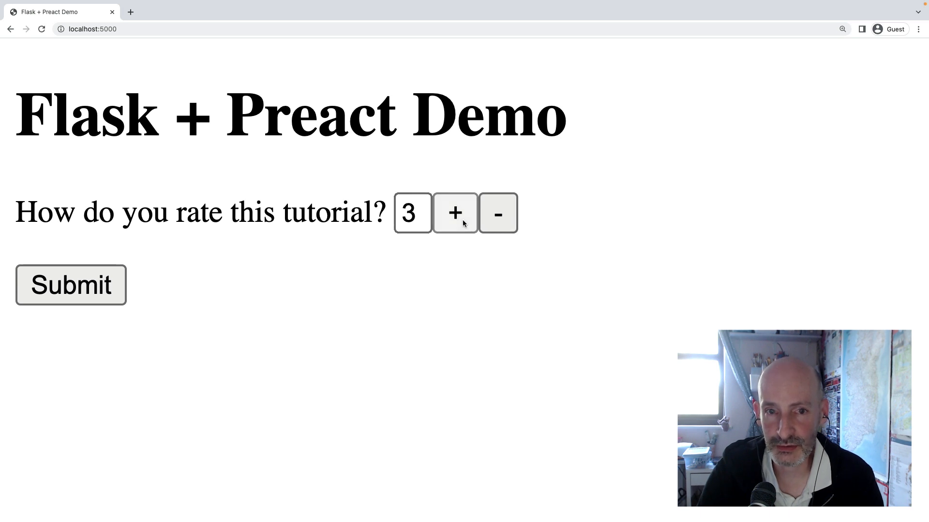
pyautogui.click(457, 214)
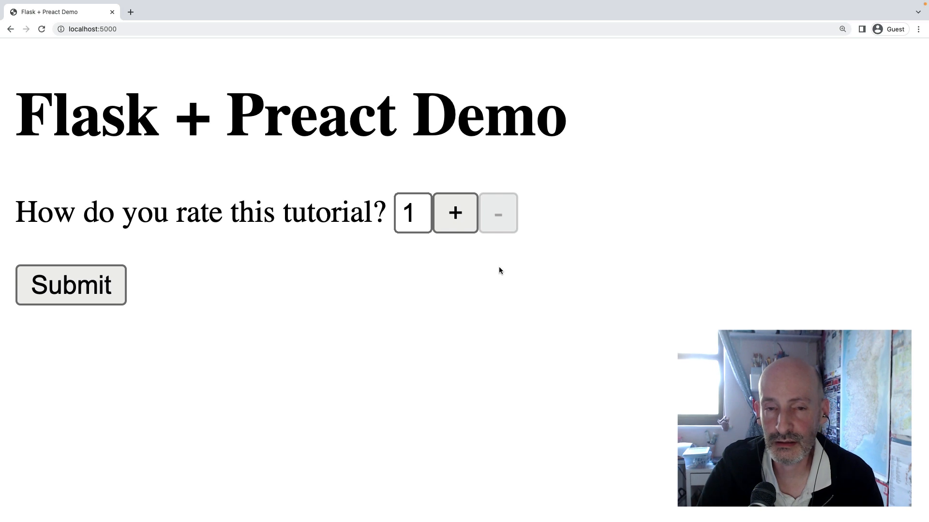
pyautogui.moveTo(474, 259)
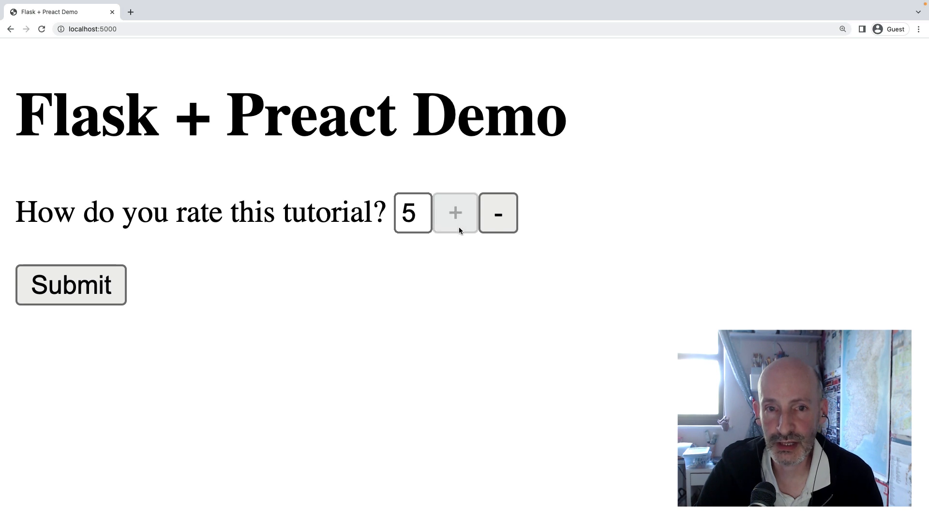
pyautogui.click(501, 213)
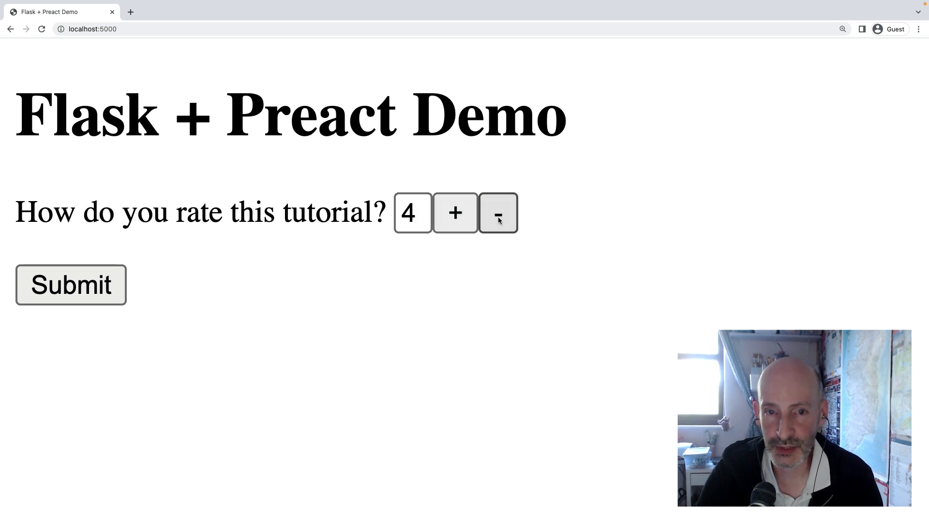
pyautogui.click(499, 212)
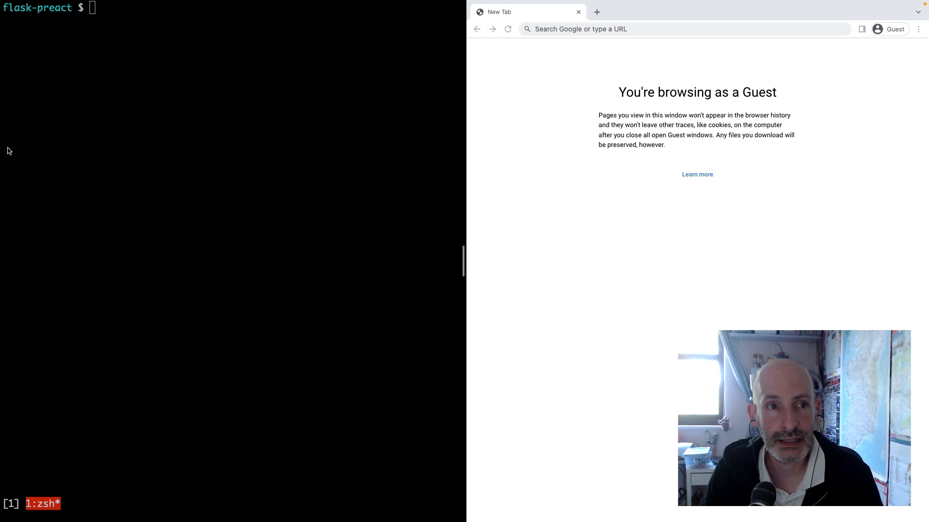
# Step: Create the templates folder and open app.py and templates/index.html in vi
pyautogui.write('ls')
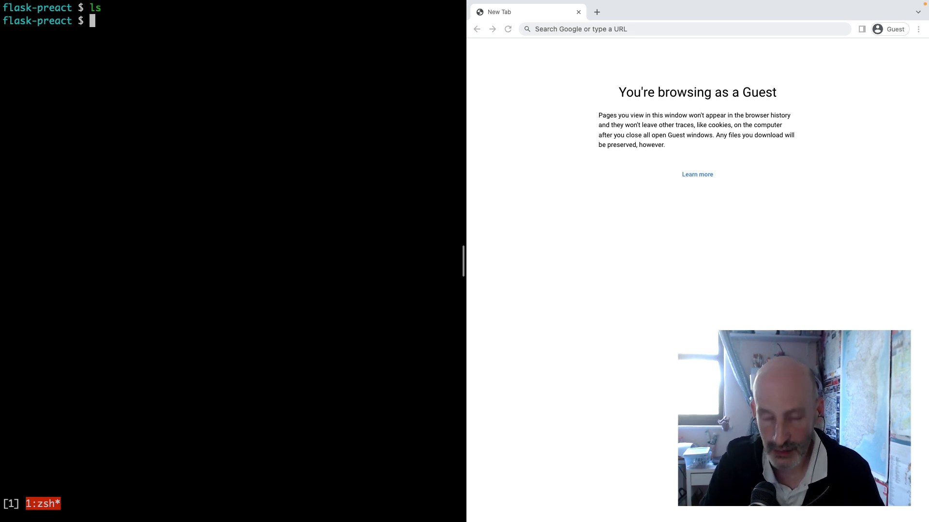
pyautogui.write('mkdir templates')
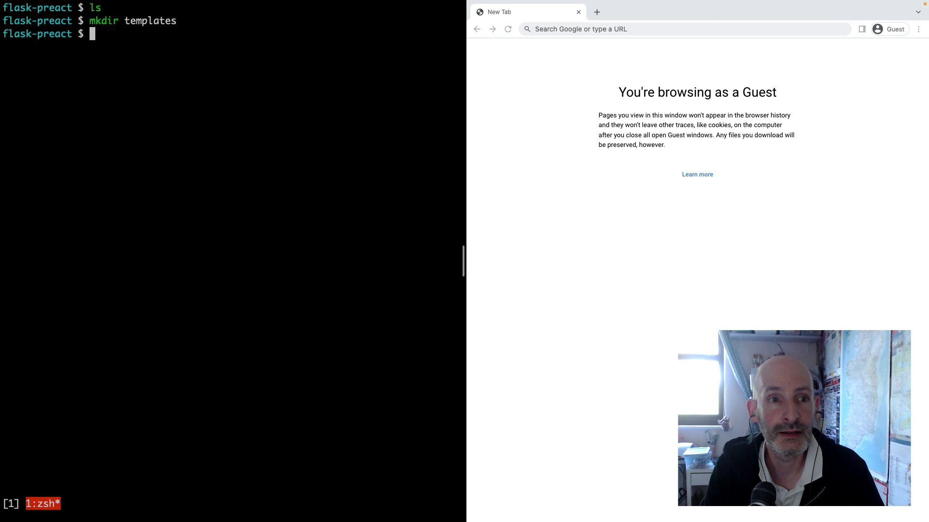
pyautogui.write('vi app.py templates/index.html')
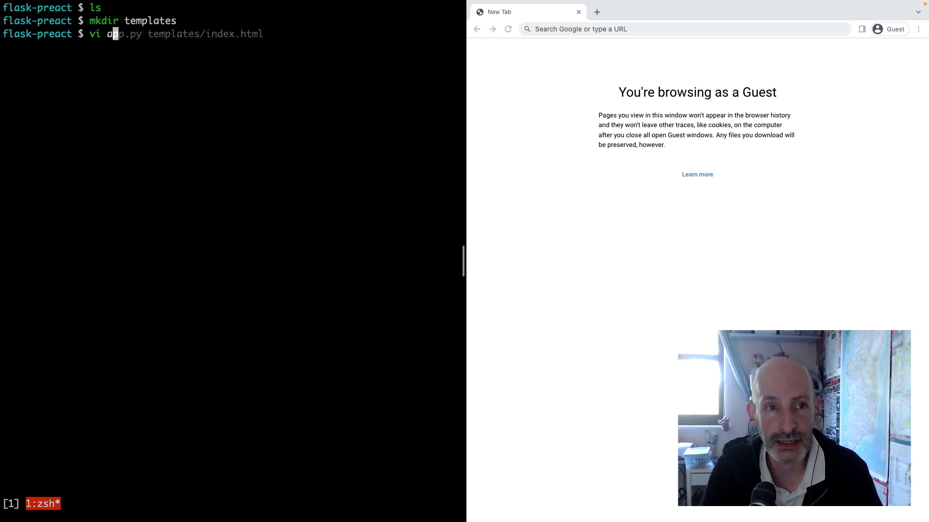
pyautogui.press('End')
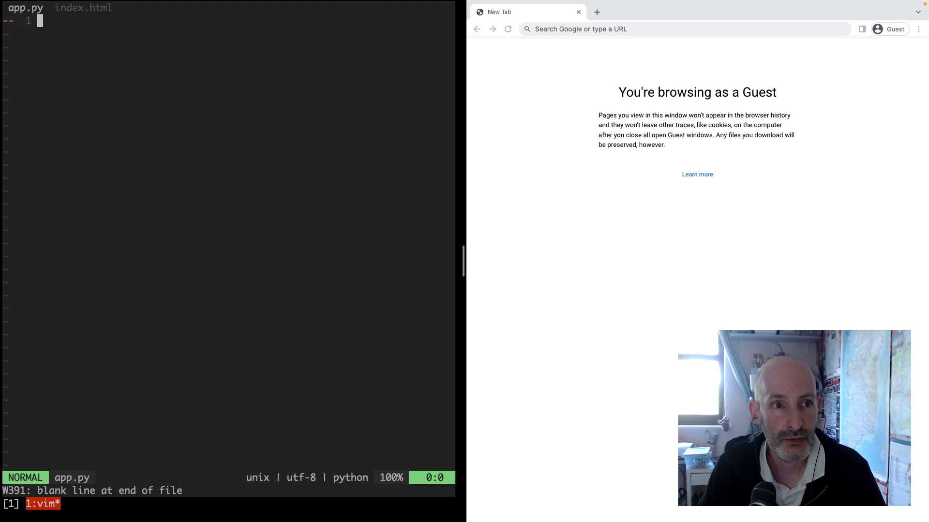
# Step: Write the Flask app with an index route at '/' returning render_template('index.html'), then save and move to index.html
pyautogui.write('from')
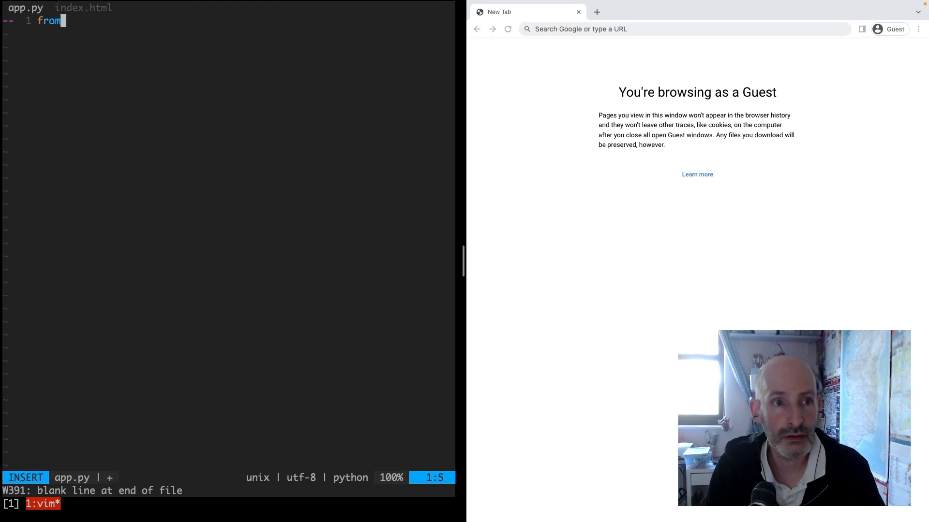
pyautogui.write('" "')
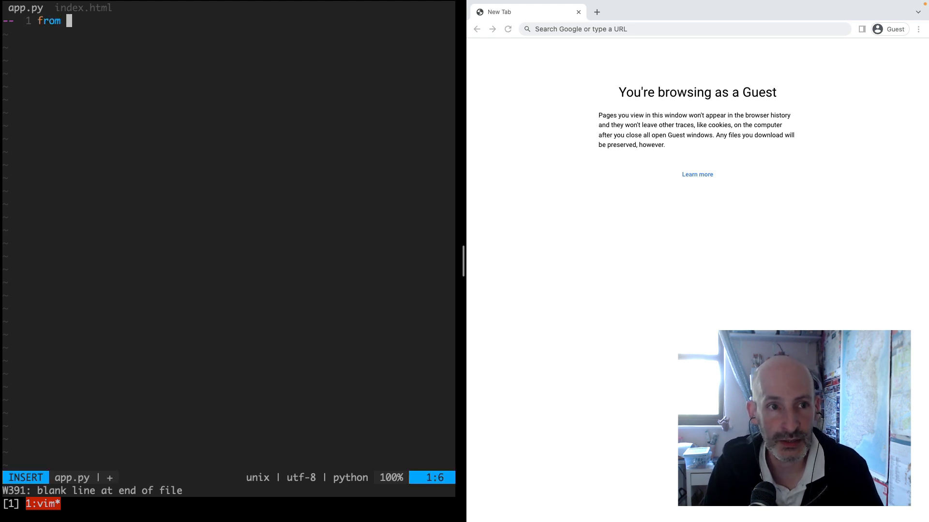
pyautogui.write('flask import Flask')
pyautogui.write('app = Flask(')
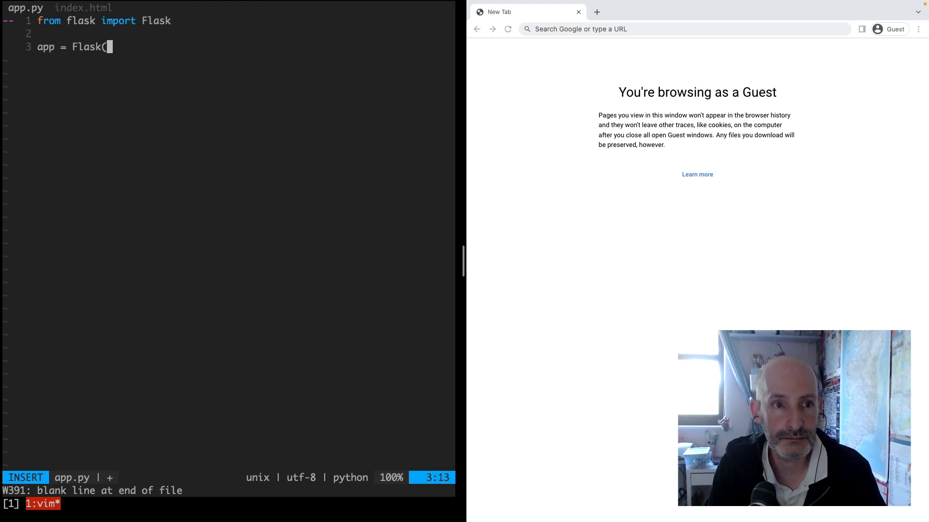
pyautogui.write('__name__)')
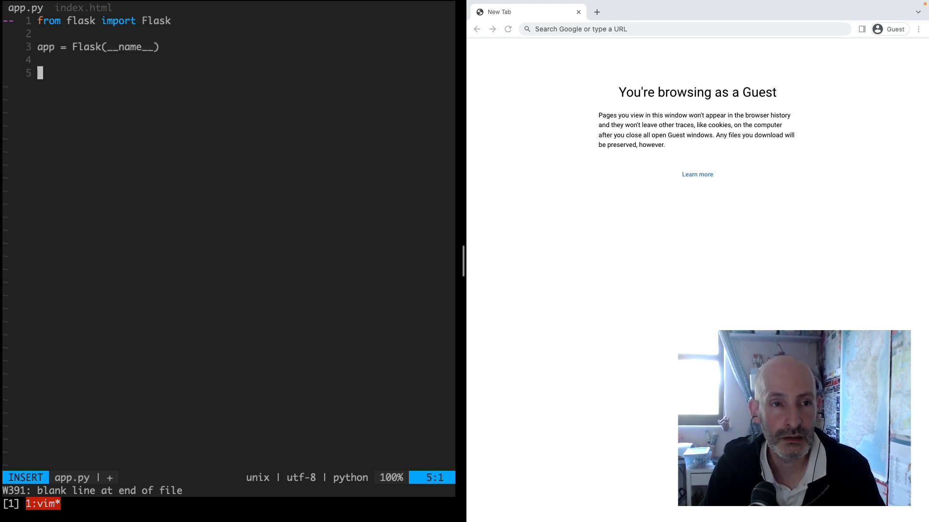
pyautogui.write('@app.route(')
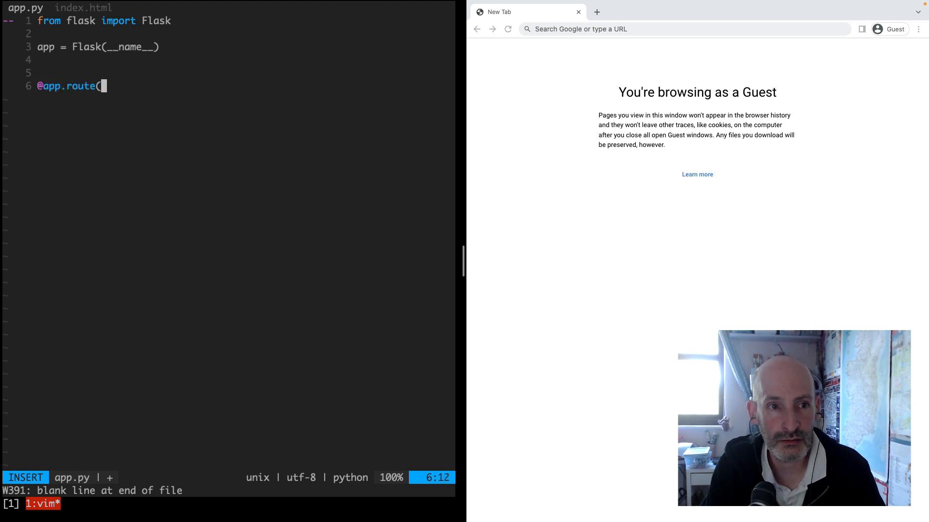
pyautogui.write("'/')")
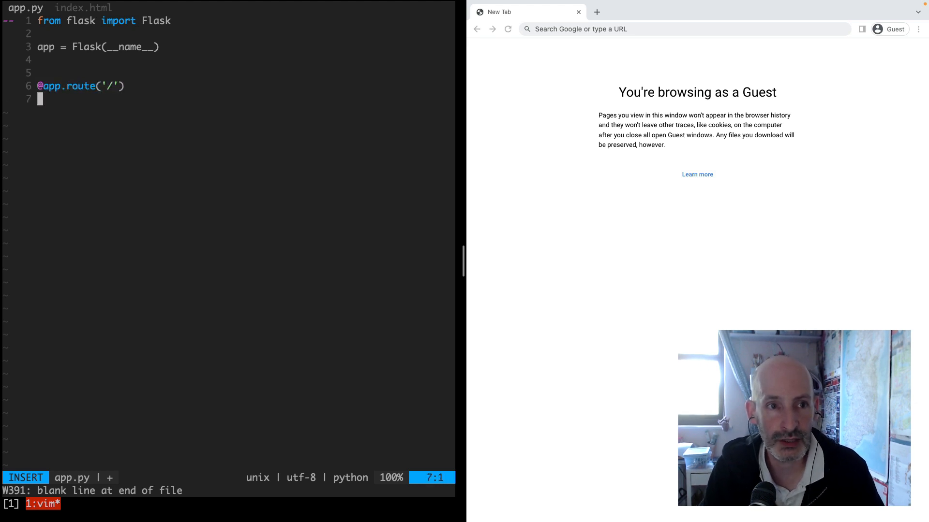
pyautogui.write('def index():')
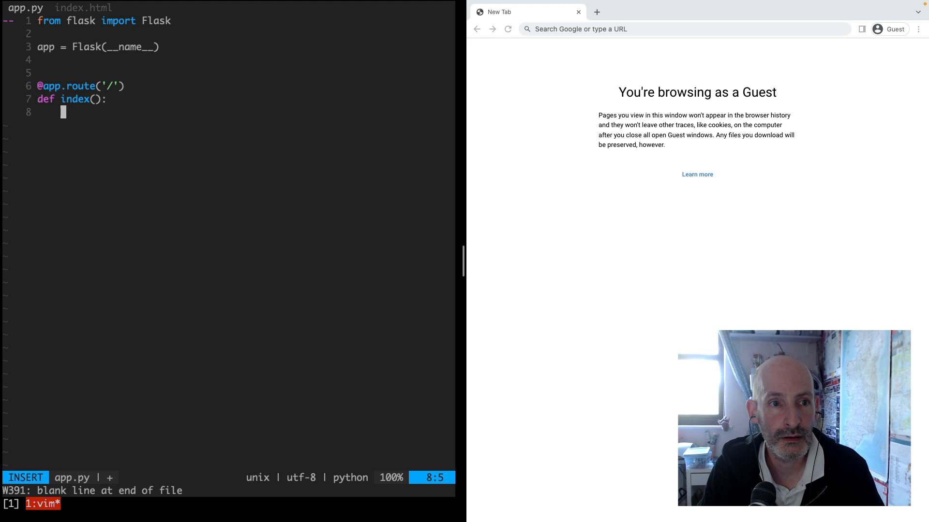
pyautogui.write("return render_template('")
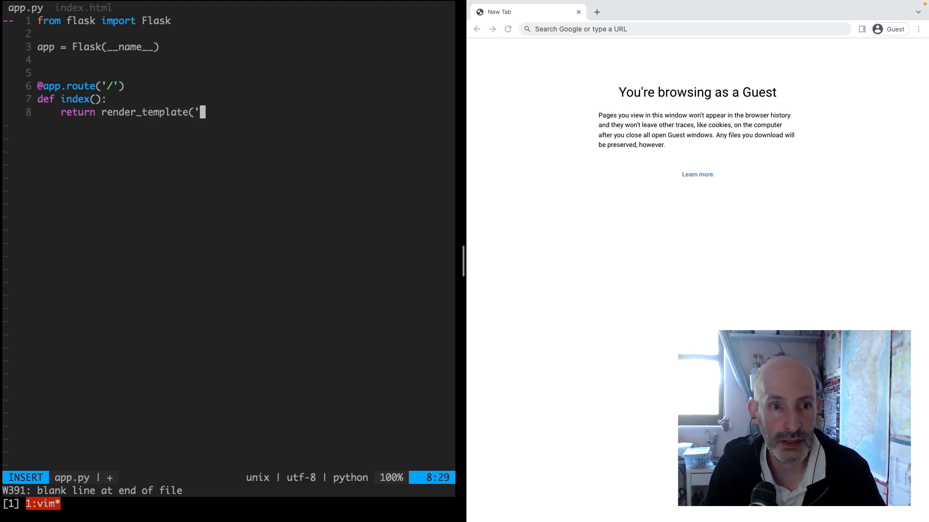
pyautogui.write("index.html')")
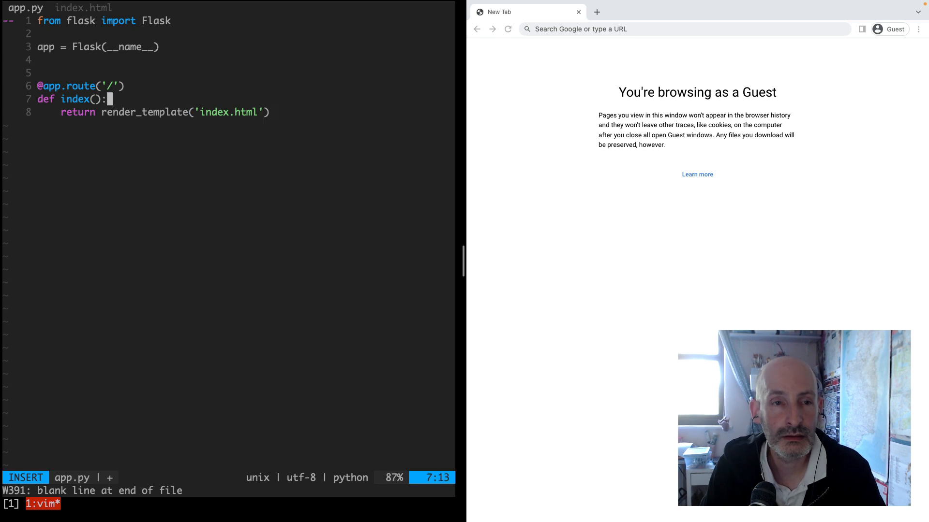
pyautogui.write(', render_template')
pyautogui.click(227, 491)
pyautogui.write(':')
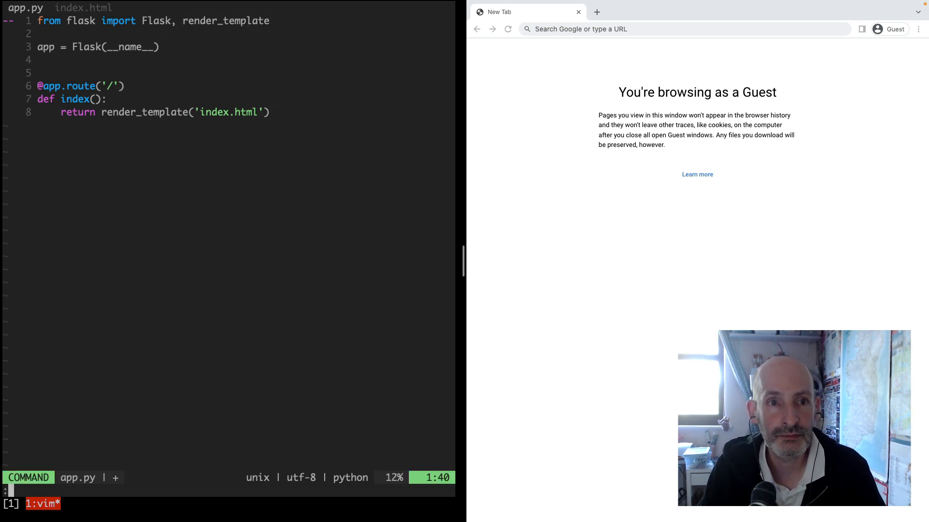
pyautogui.press('Escape')
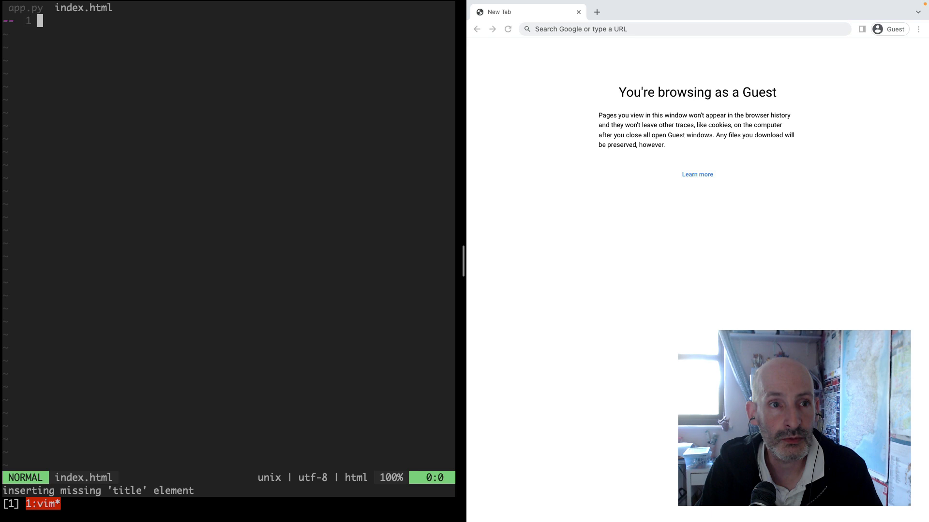
# Step: Write the HTML skeleton with doctype, body and the title 'Flask + Preact Demo'
pyautogui.write('<!')
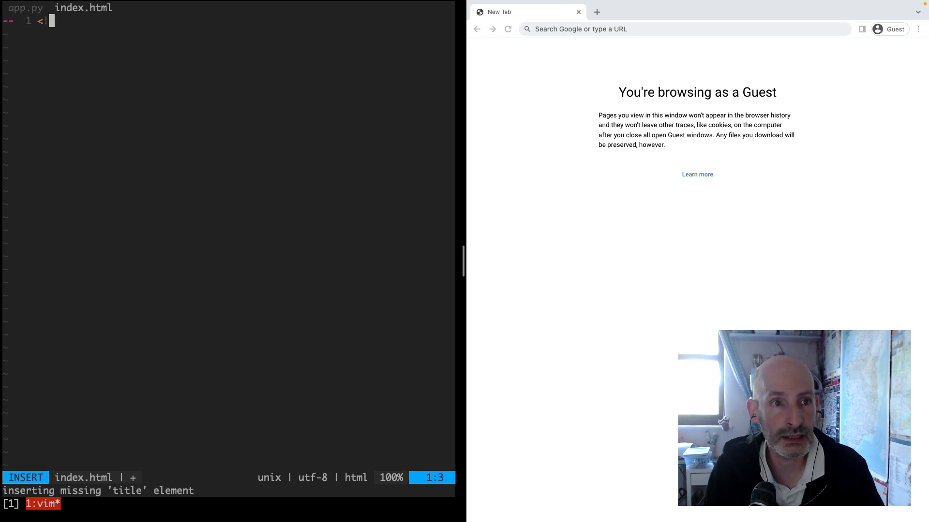
pyautogui.write('do')
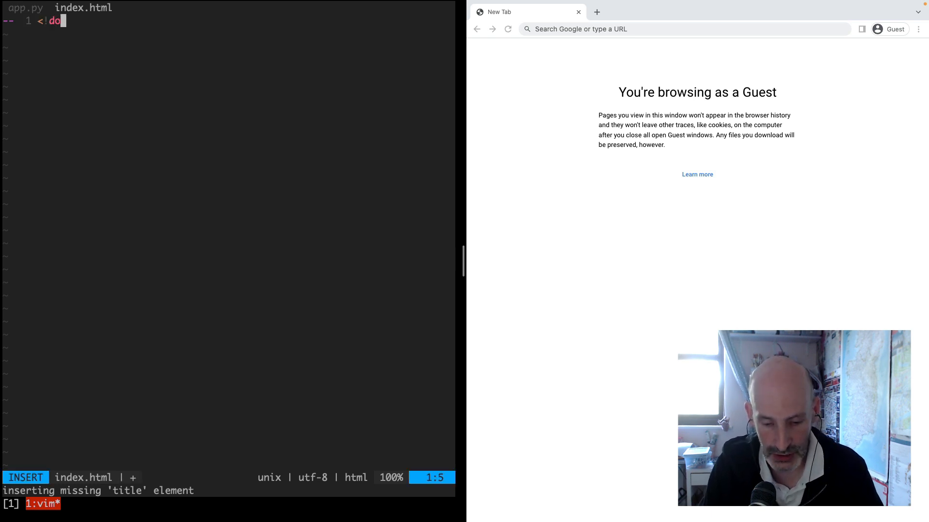
pyautogui.write('ctype html>')
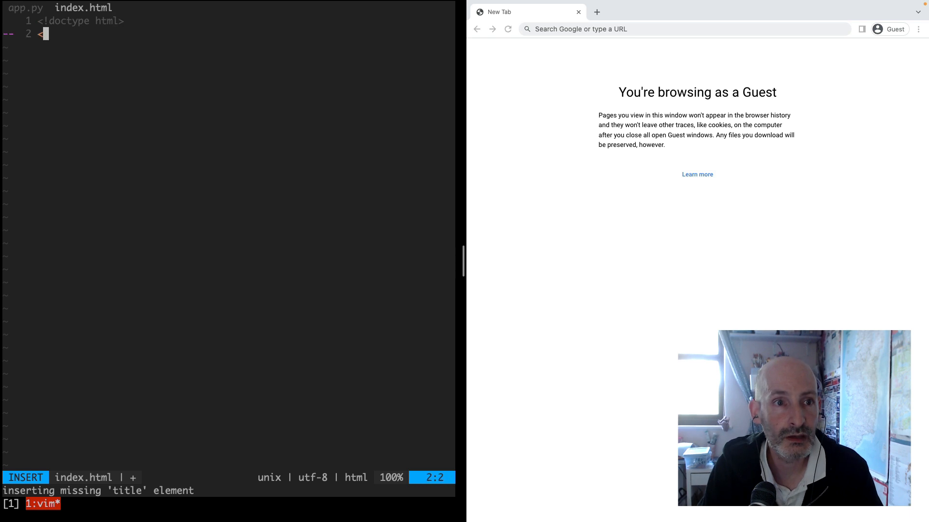
pyautogui.write('html>')
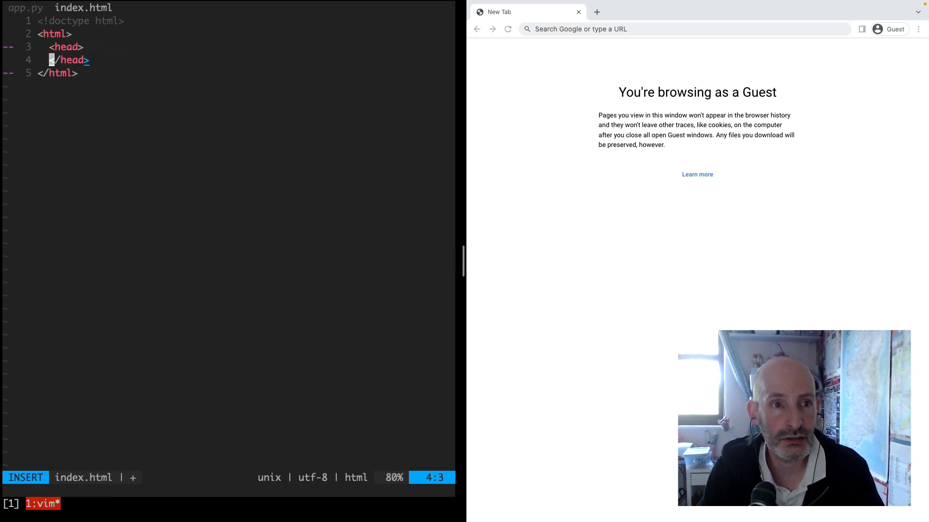
pyautogui.write('<body>')
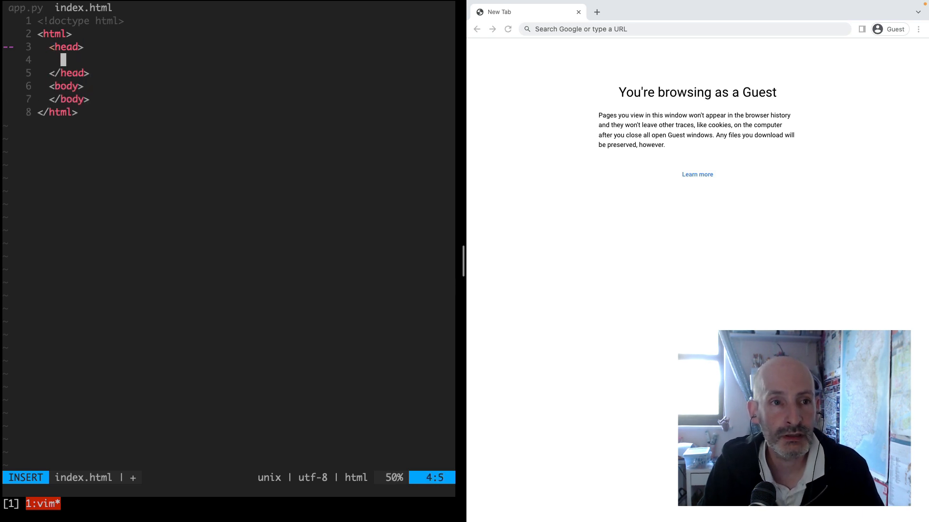
pyautogui.write('<title')
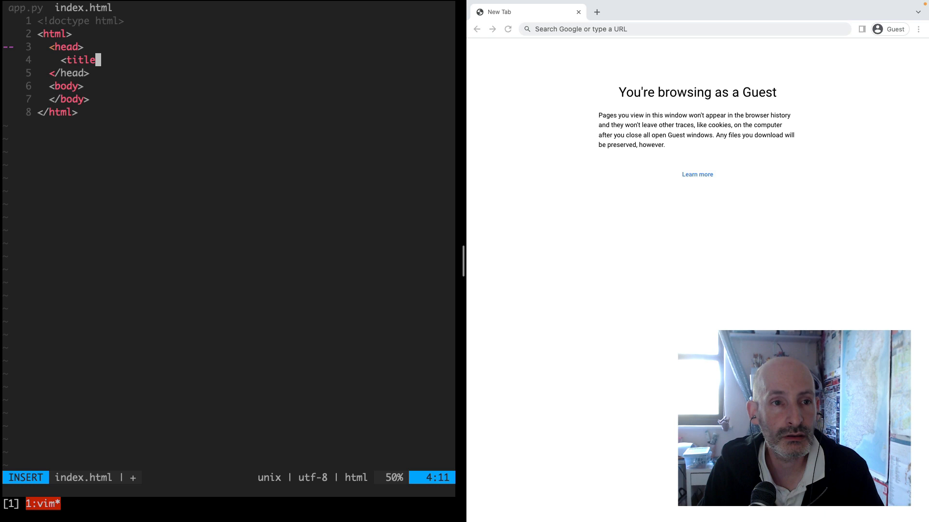
pyautogui.write('>Flask + Preact Demo</title>')
pyautogui.write('<h1></h1>')
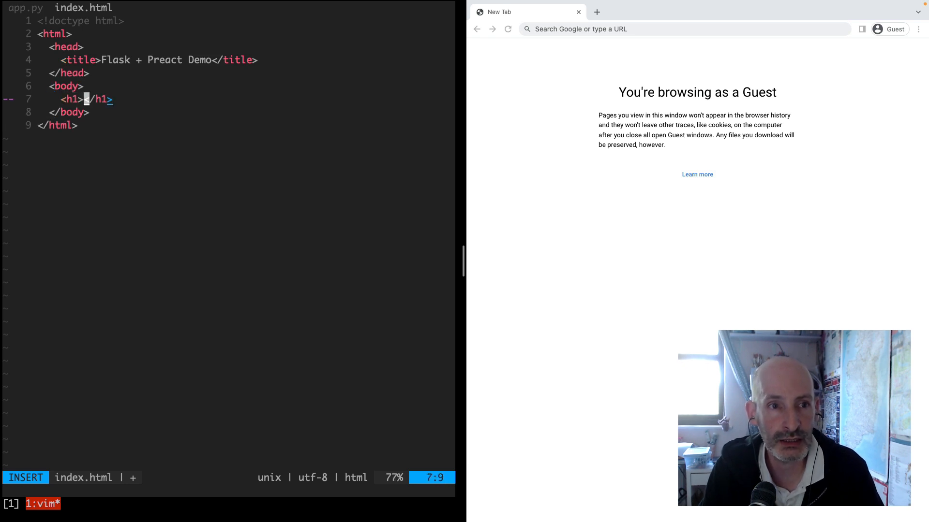
pyautogui.write('Flask + R')
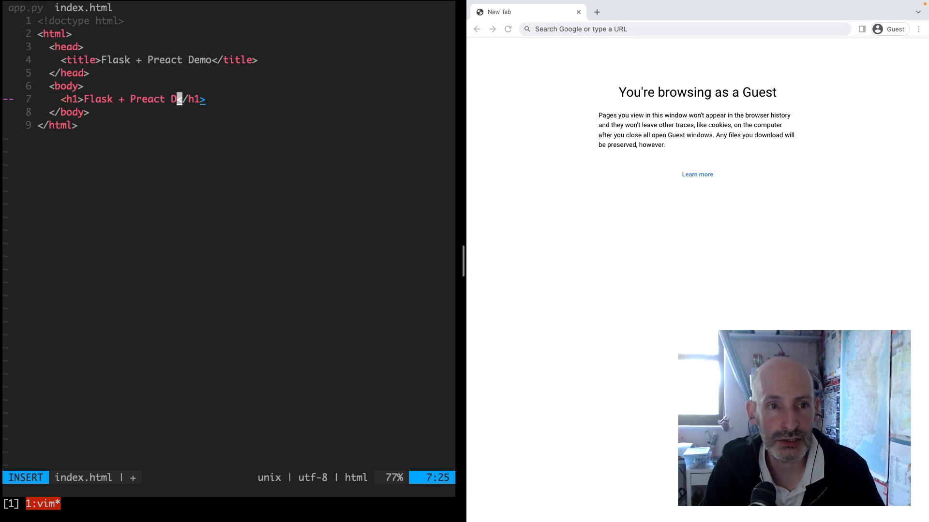
pyautogui.write('emo')
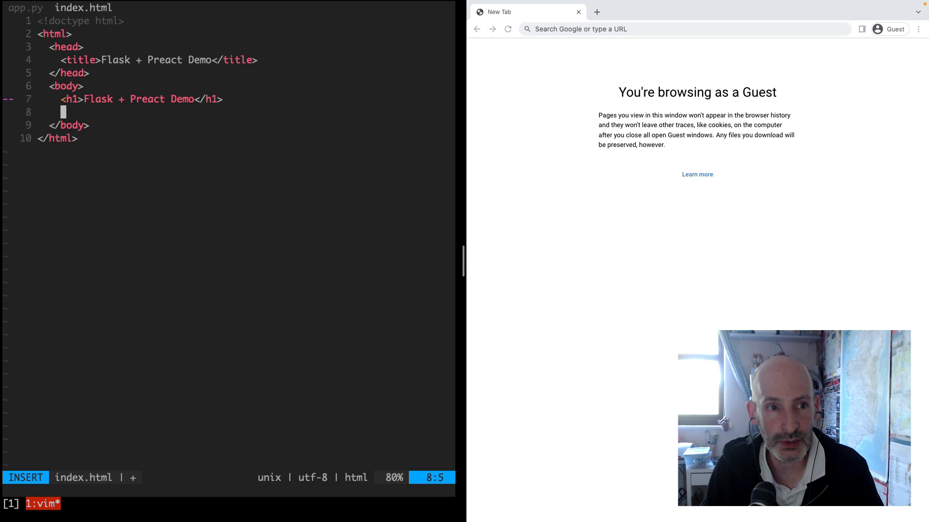
# Step: Add a form containing a paragraph asking 'How do you rate this tutorial?'
pyautogui.write('<form>')
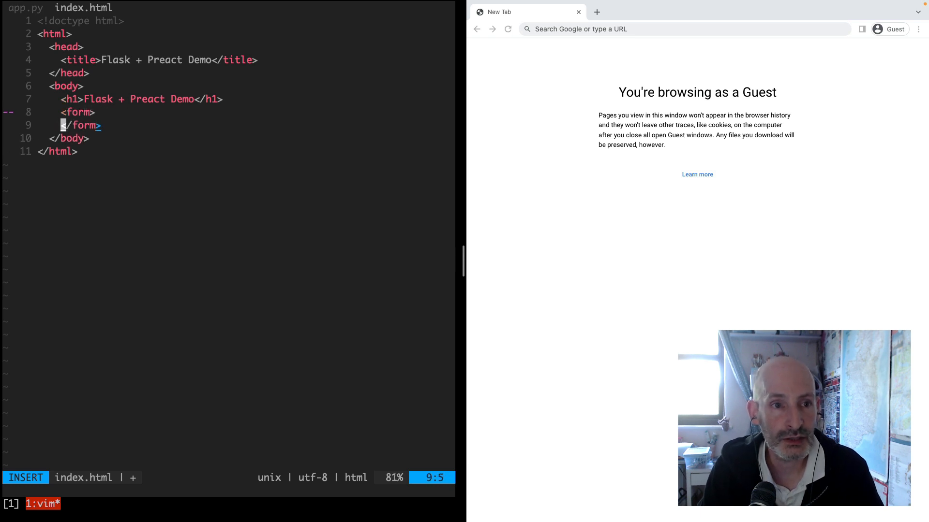
pyautogui.press('Enter')
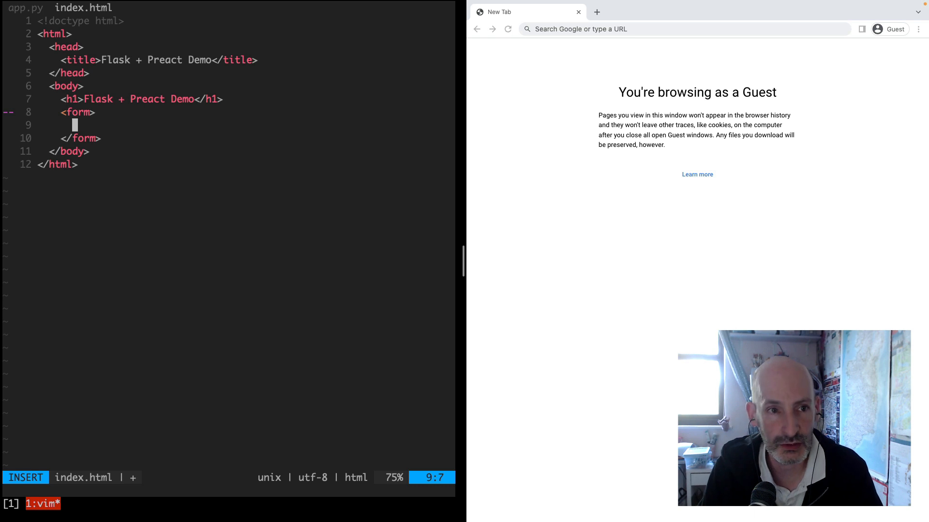
pyautogui.write('<op')
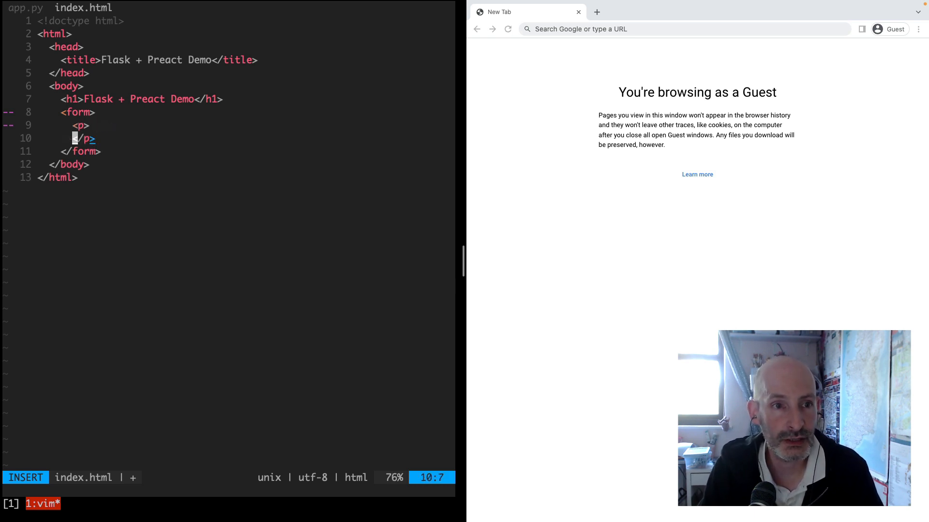
pyautogui.press('Enter')
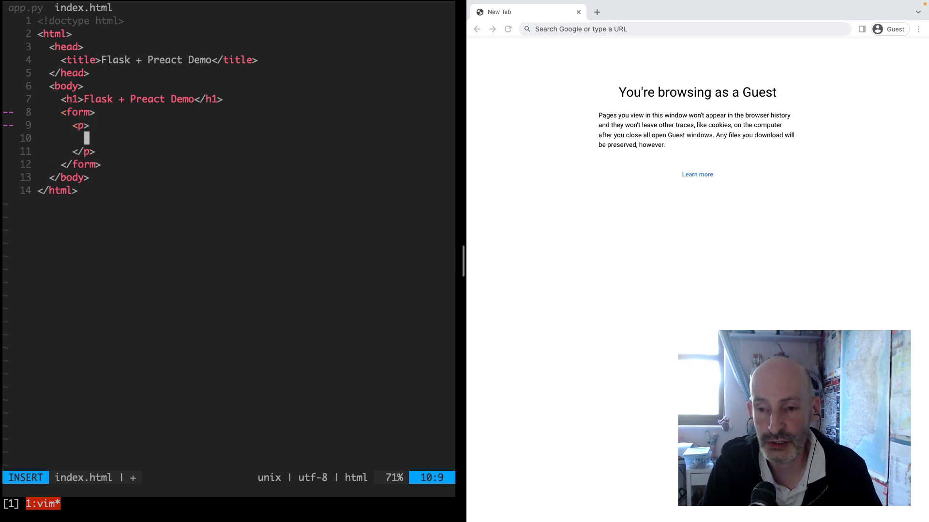
pyautogui.write('How do')
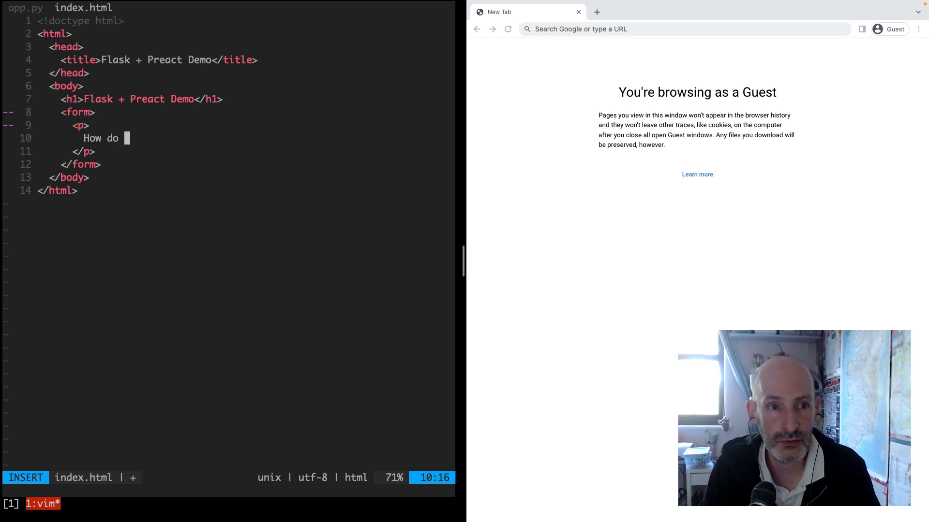
pyautogui.write('you rate this tutor')
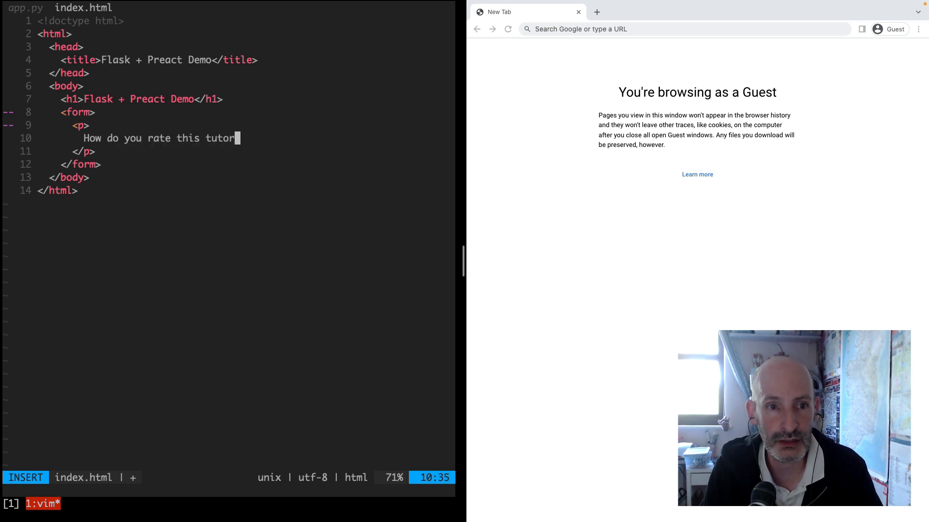
pyautogui.write('ial?')
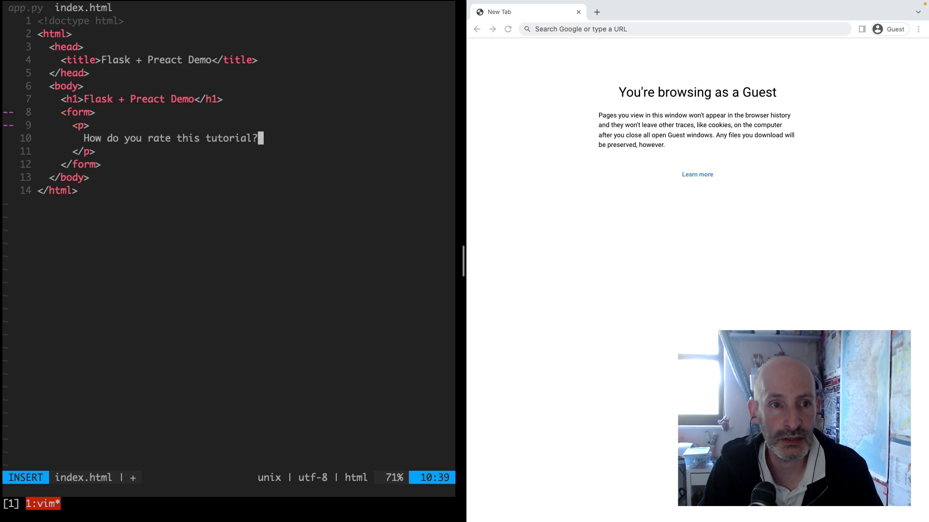
# Step: Add a text input named 'rating' and a submit input with value 'Submit'
pyautogui.write('<input')
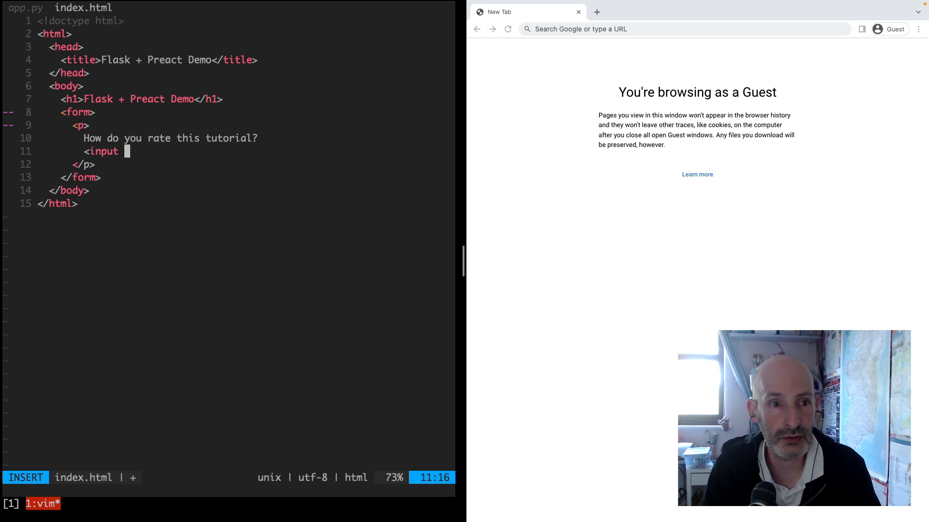
pyautogui.write('type=')
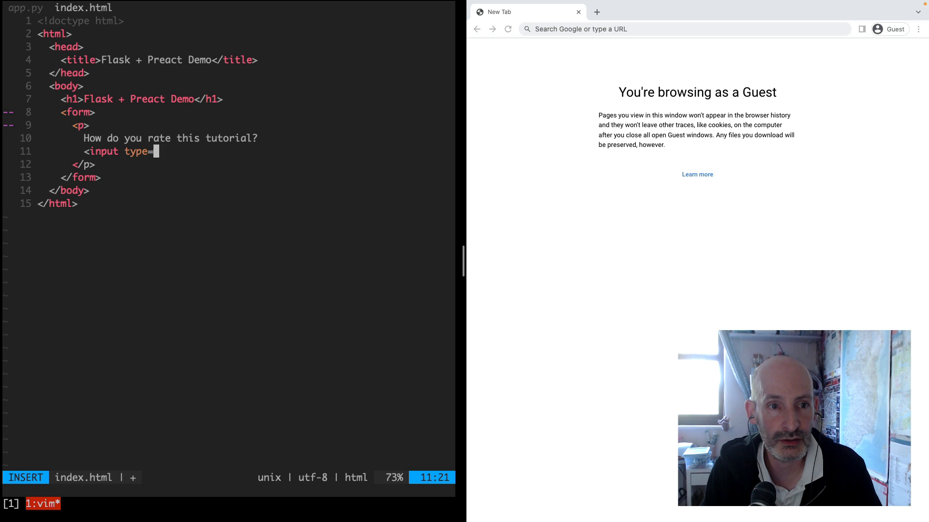
pyautogui.write('"text"')
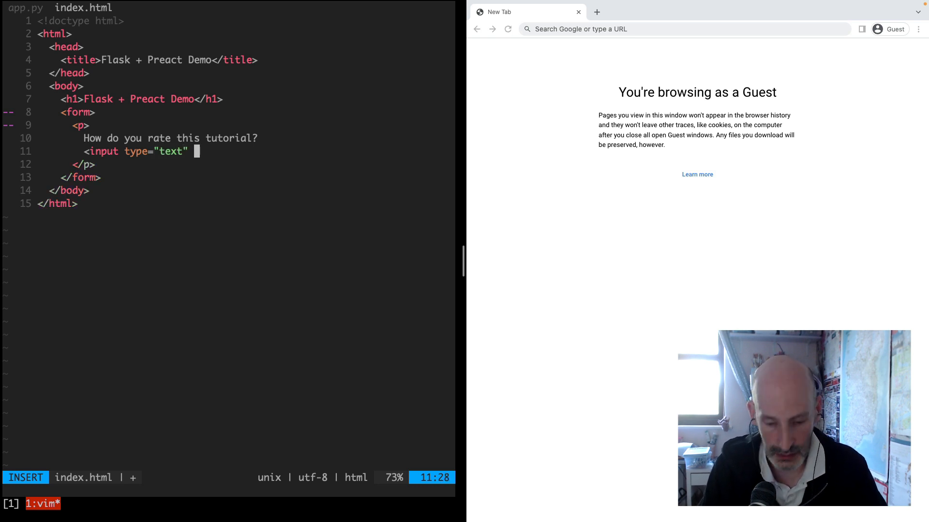
pyautogui.write('name=')
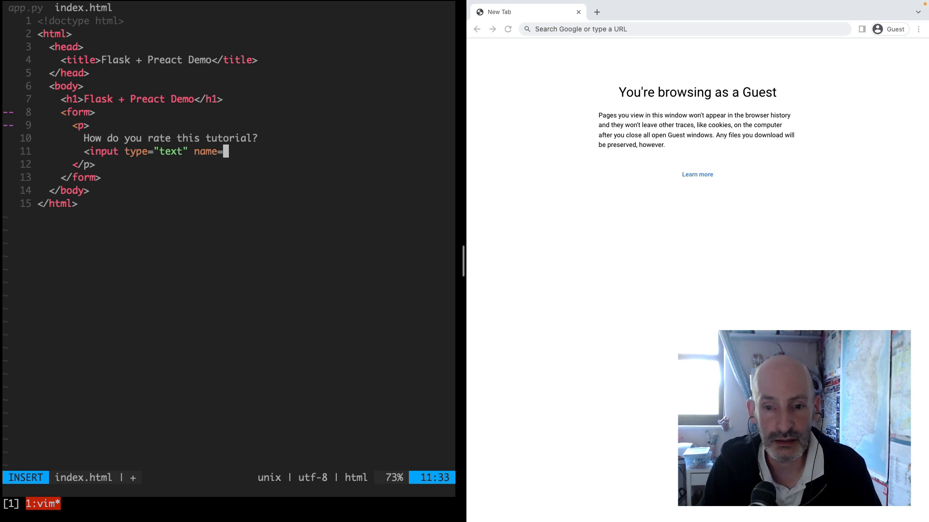
pyautogui.write('"')
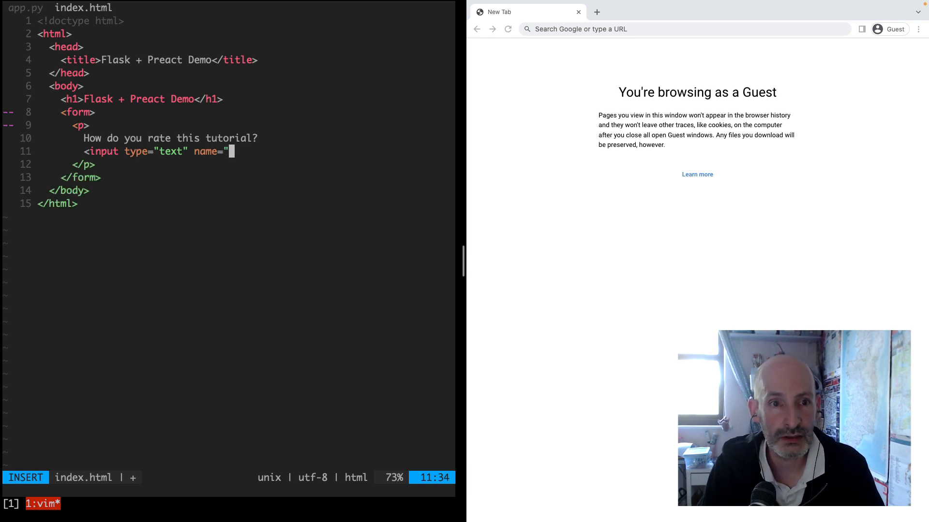
pyautogui.write('rating">')
pyautogui.write('<')
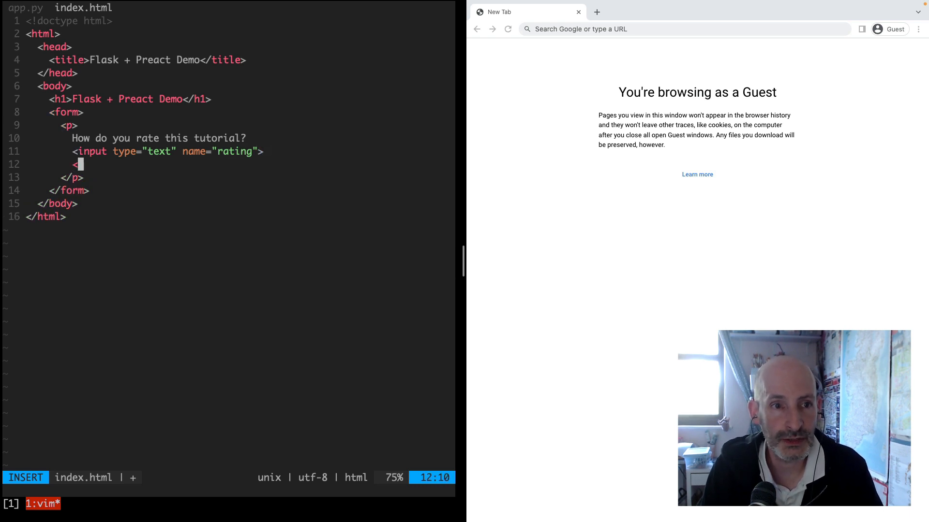
pyautogui.write('input type="submit')
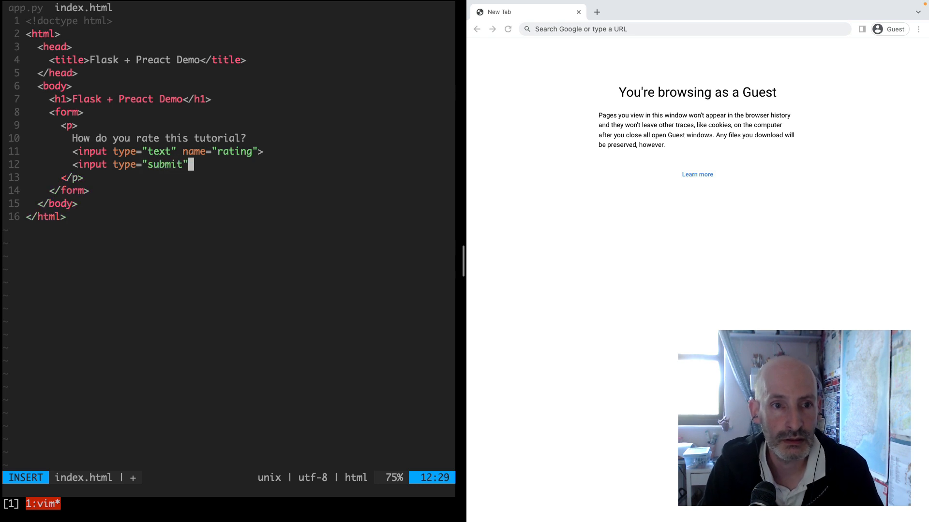
pyautogui.write('value="')
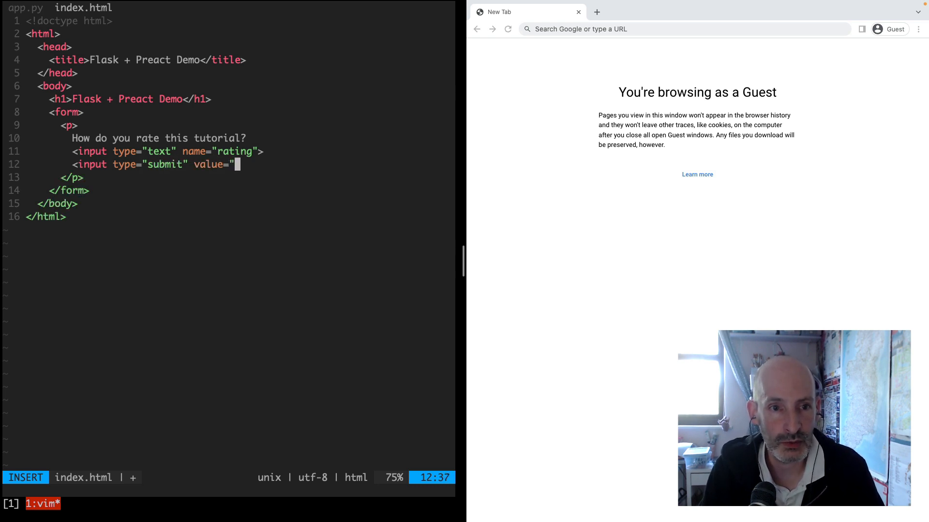
pyautogui.write('Submit')
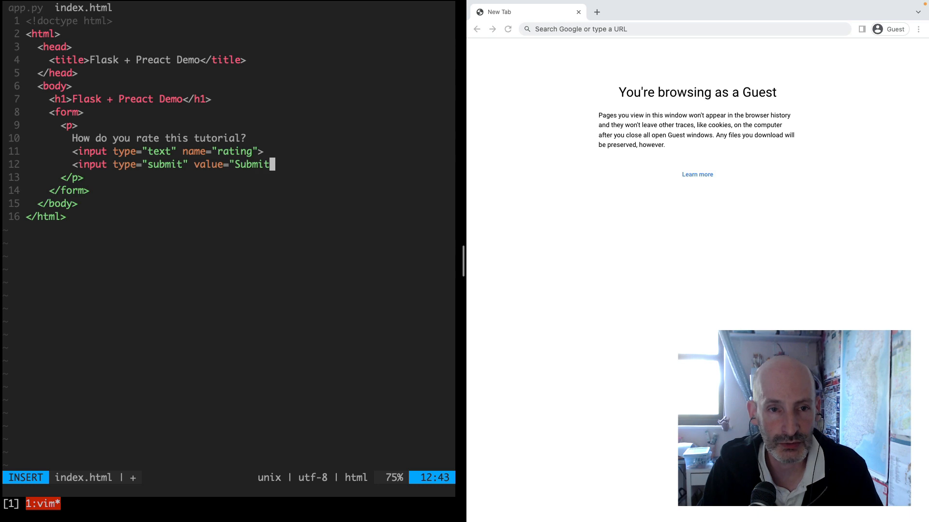
pyautogui.write('"')
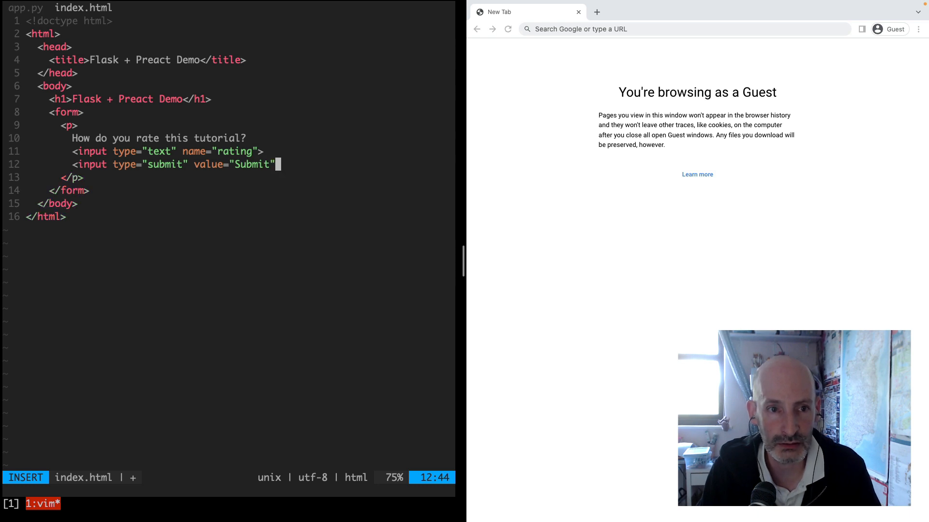
pyautogui.write('>')
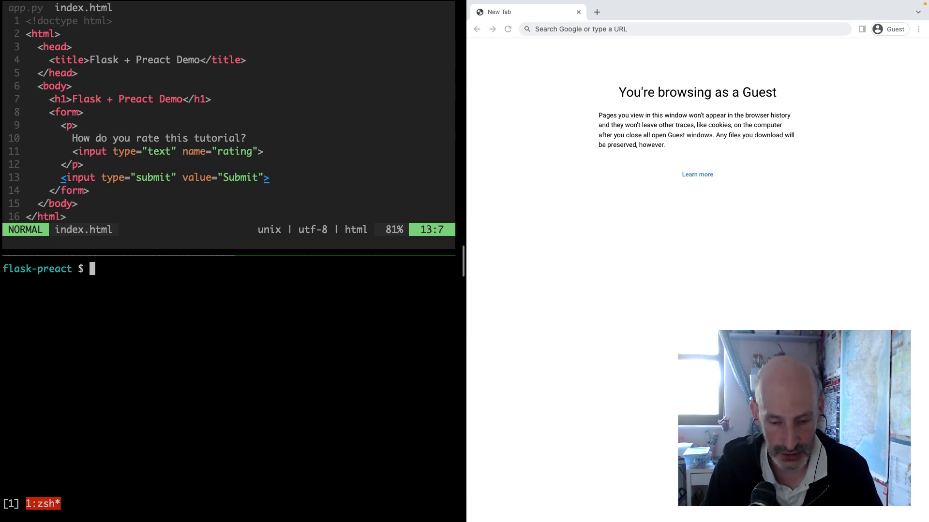
# Step: Create and activate the venv, pip install flask, and run the server with FLASK_ENV=development flask run
pyautogui.write('pwd')
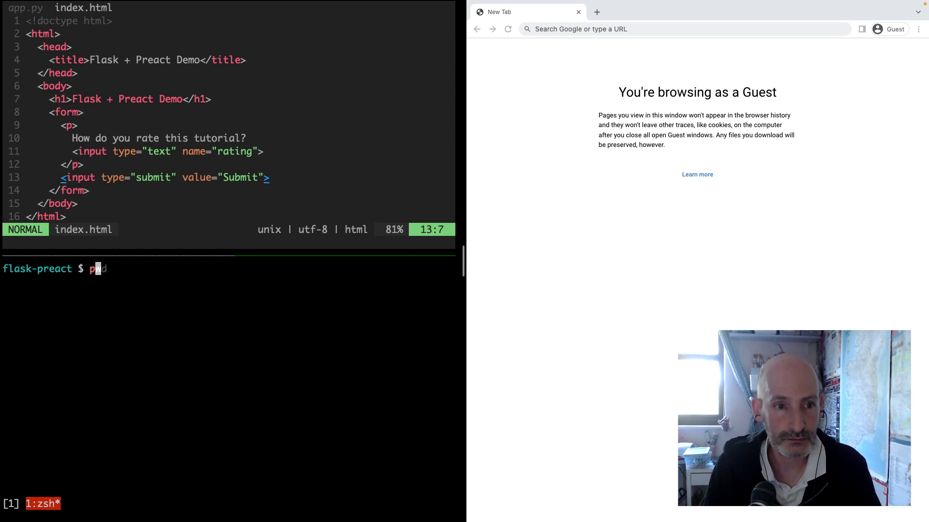
pyautogui.write('python3 -m venv e')
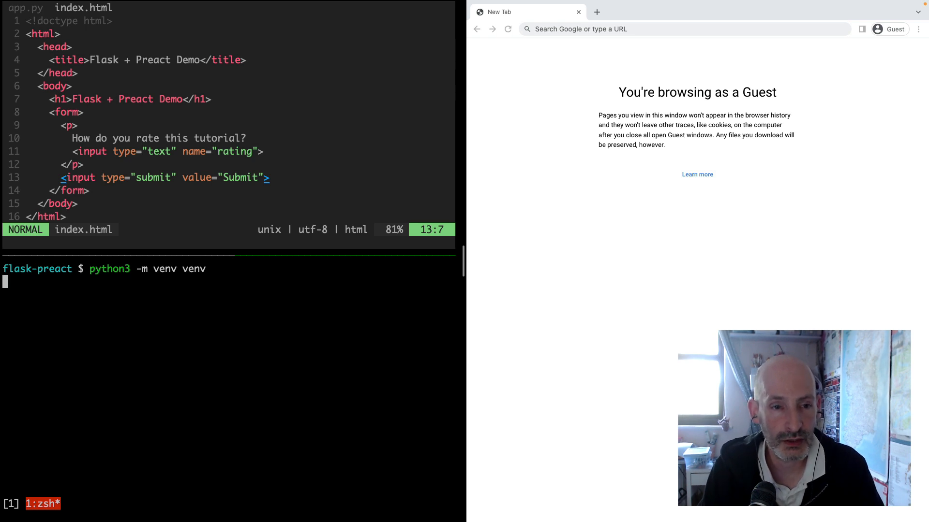
pyautogui.press('Enter')
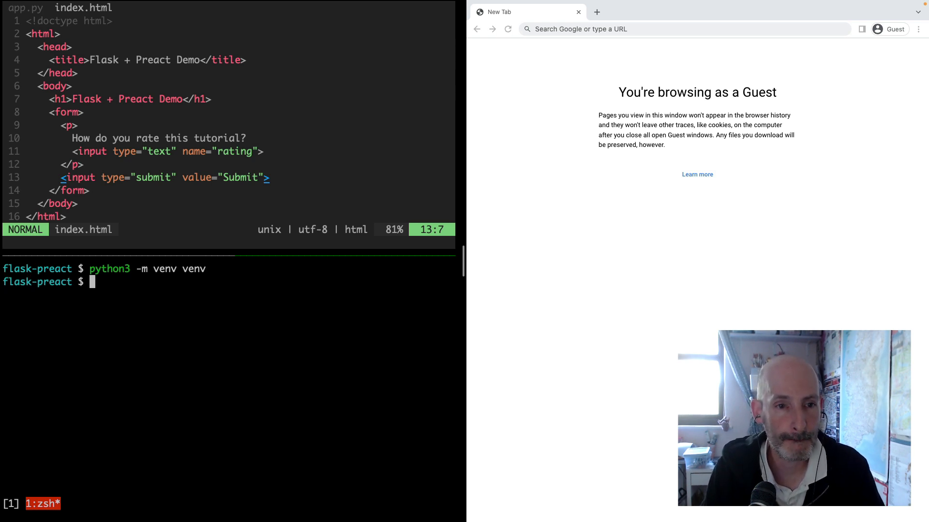
pyautogui.write('. venv/bin/activate')
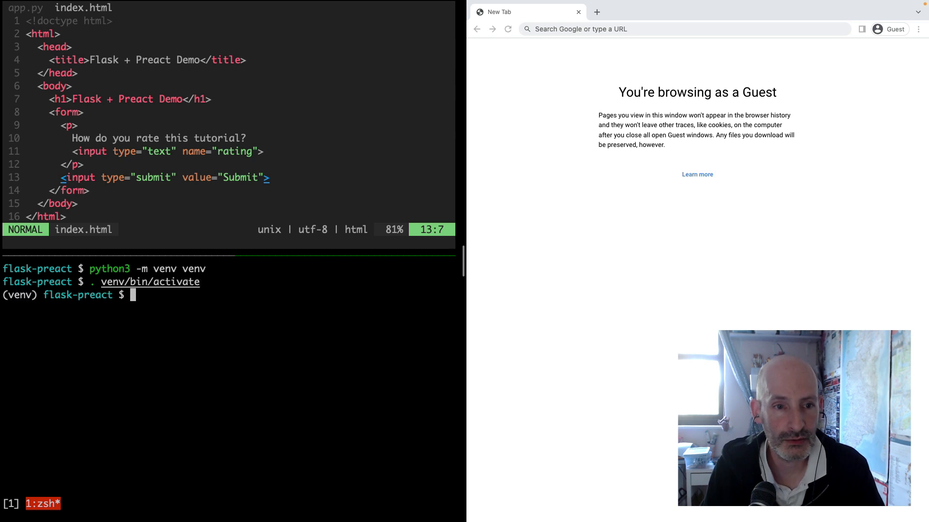
pyautogui.write('pip install flask')
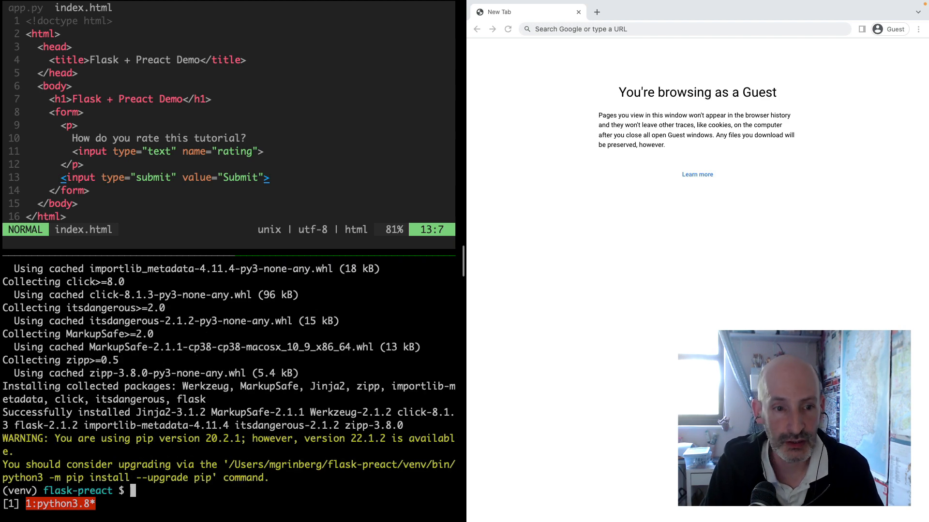
pyautogui.write('FLASK_ENV=development flask run')
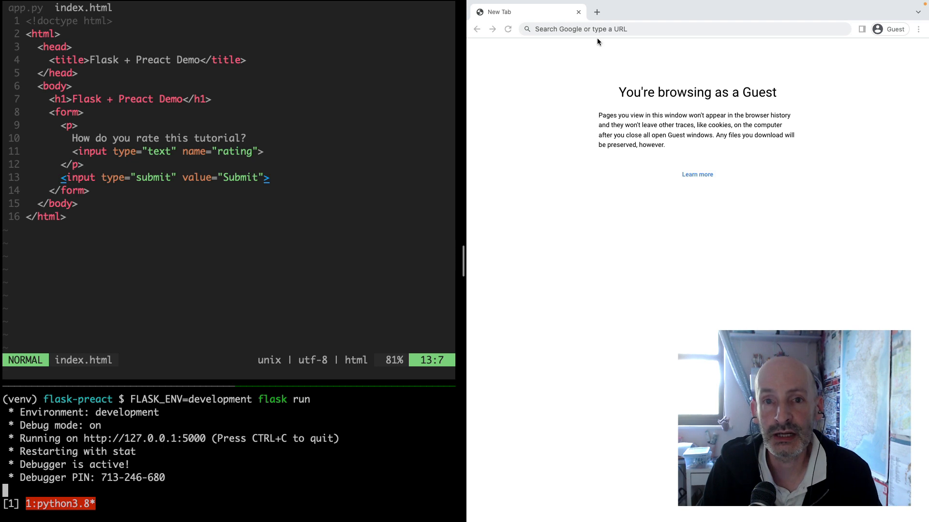
pyautogui.write('http://localhost:500')
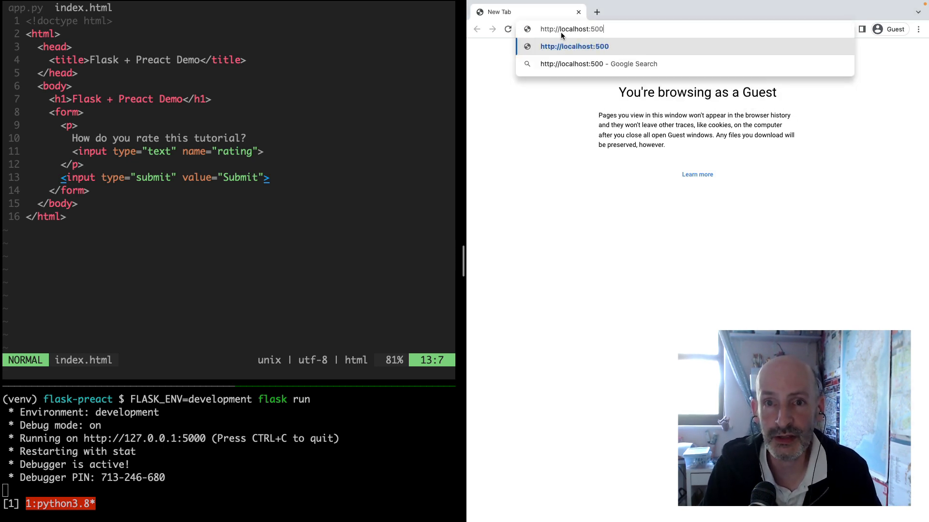
pyautogui.press('Enter')
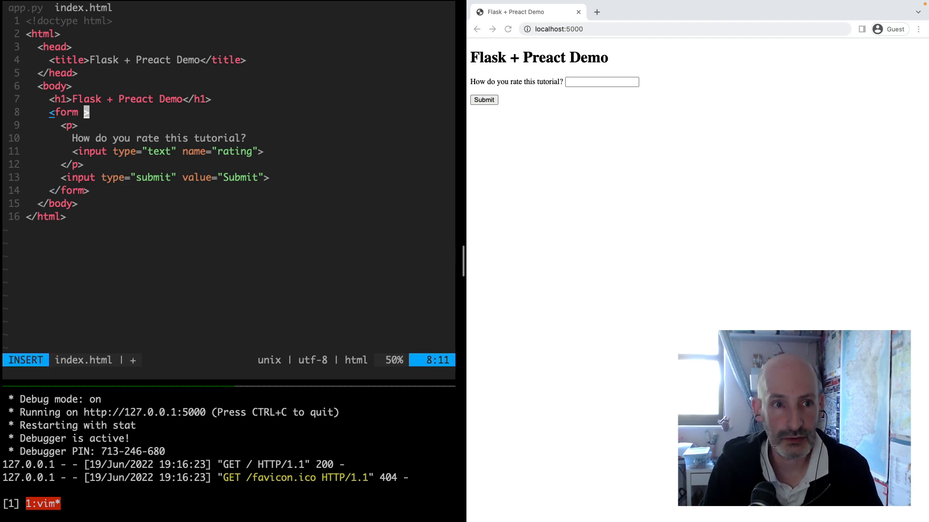
# Step: Set the form method to post, allow GET and POST on the route, and add an 'if request.method == 'POST':' check
pyautogui.write('method="post"')
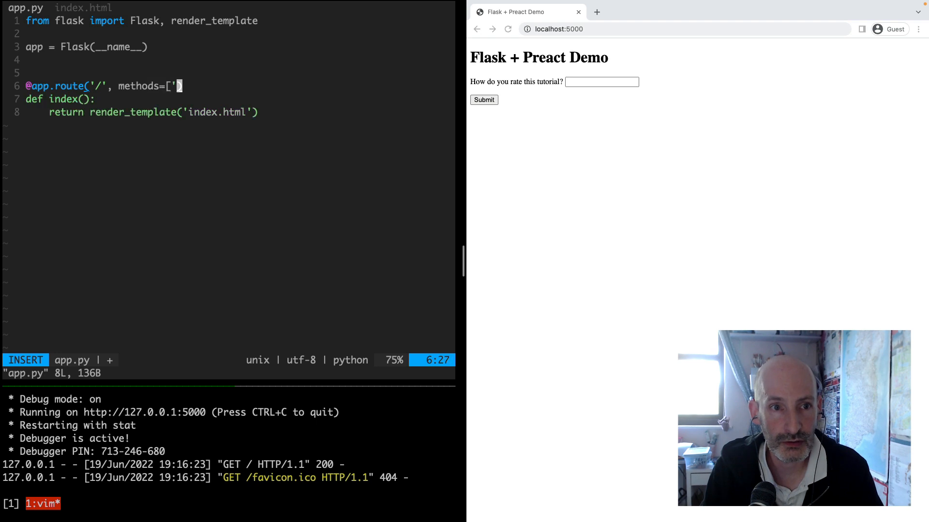
pyautogui.write("GET', 'POST']")
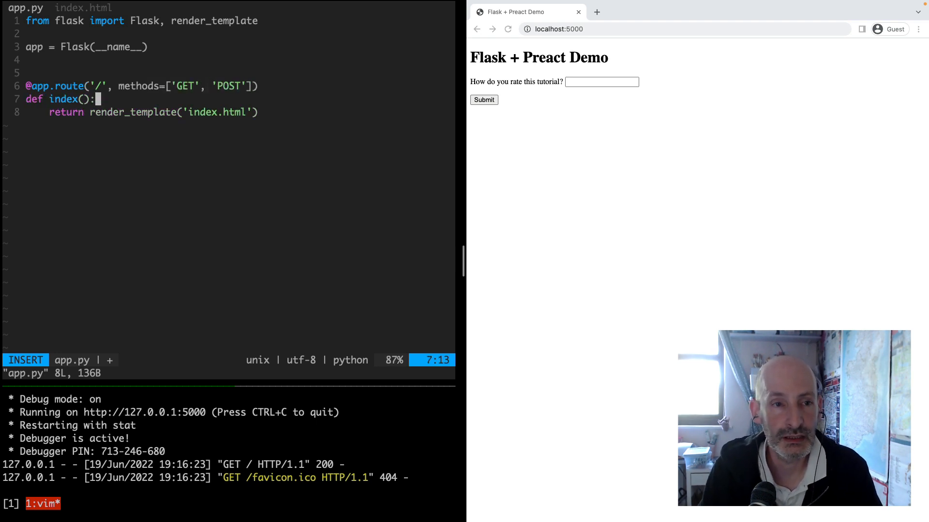
pyautogui.write('if m')
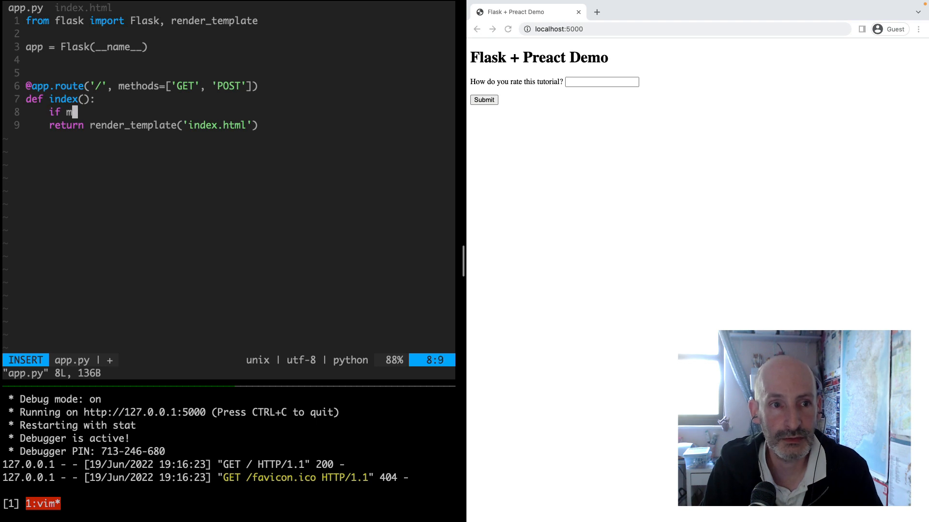
pyautogui.write('equest.methodf')
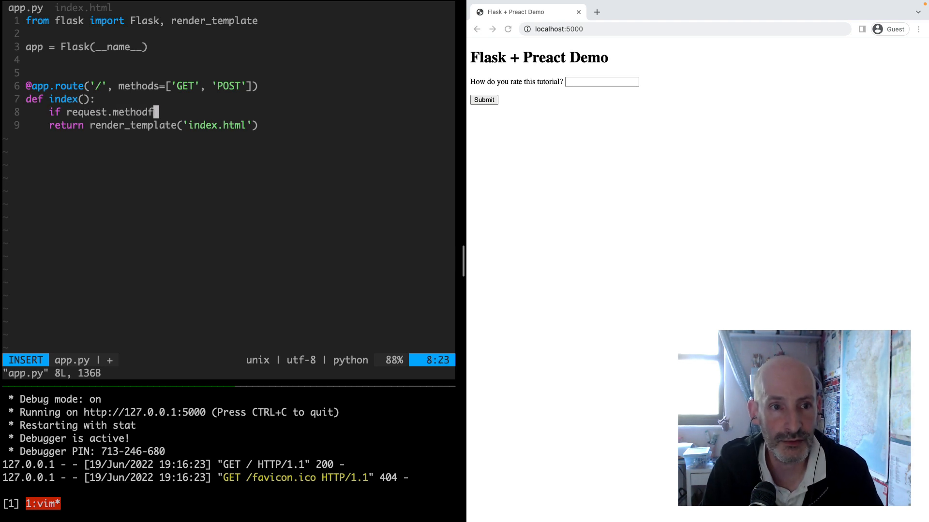
pyautogui.write('==')
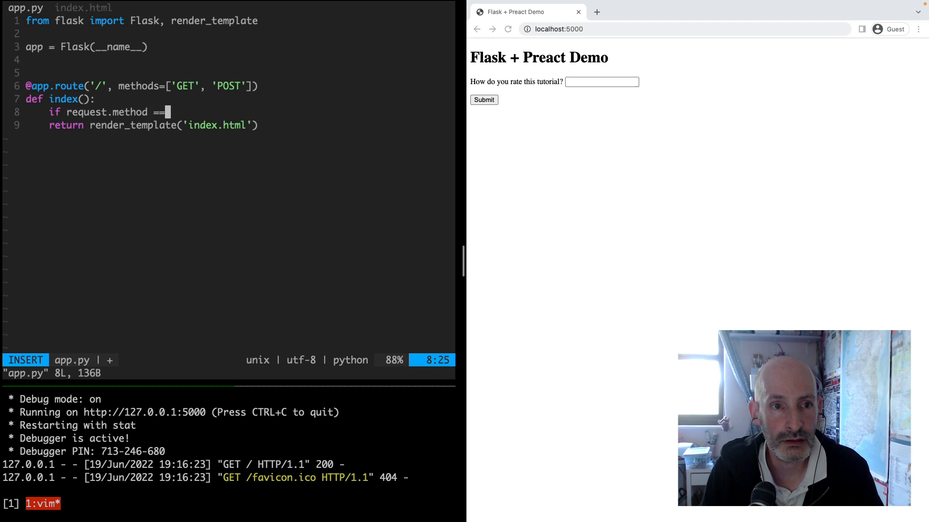
pyautogui.write("'POST':")
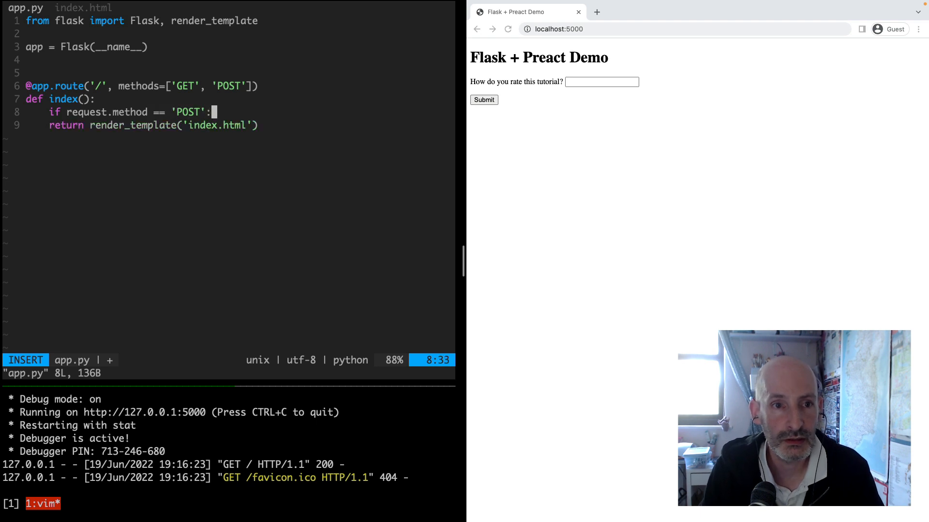
pyautogui.press('Enter')
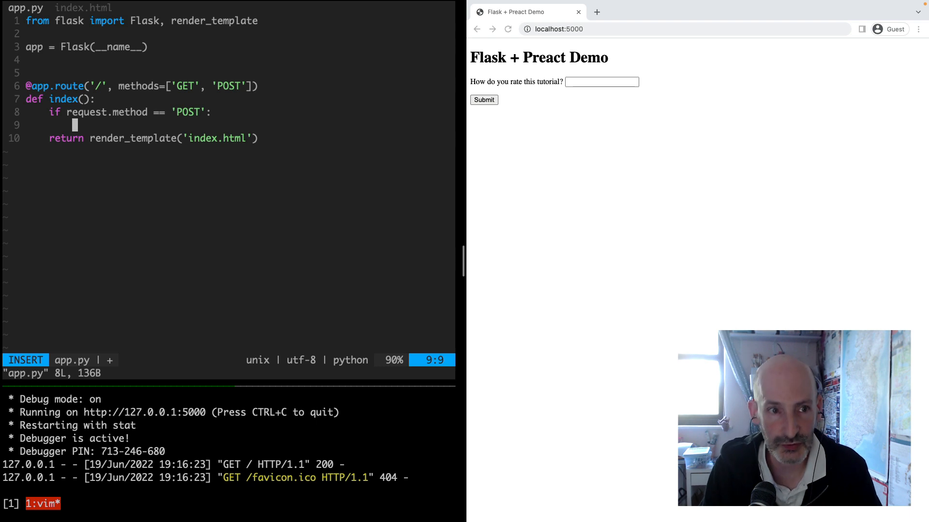
# Step: Read rating from request.form.get('rating') and print 'A new rating has been received: ' with it
pyautogui.write('rating')
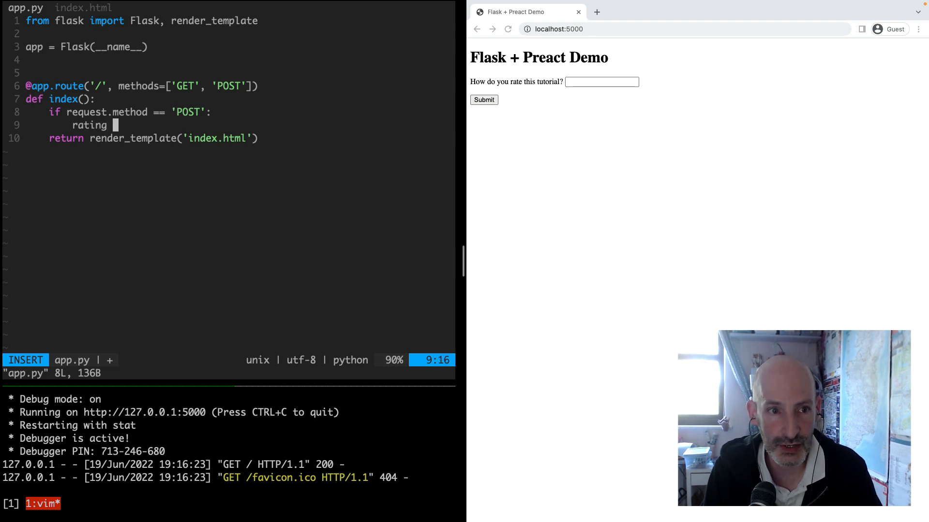
pyautogui.write('= request.form.')
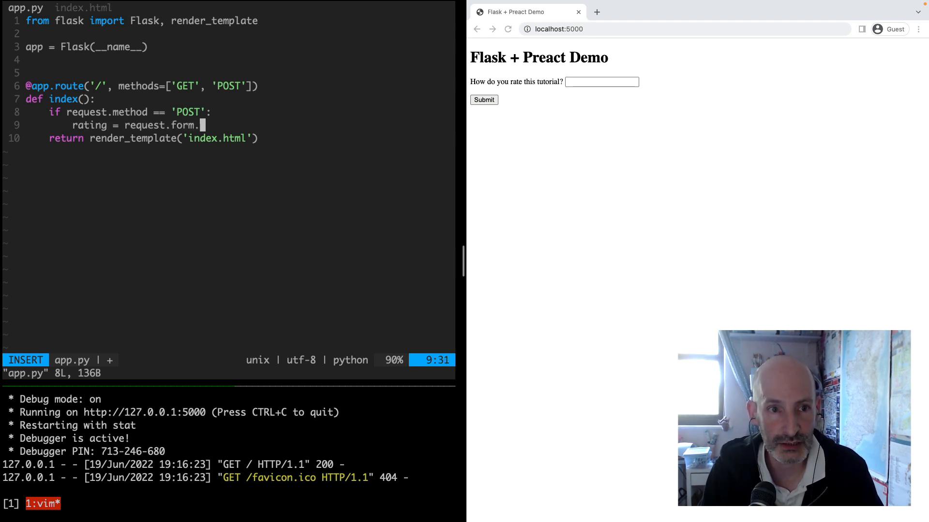
pyautogui.write("get('rating")
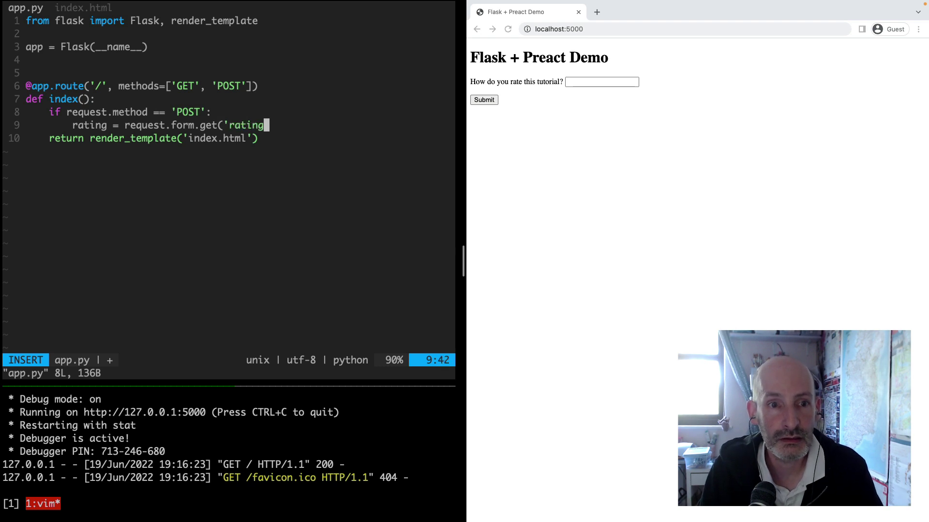
pyautogui.write("')")
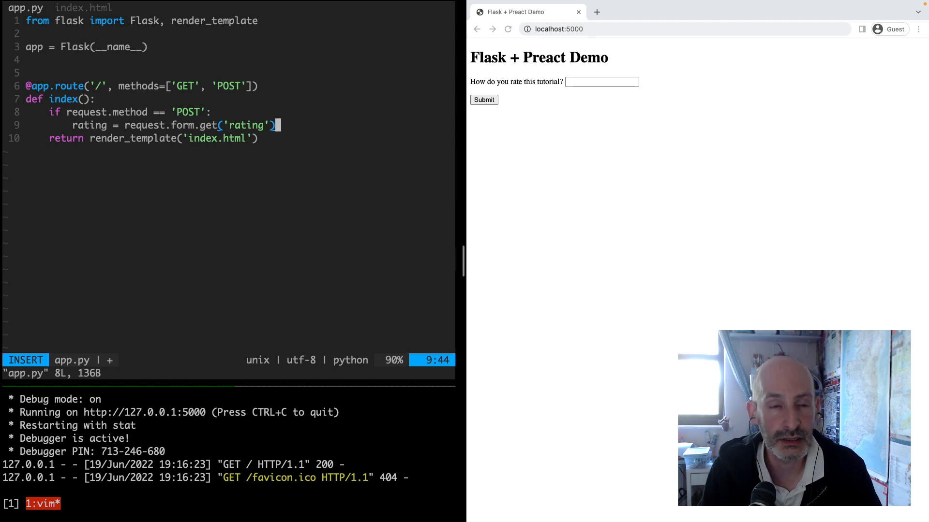
pyautogui.press('Enter')
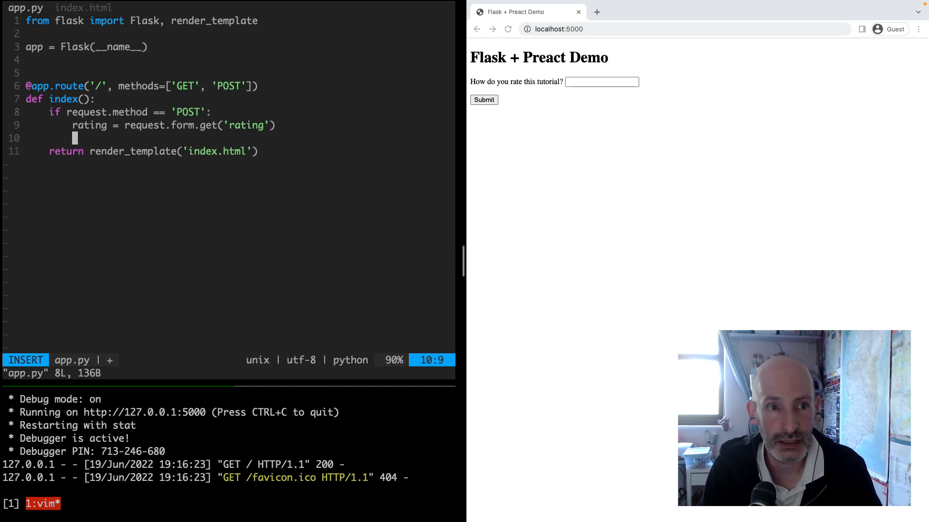
pyautogui.write("print('")
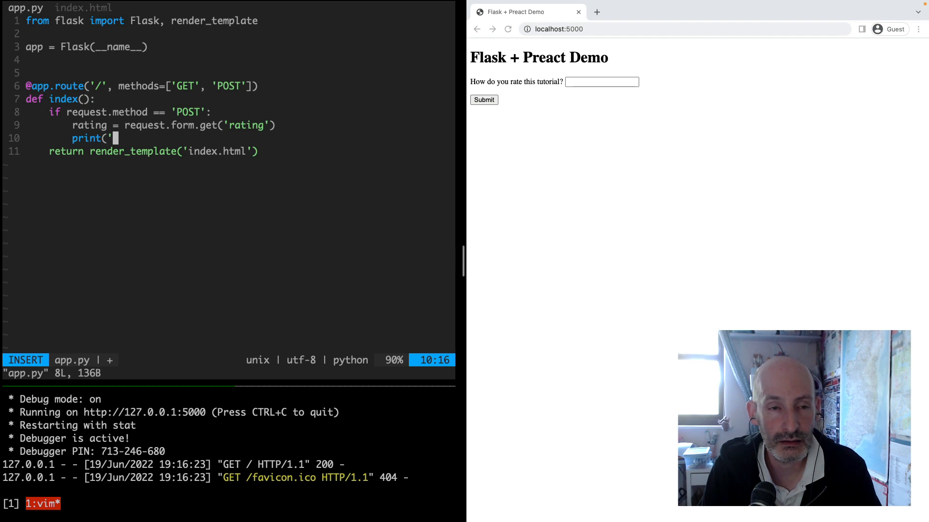
pyautogui.write('A new rating has bee')
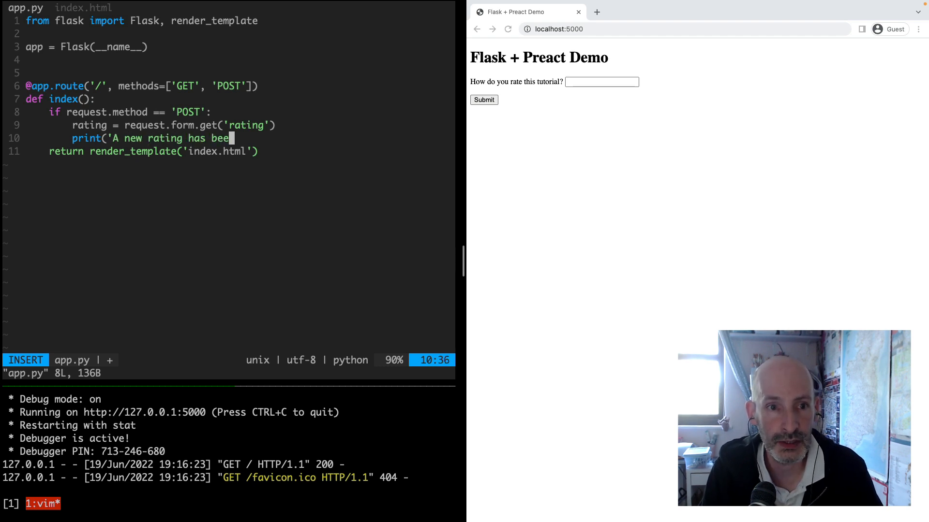
pyautogui.write("n received: ', rating")
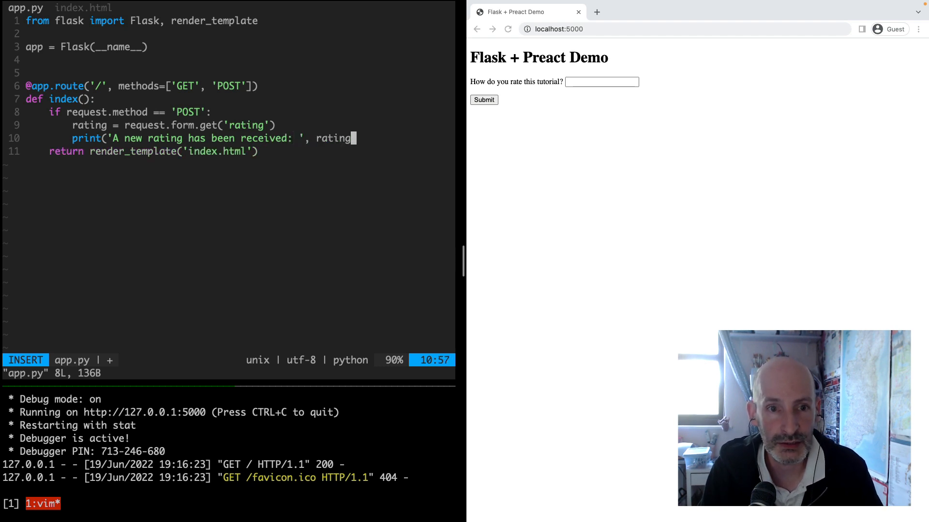
pyautogui.write(')')
pyautogui.click(228, 20)
pyautogui.write(', request')
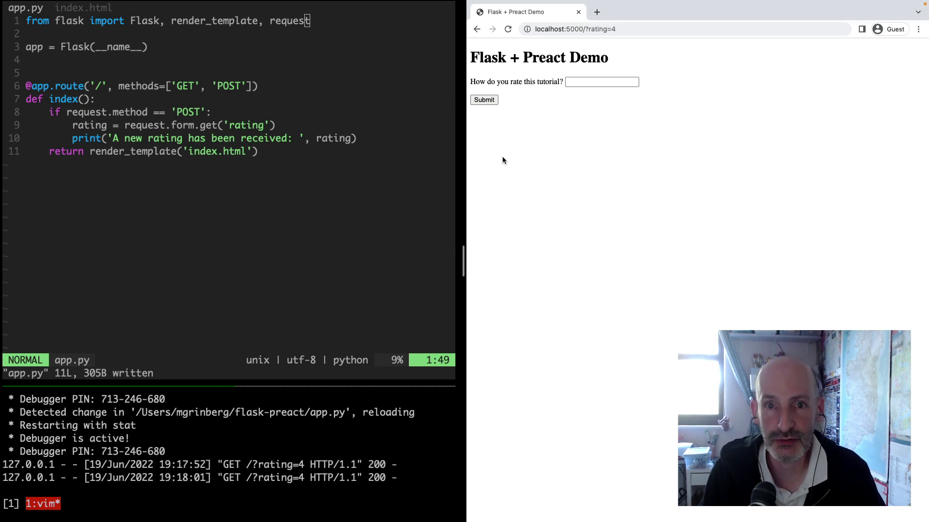
# Step: Enter 4 in the rating field and submit it so the server logs the new rating
pyautogui.click(602, 81)
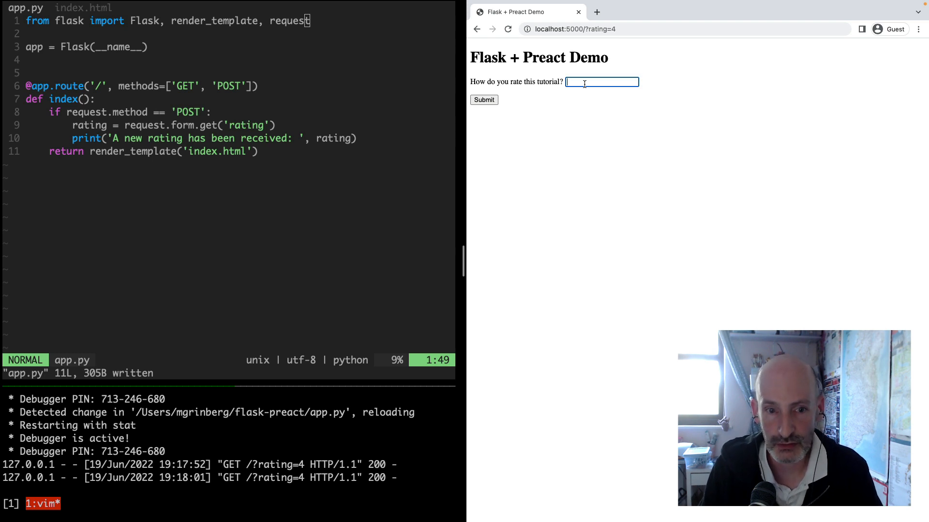
pyautogui.write('4')
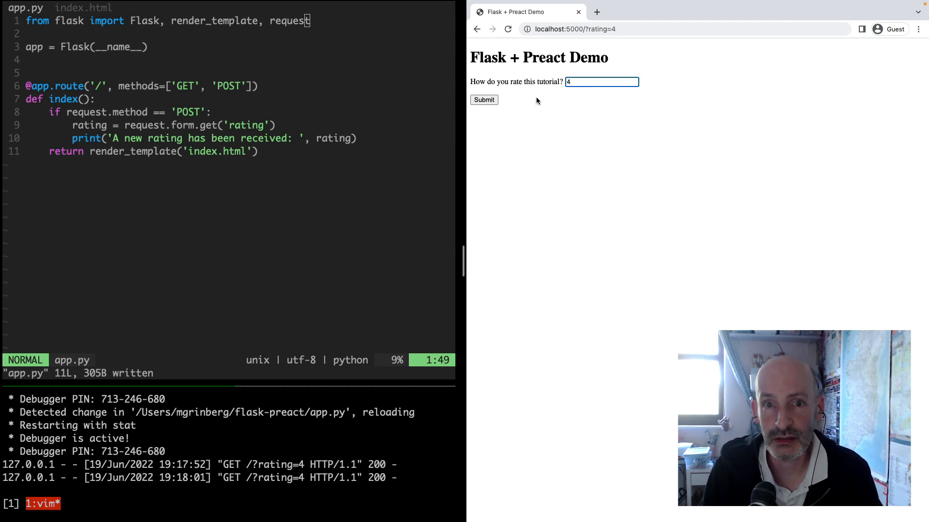
pyautogui.click(483, 100)
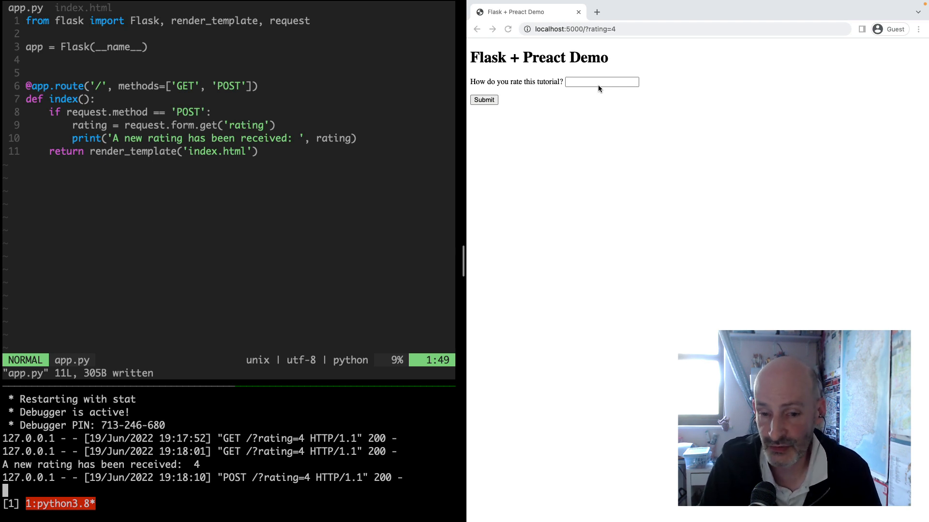
# Step: Search for preact in a new tab and open the Preact guide
pyautogui.click(701, 12)
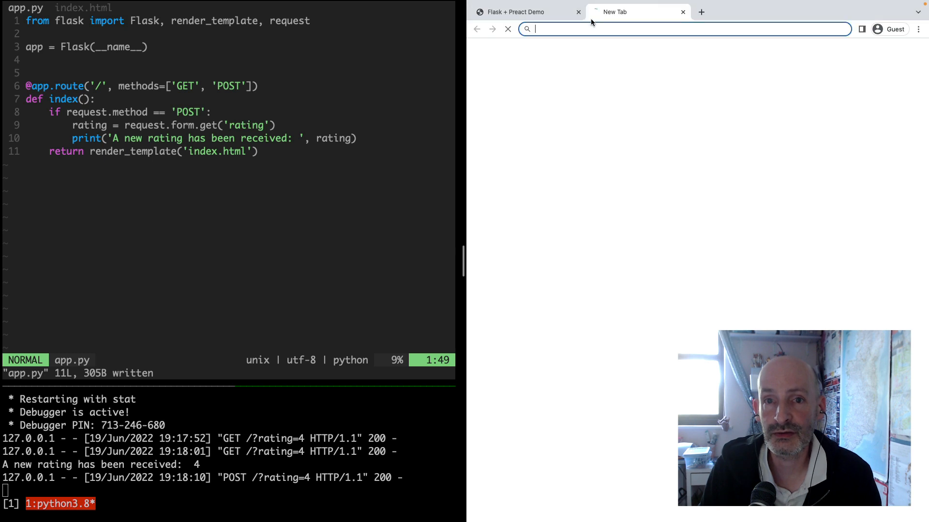
pyautogui.write('preactjs.com')
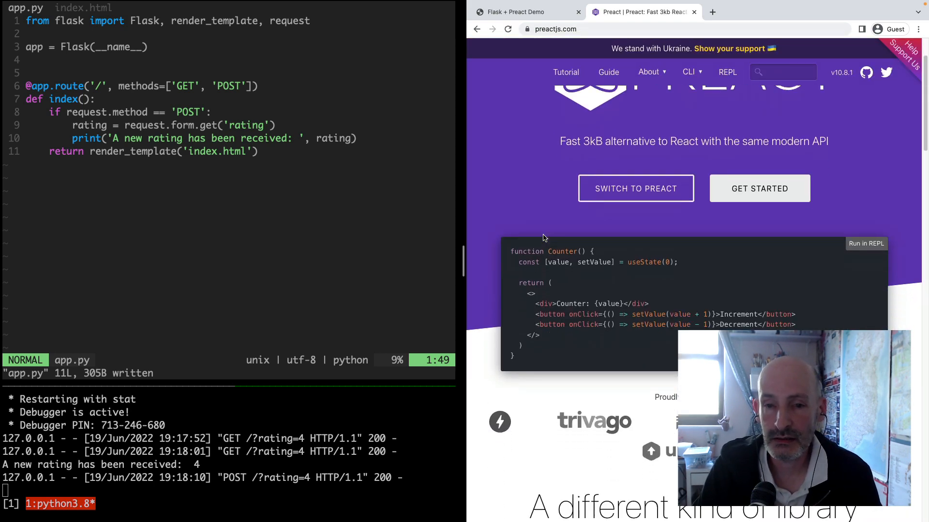
pyautogui.scroll(-3)
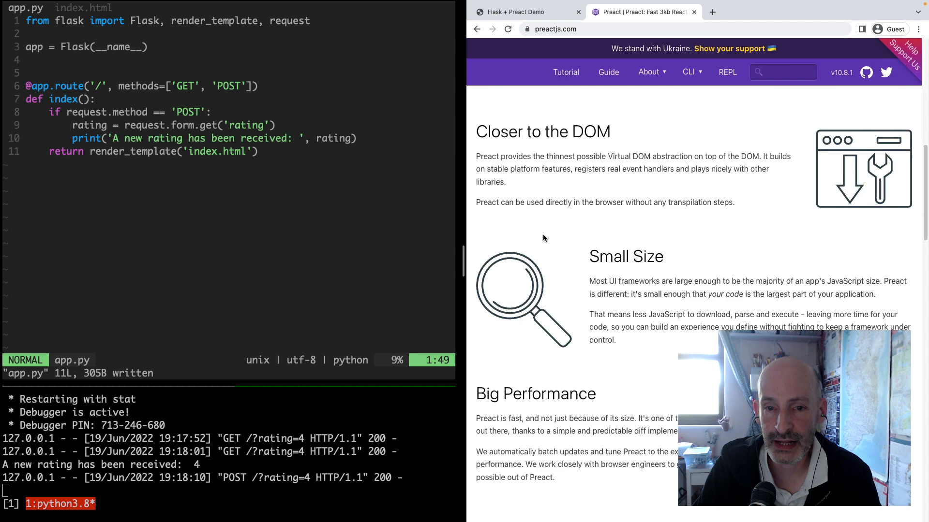
pyautogui.scroll(-3)
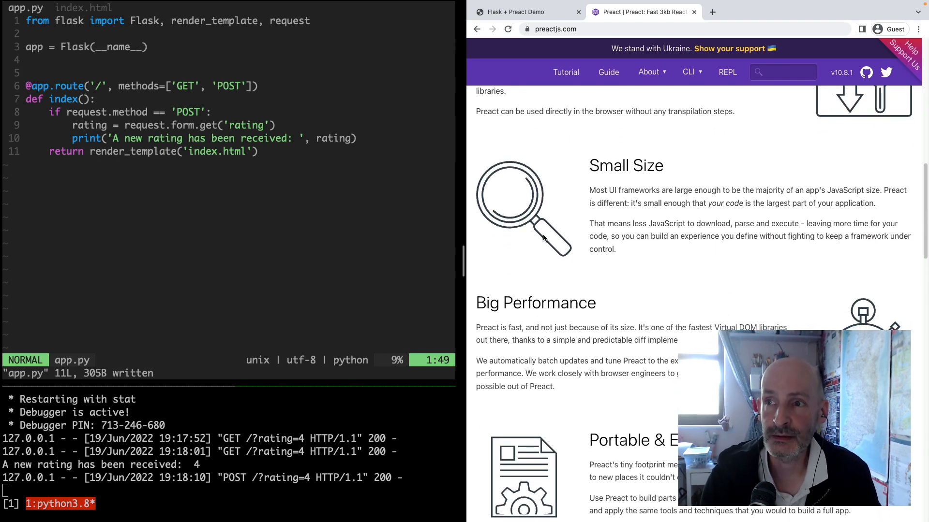
pyautogui.scroll(-3)
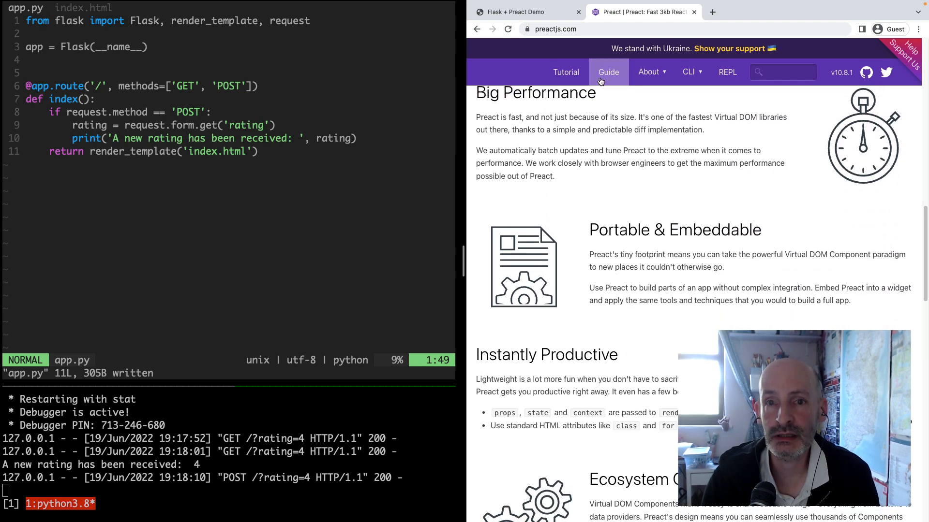
pyautogui.click(609, 71)
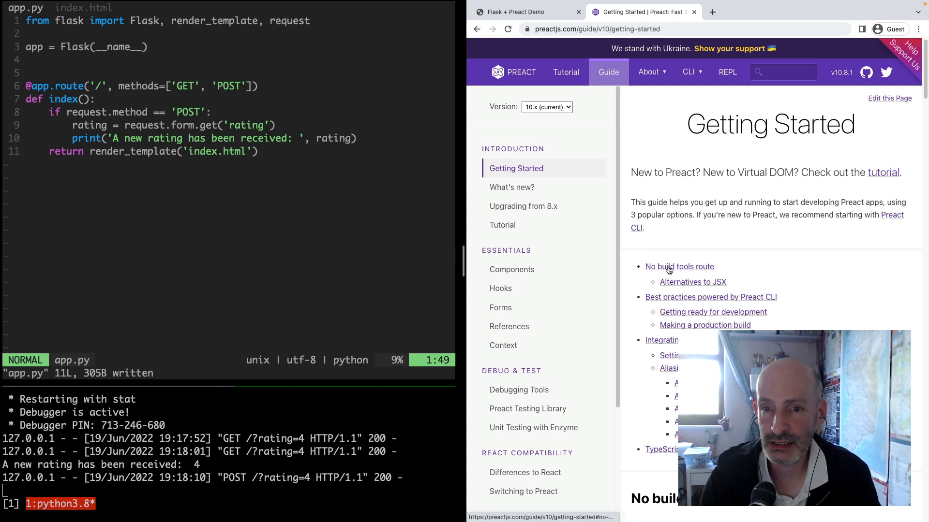
pyautogui.moveTo(668, 274)
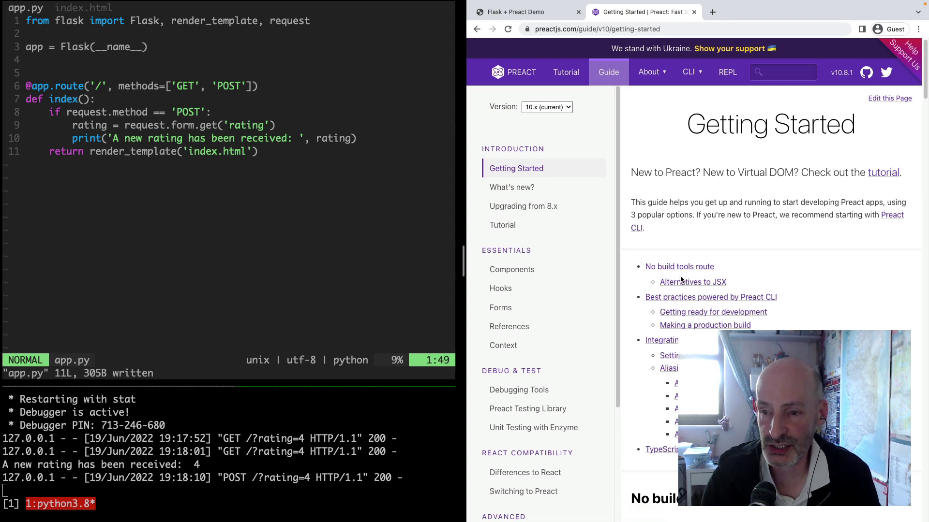
# Step: Jump to the 'No build tools route' section and follow it to the HTM repository on GitHub
pyautogui.click(679, 267)
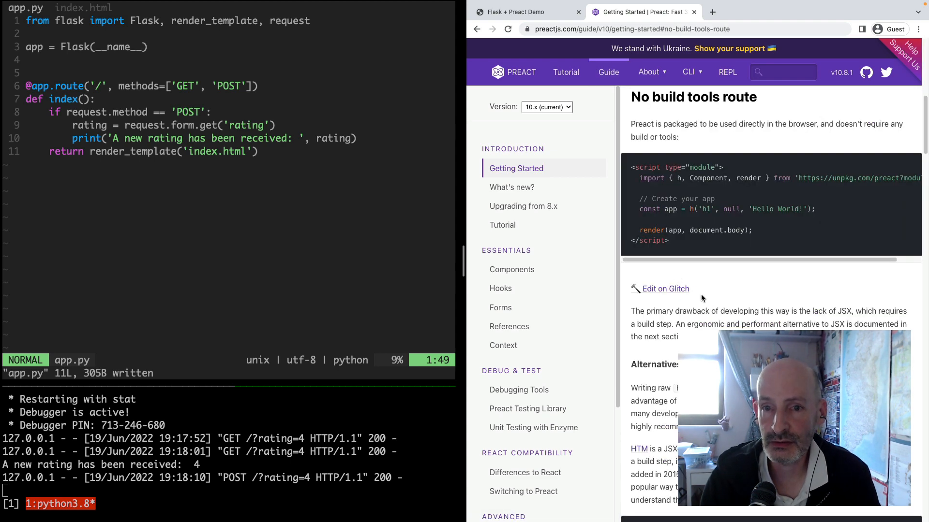
pyautogui.scroll(-3)
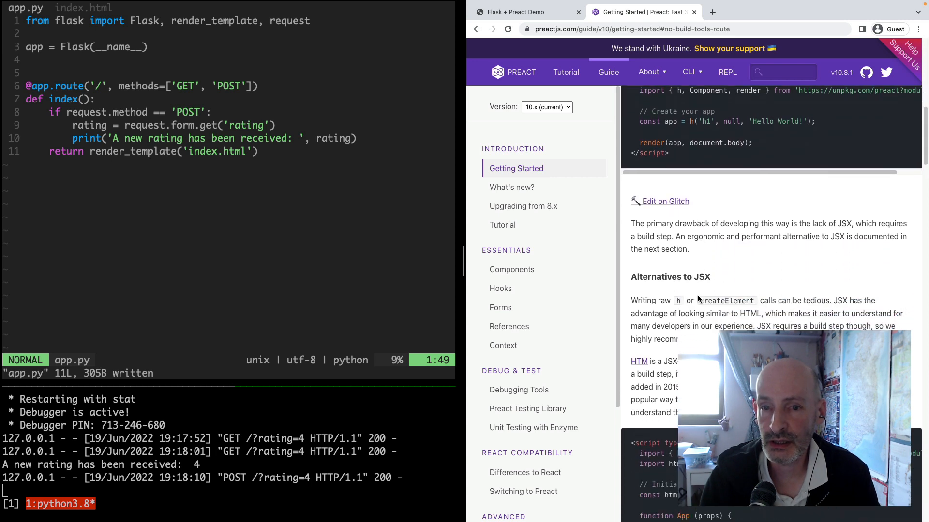
pyautogui.scroll(-3)
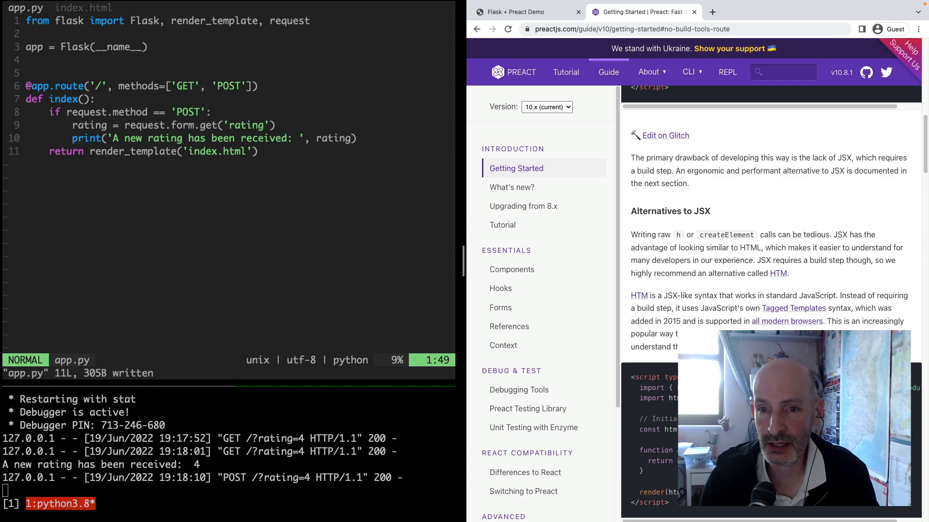
pyautogui.scroll(-3)
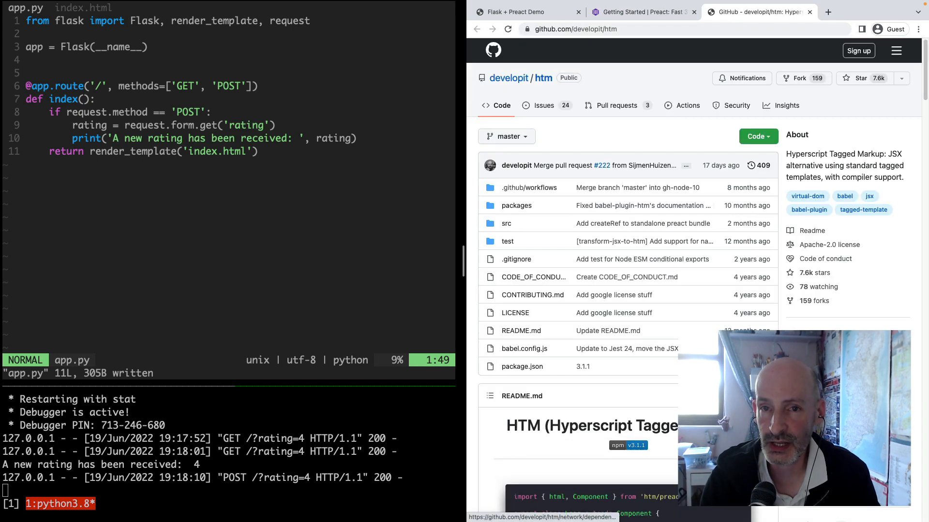
# Step: Scroll the htm README down to the Installation section with the unpkg hotlinking imports
pyautogui.scroll(-3)
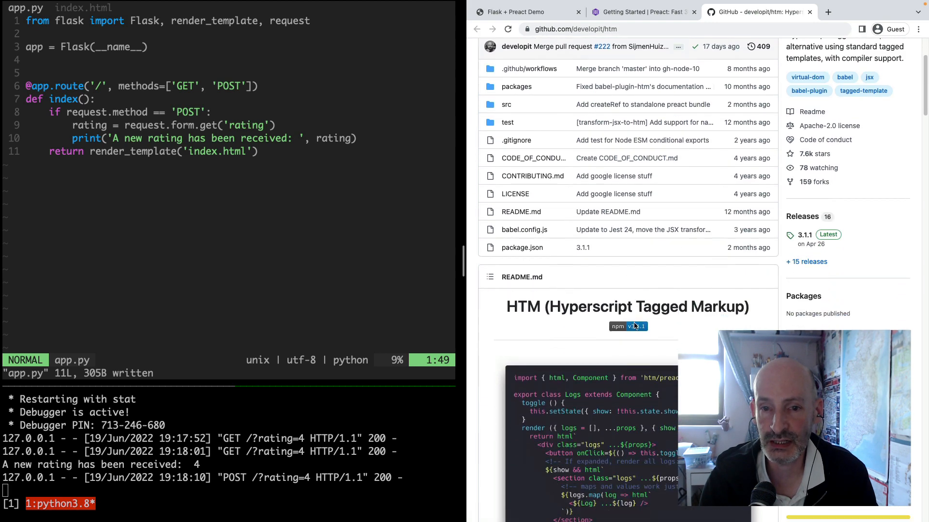
pyautogui.scroll(-3)
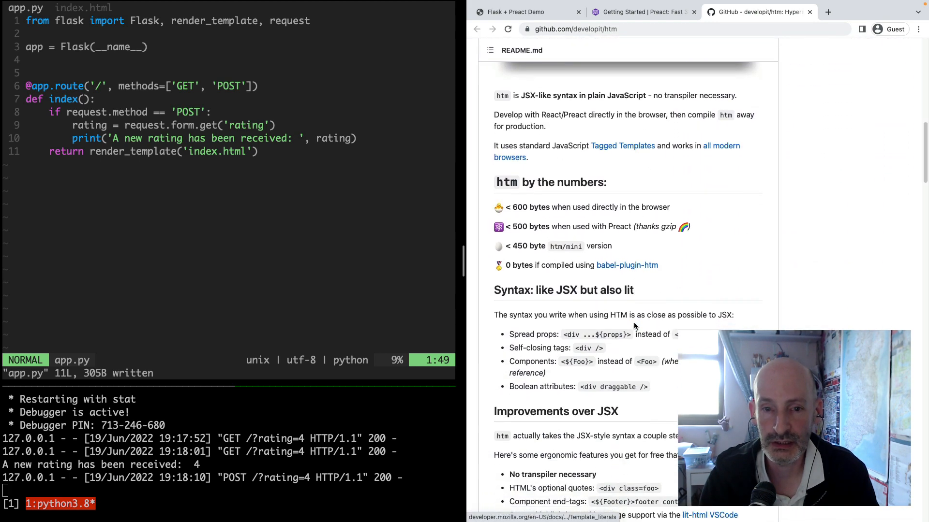
pyautogui.scroll(-3)
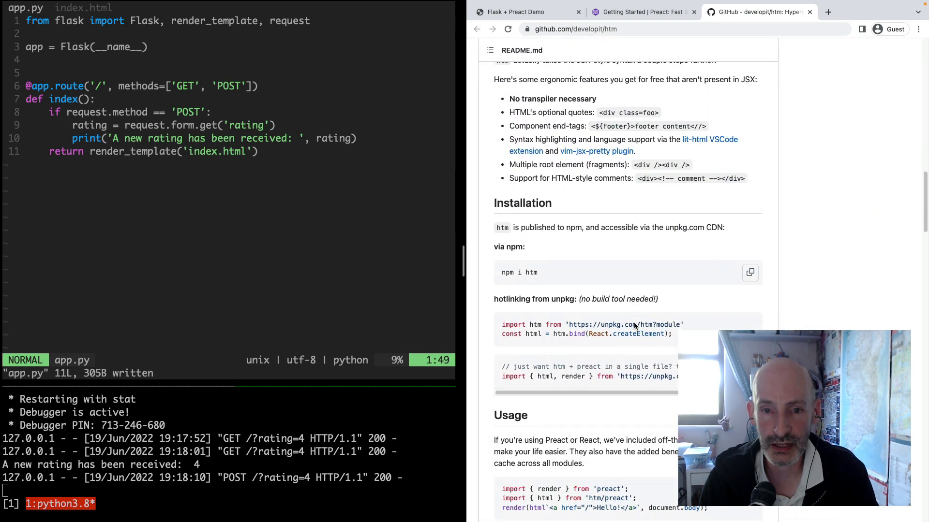
pyautogui.scroll(-3)
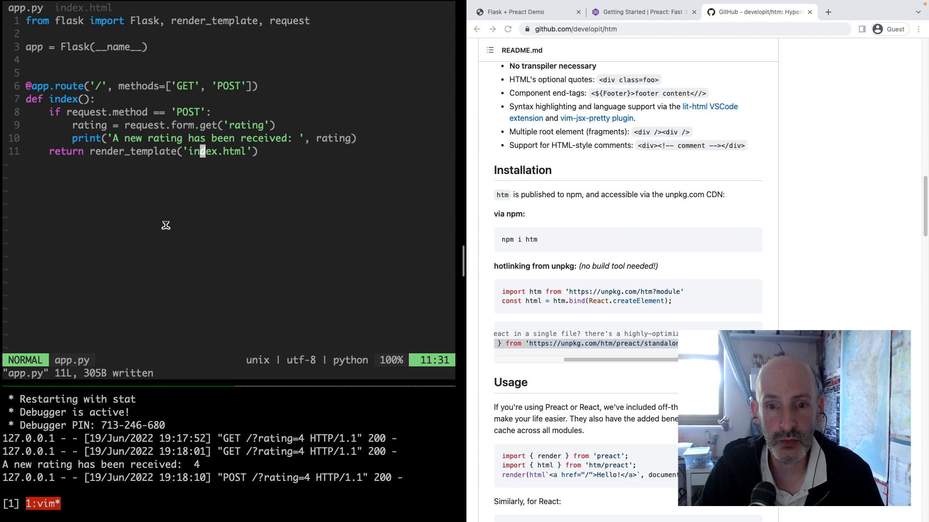
pyautogui.moveTo(157, 216)
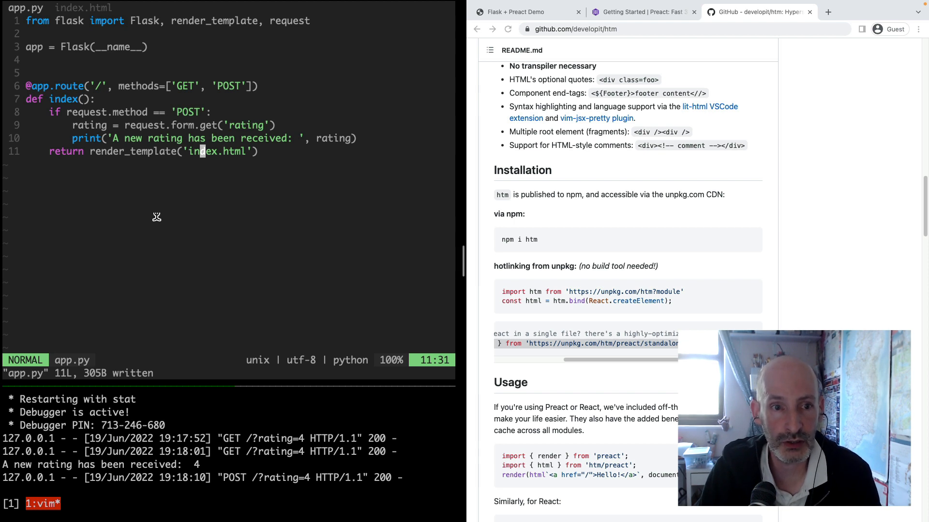
pyautogui.click(79, 8)
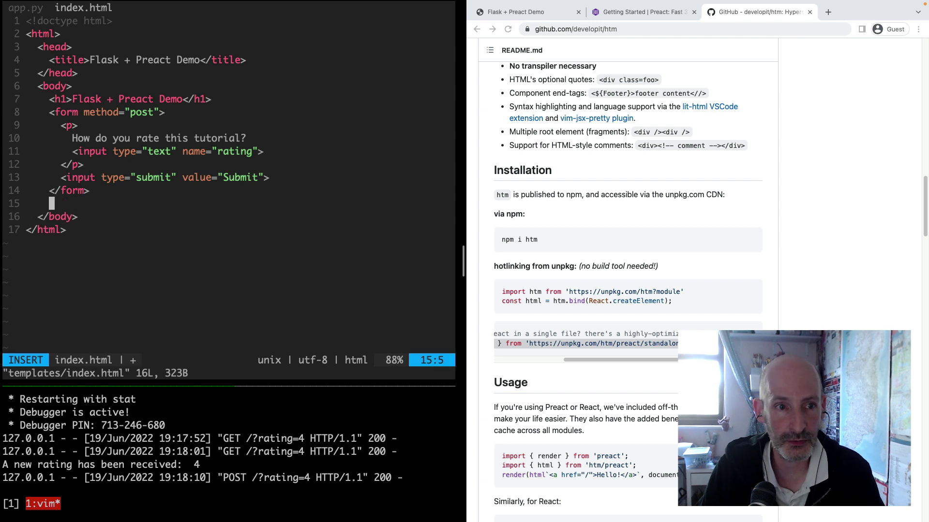
pyautogui.write('<script t')
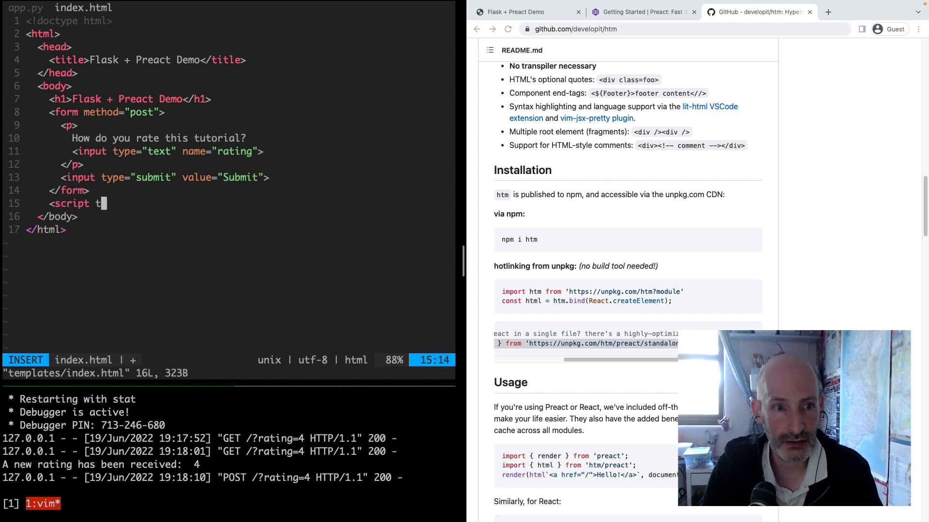
pyautogui.write('type="module"></script>')
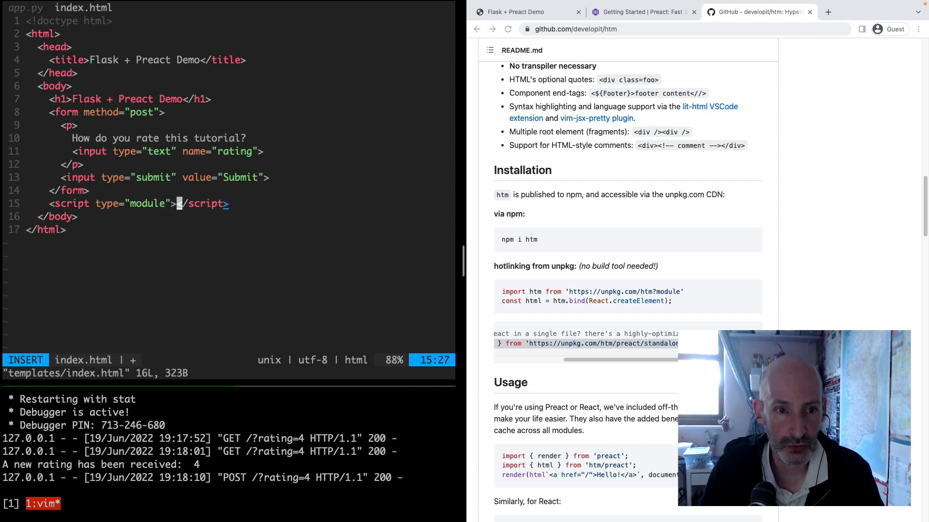
pyautogui.press('Enter')
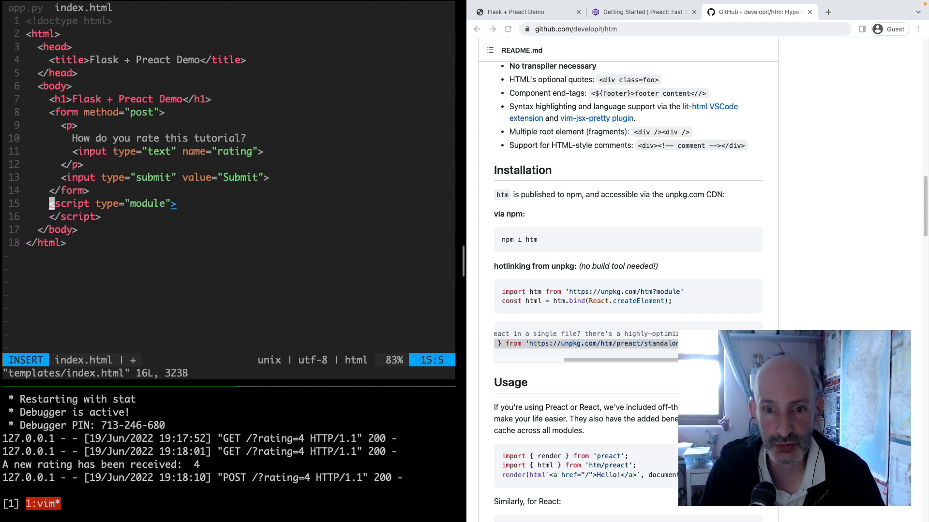
pyautogui.press('Enter')
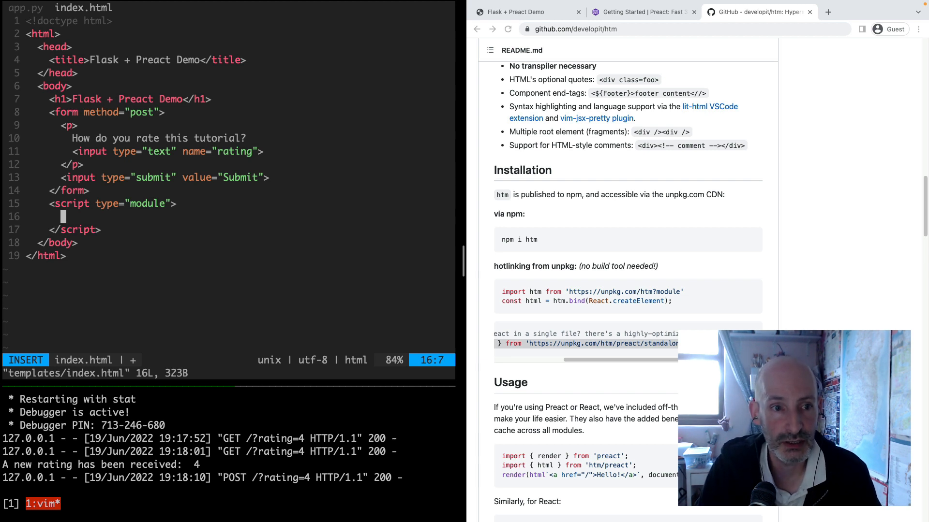
pyautogui.write("import { html, render } from 'https://unpkg.com/htm/preact/standalone.module.js'")
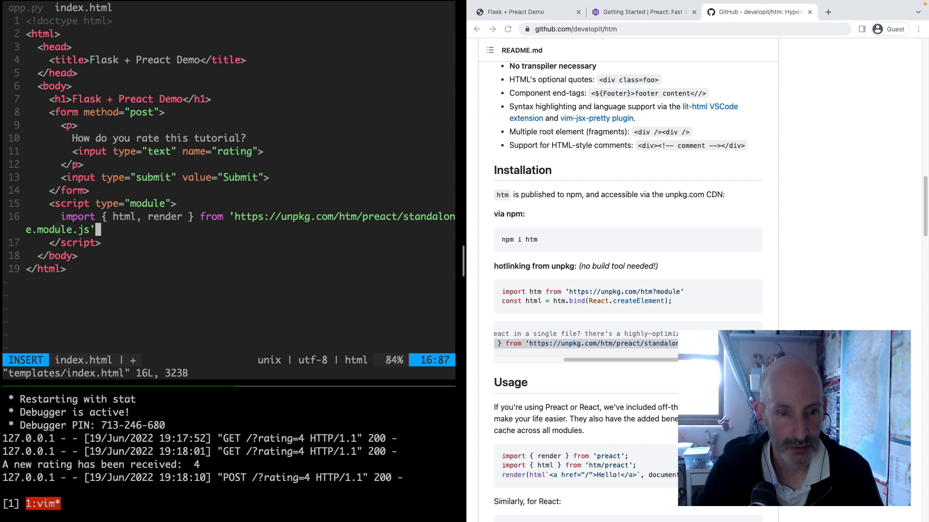
# Step: Add a render(html` ... `); call in the script after the import statement
pyautogui.press('Enter')
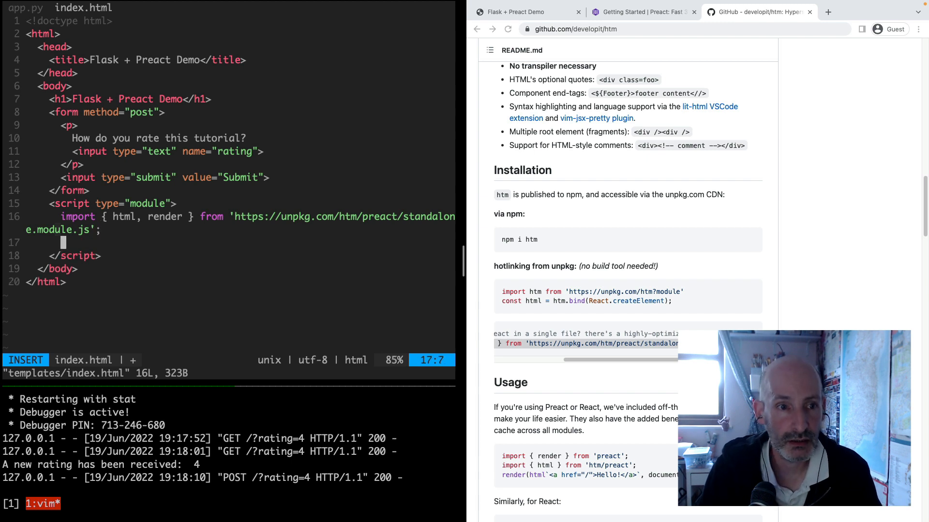
pyautogui.write('render')
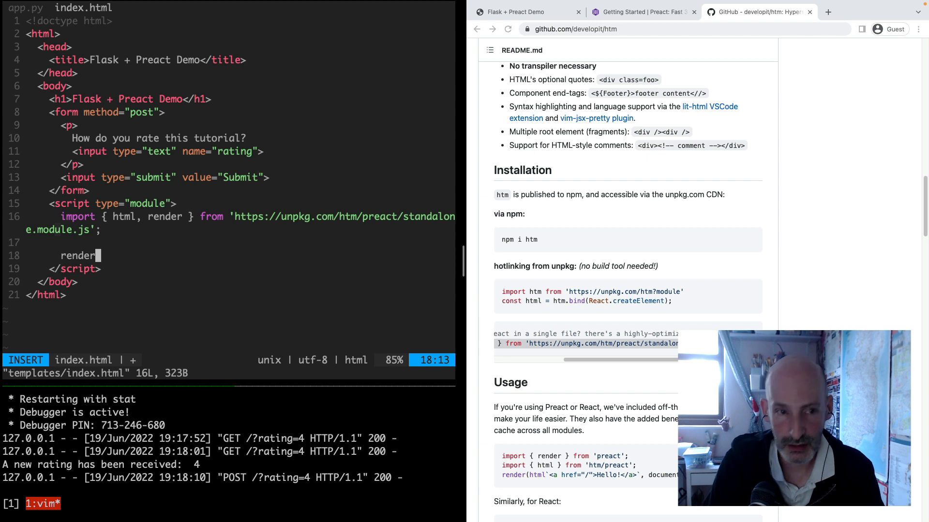
pyautogui.write('(')
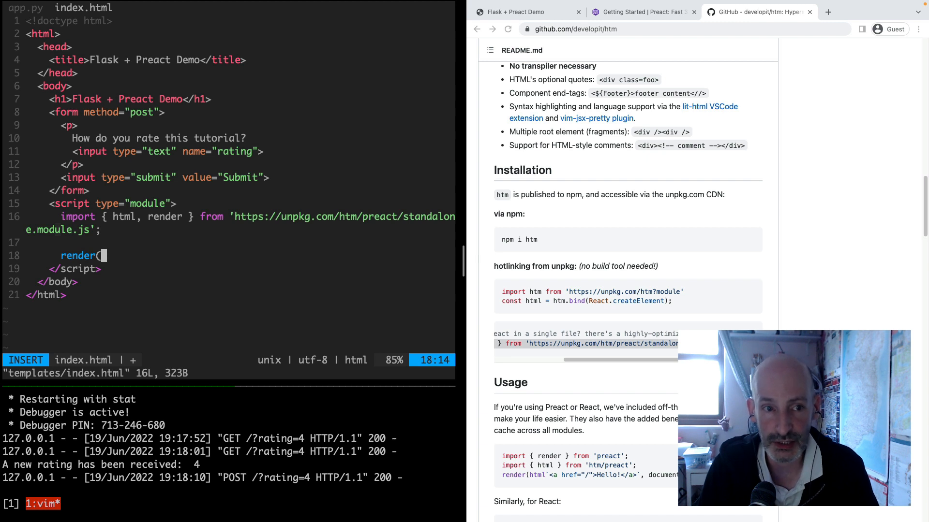
pyautogui.write('ht')
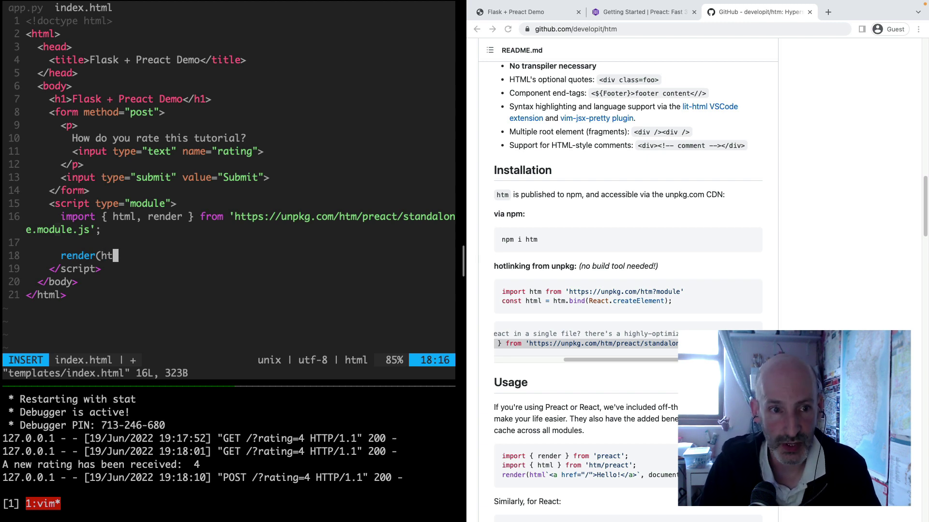
pyautogui.write('ml')
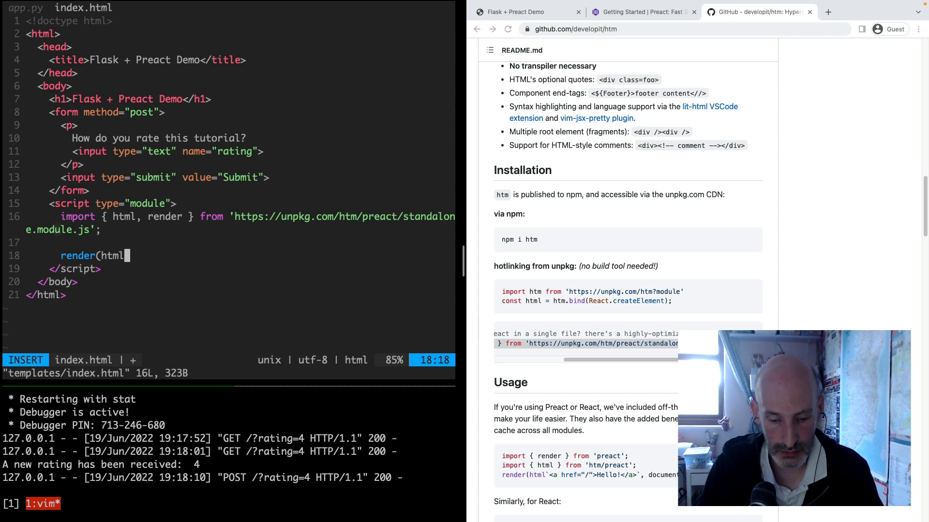
pyautogui.write('`')
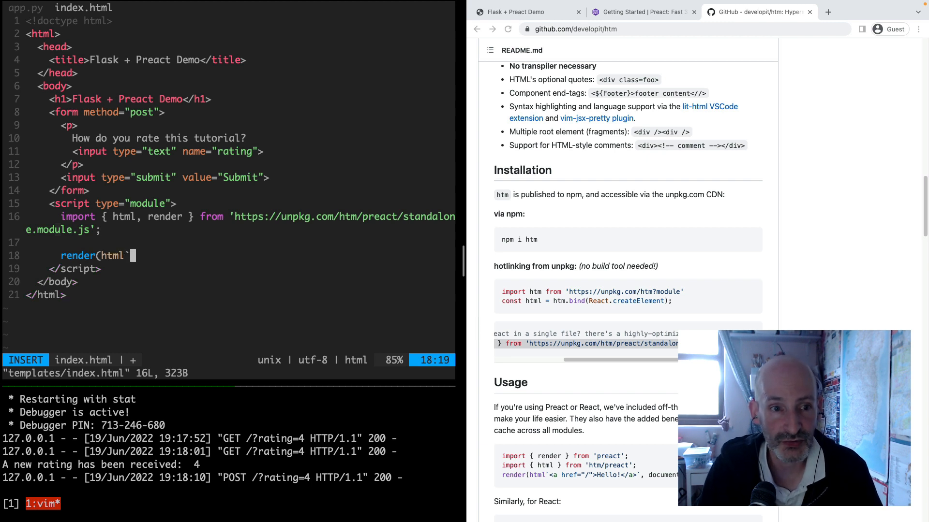
pyautogui.press('Enter')
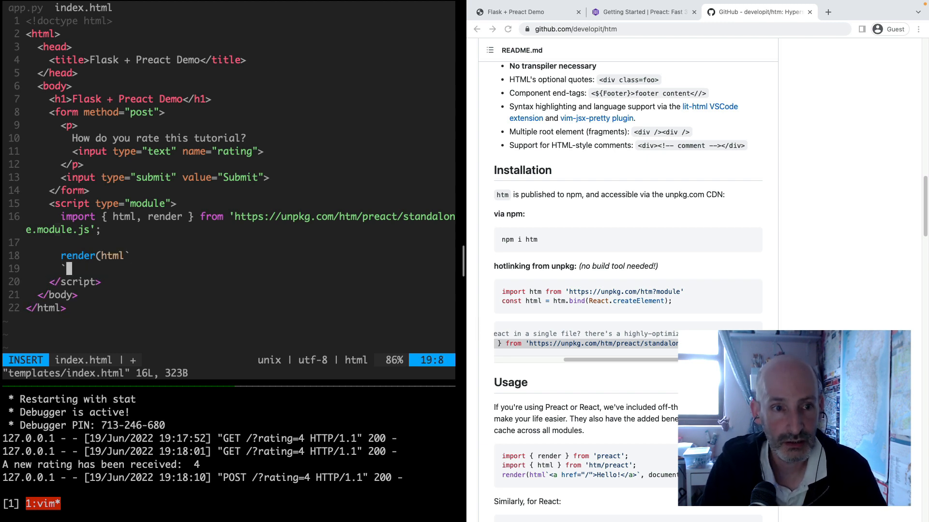
pyautogui.write(');')
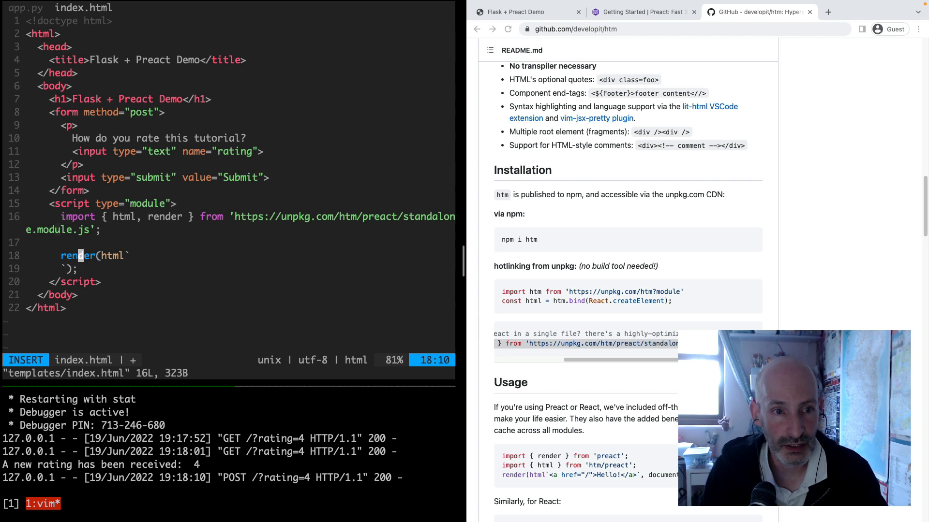
# Step: Put a <span>rating field here</span> placeholder inside the html template
pyautogui.press('Enter')
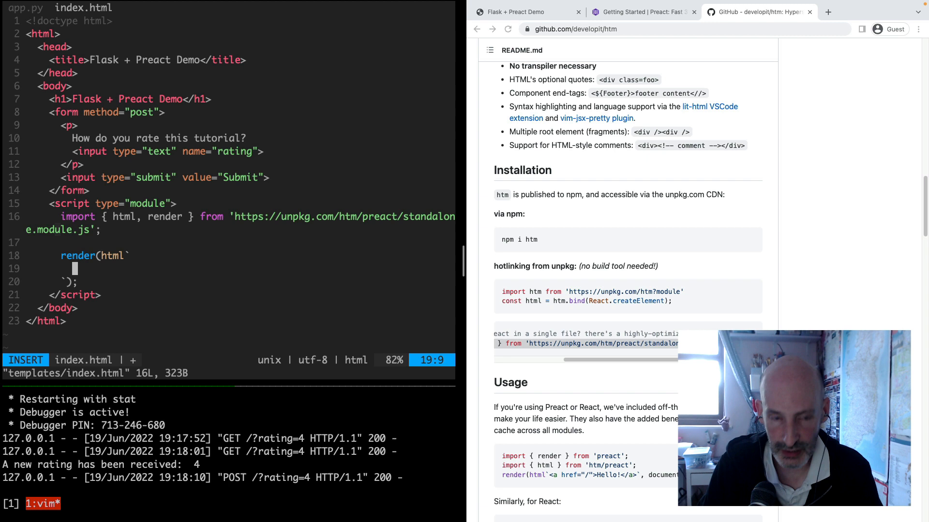
pyautogui.write('<p')
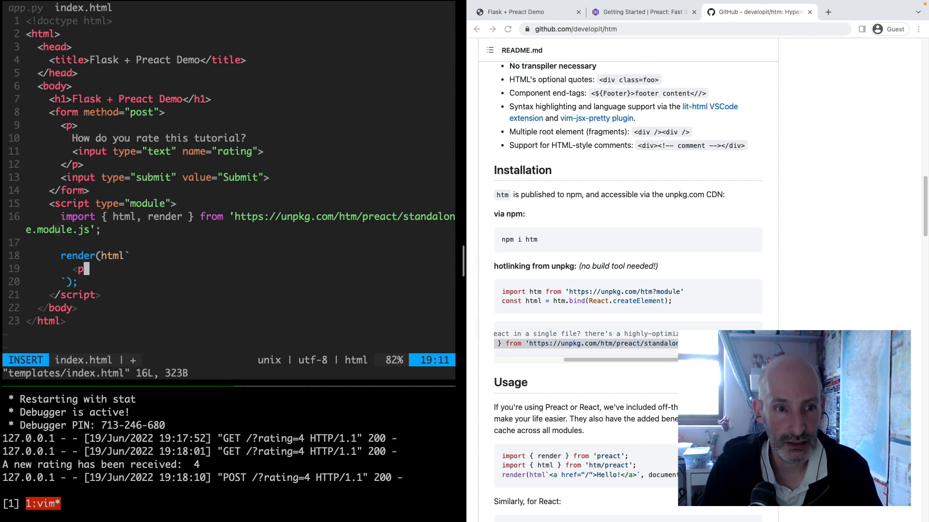
pyautogui.write('span')
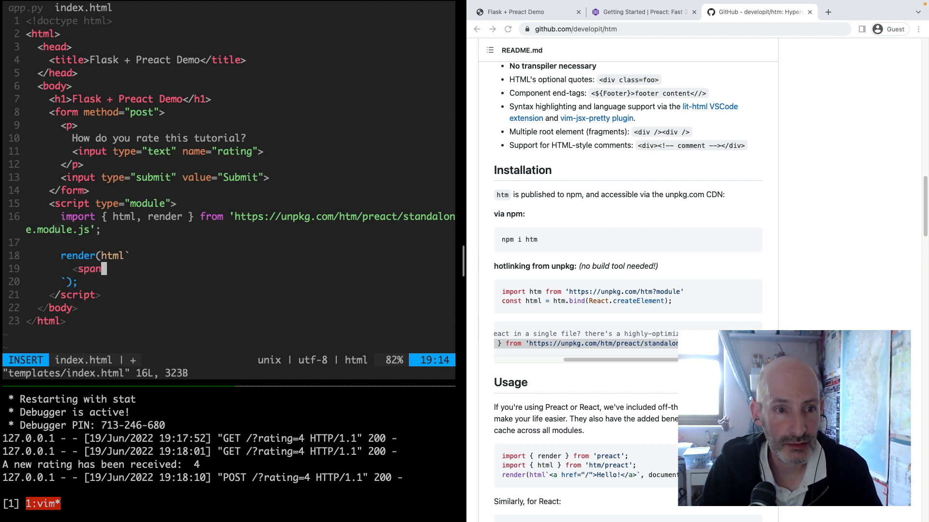
pyautogui.write('></span>')
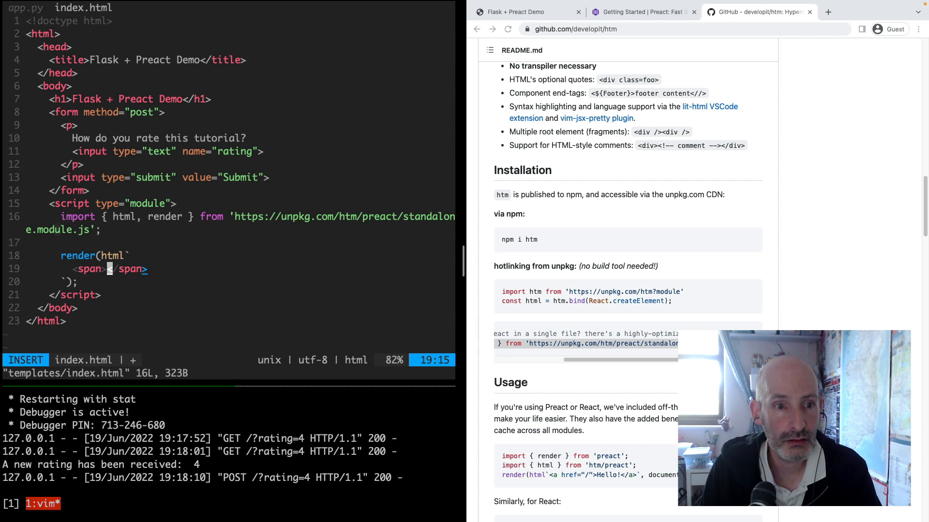
pyautogui.write('rating field here')
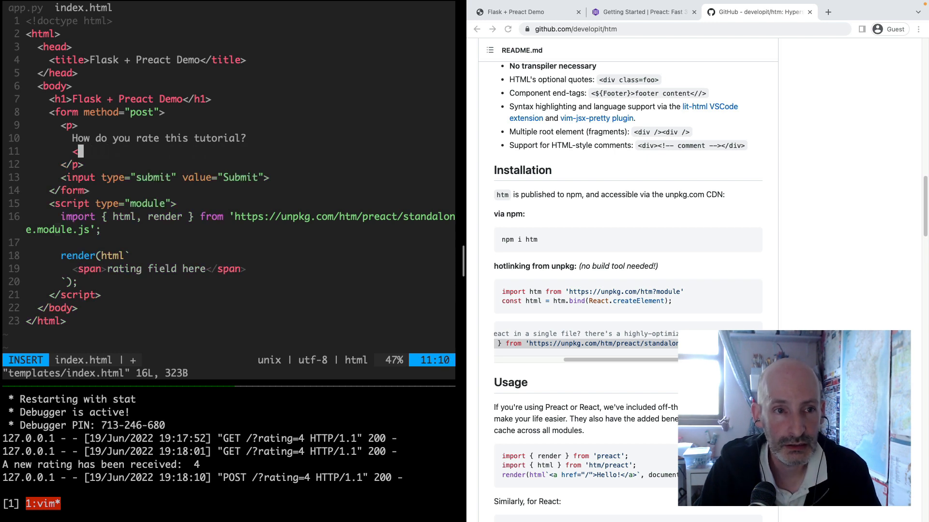
# Step: Replace the form's rating input with <span id="rating">, target it via document.getElementById('rating'), and save
pyautogui.write('s')
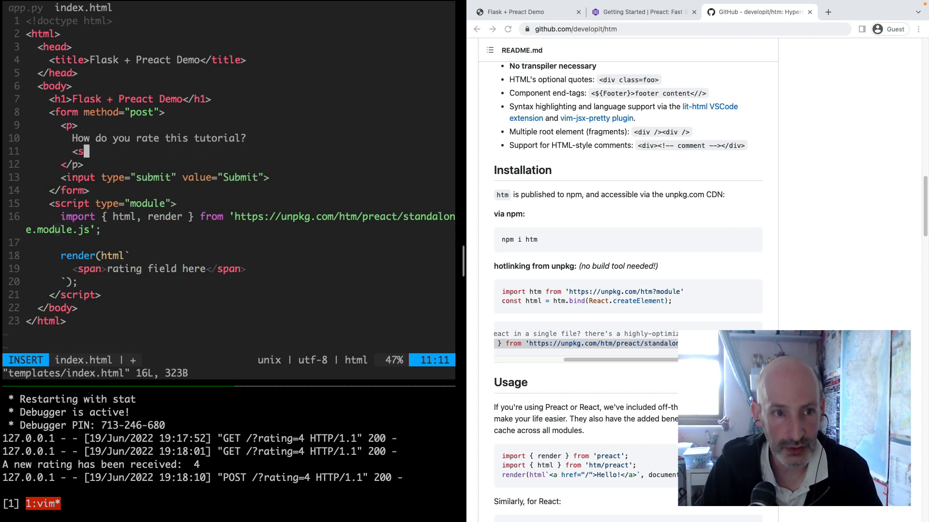
pyautogui.write('pan id=')
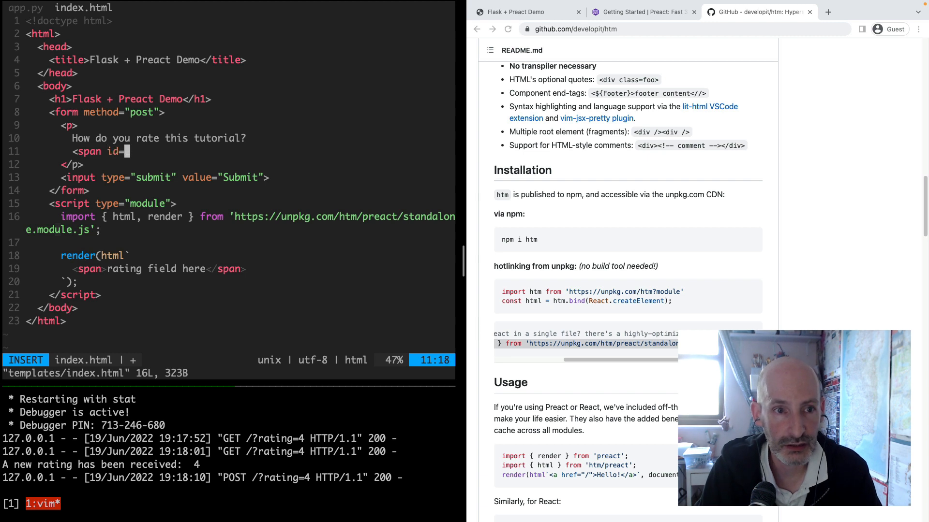
pyautogui.write('"rating"></span>')
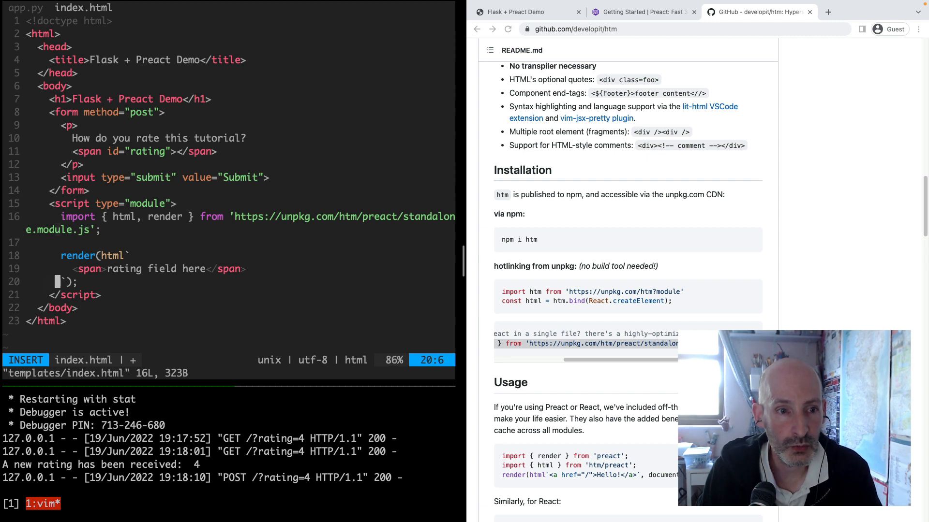
pyautogui.write(', document')
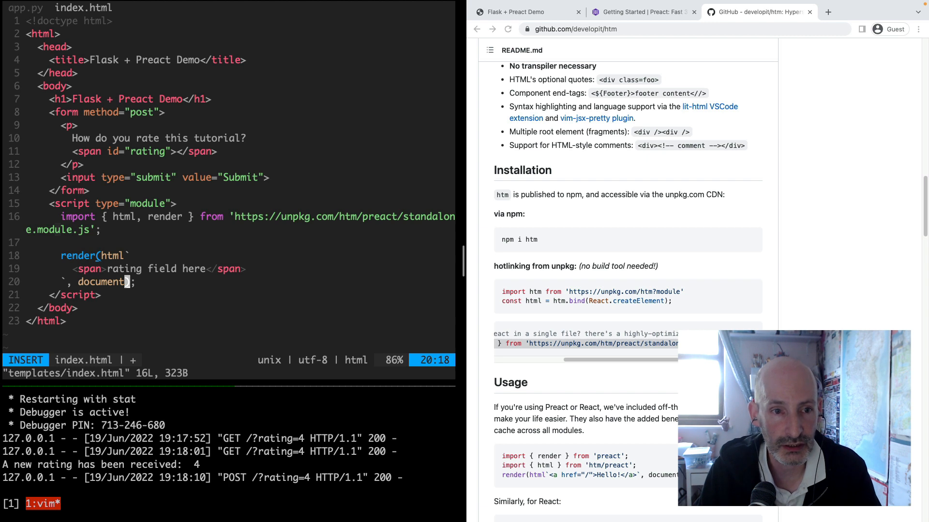
pyautogui.write('.getElemetnB')
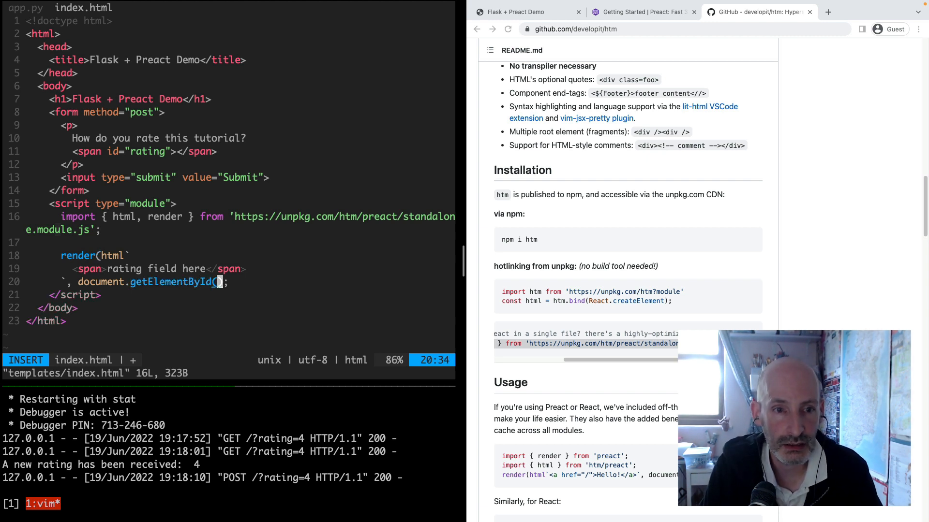
pyautogui.write("'rating')")
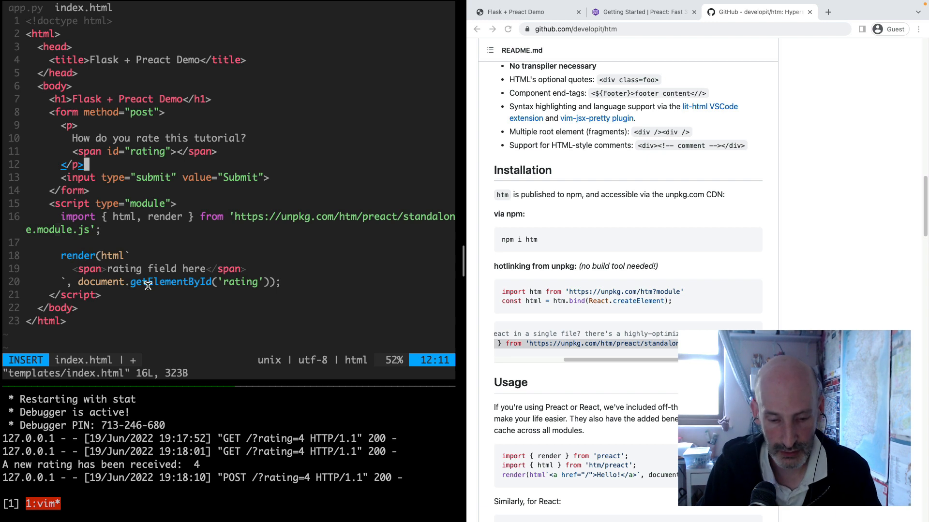
pyautogui.press('Escape')
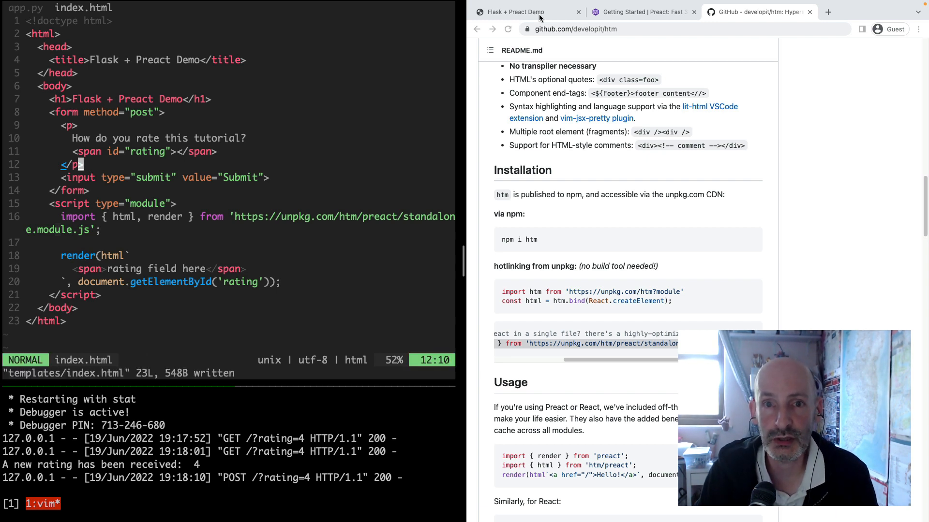
# Step: Reload the Flask + Preact Demo page, confirming form resubmission, to see 'rating field here'
pyautogui.click(517, 11)
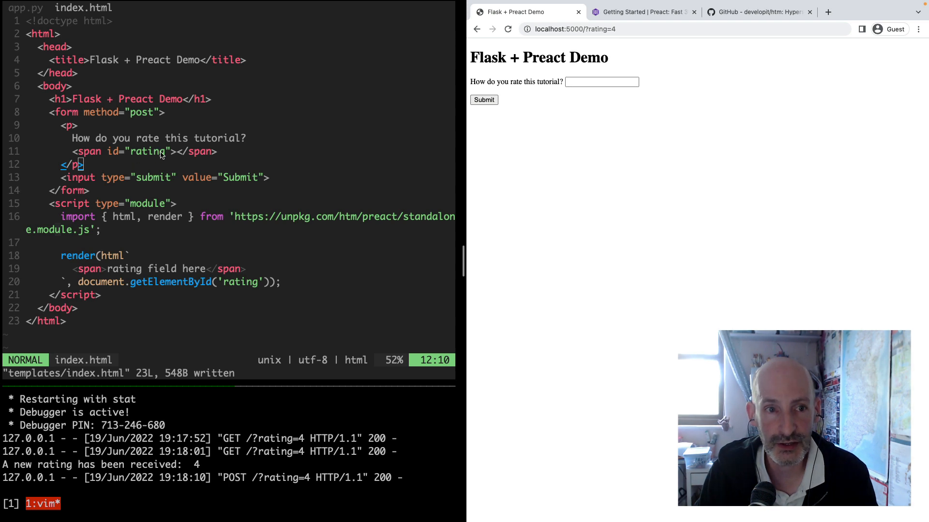
pyautogui.moveTo(120, 268)
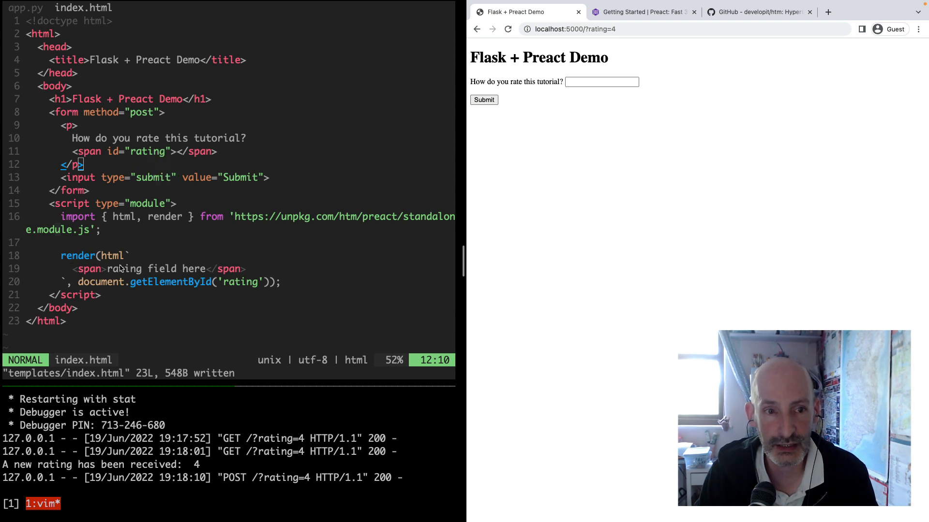
pyautogui.moveTo(519, 202)
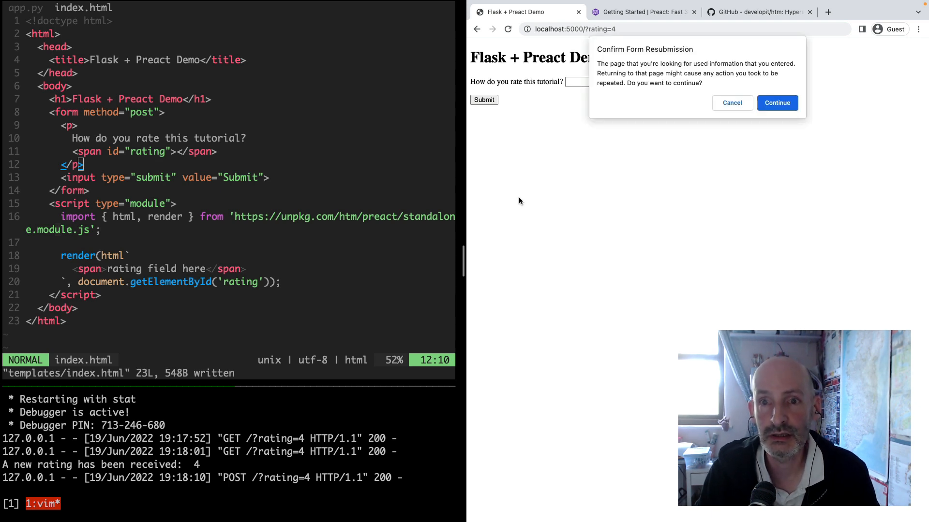
pyautogui.click(777, 103)
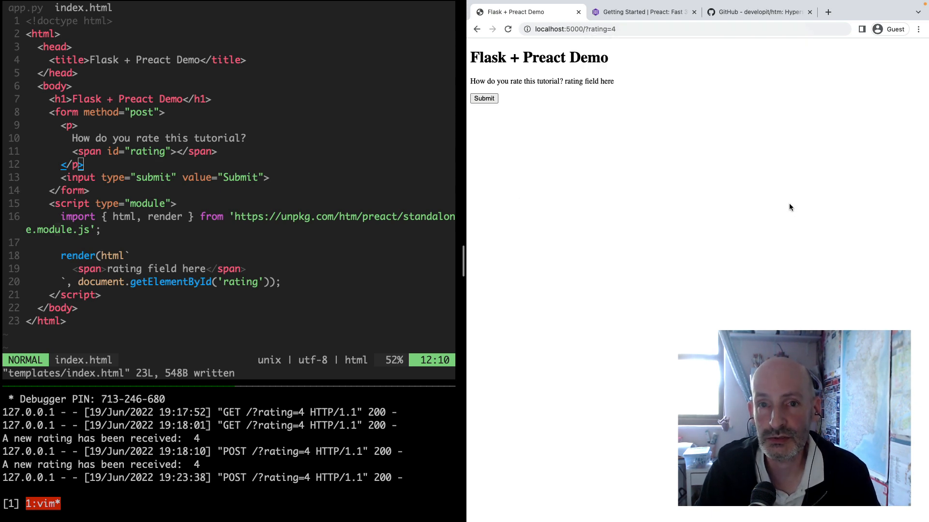
pyautogui.moveTo(602, 128)
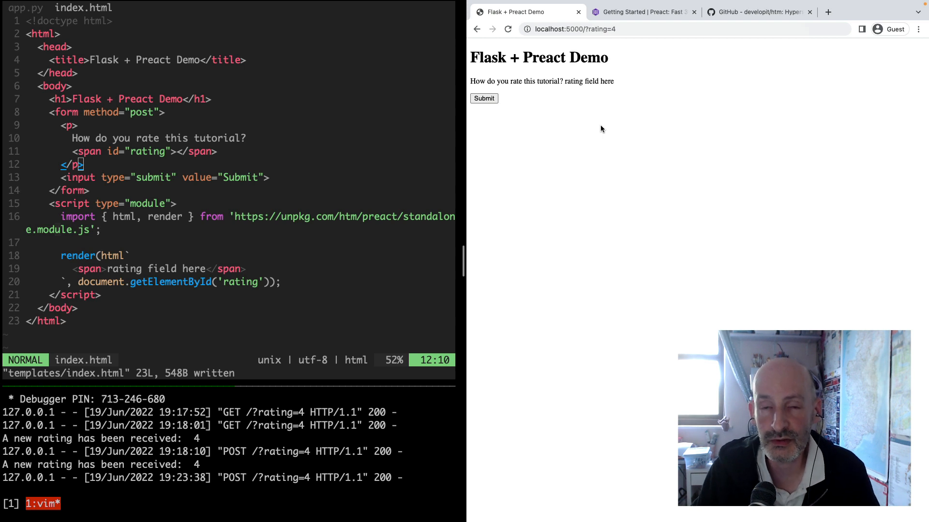
pyautogui.moveTo(601, 88)
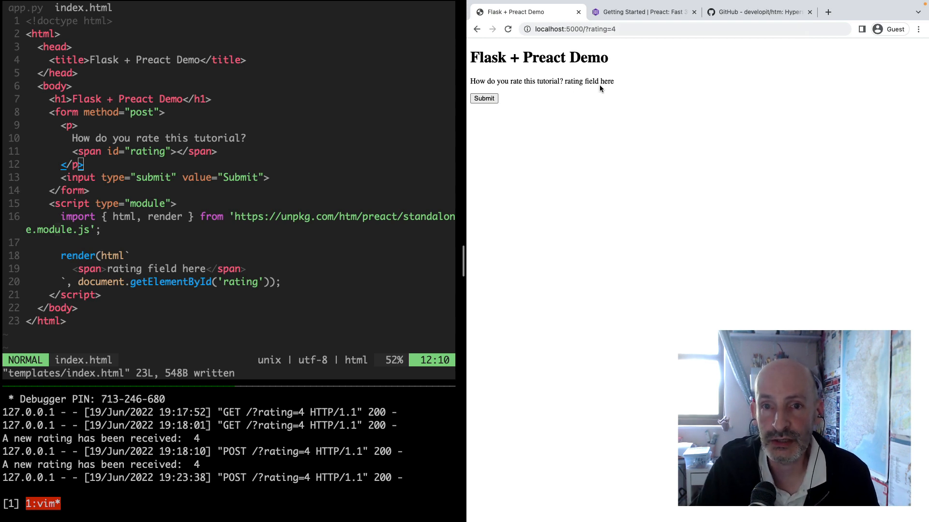
# Step: Declare function Rating() { return html` `; } above the render call
pyautogui.moveTo(564, 81); pyautogui.dragTo(613, 81)
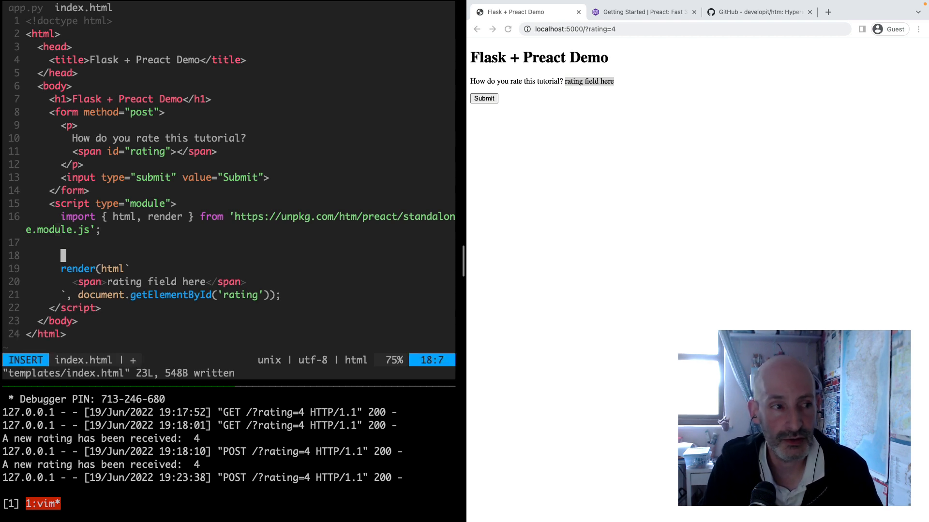
pyautogui.write('function Ra')
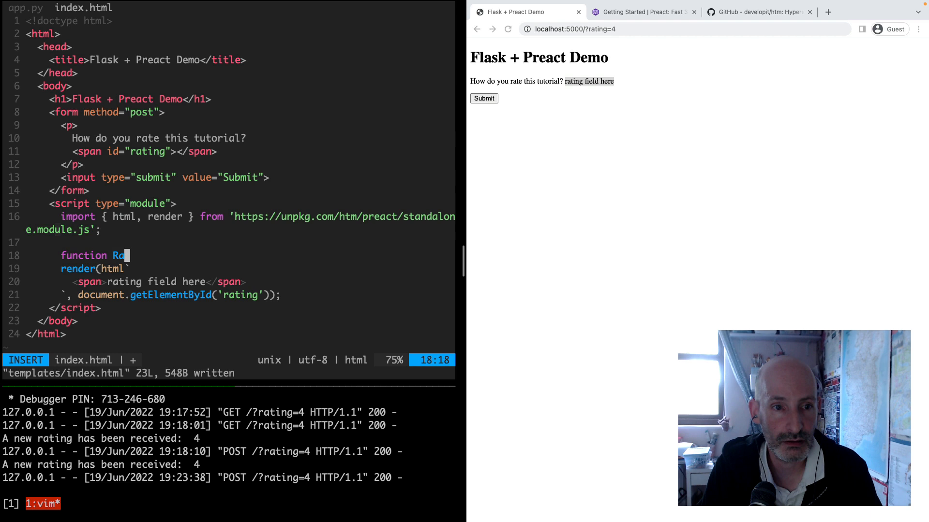
pyautogui.write('ting()')
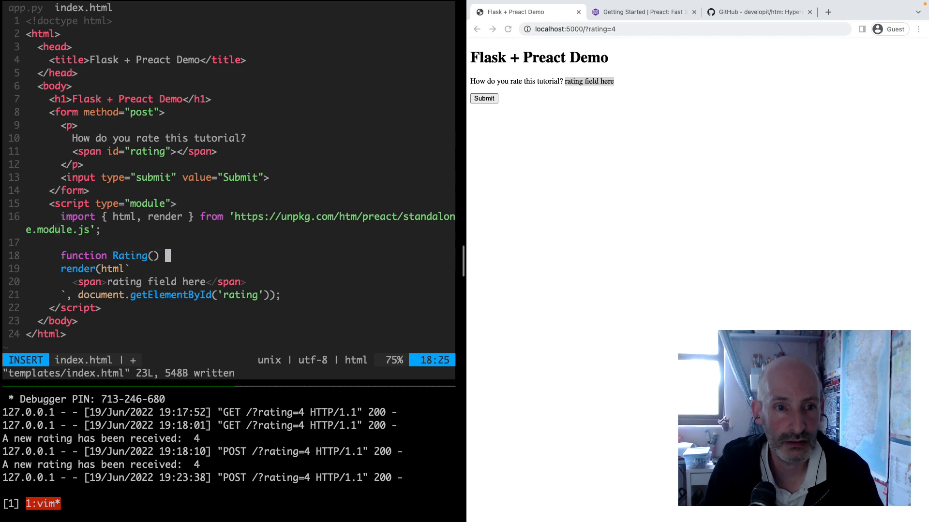
pyautogui.write('{')
pyautogui.write('return html')
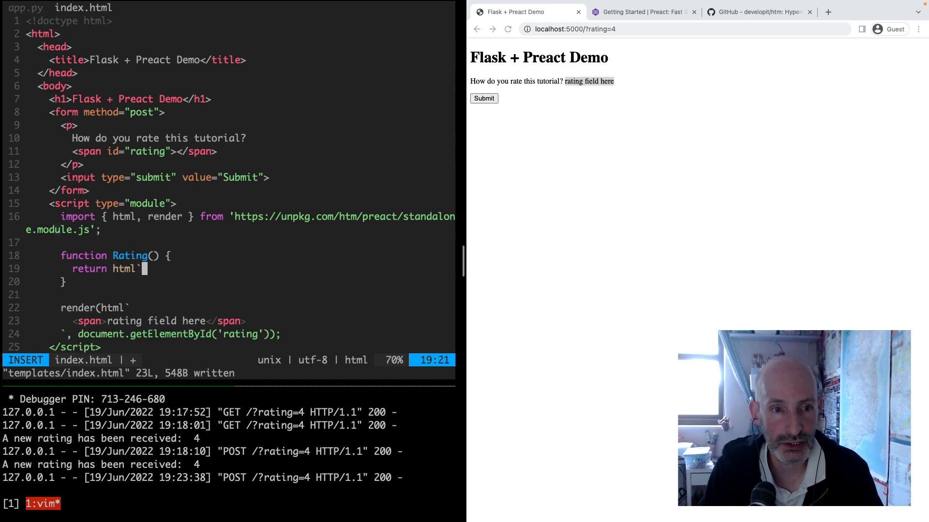
pyautogui.write('`;')
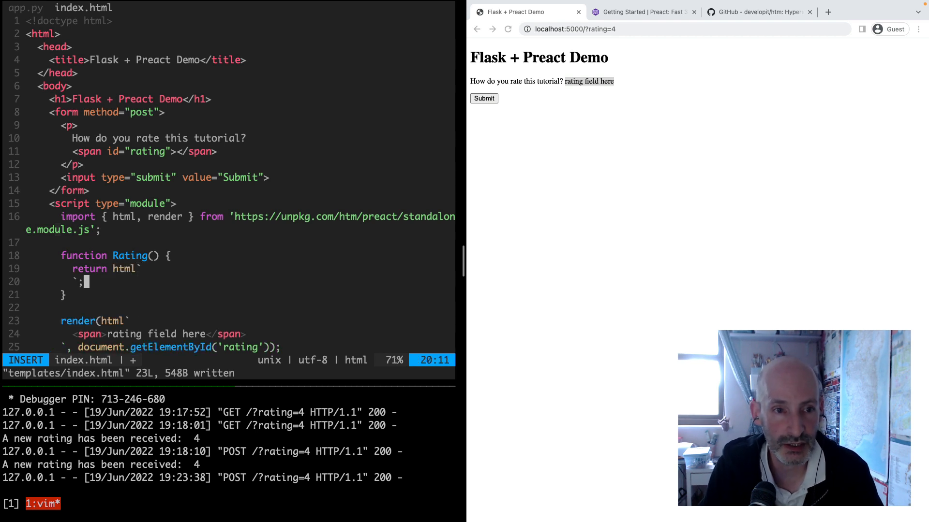
pyautogui.press('Enter')
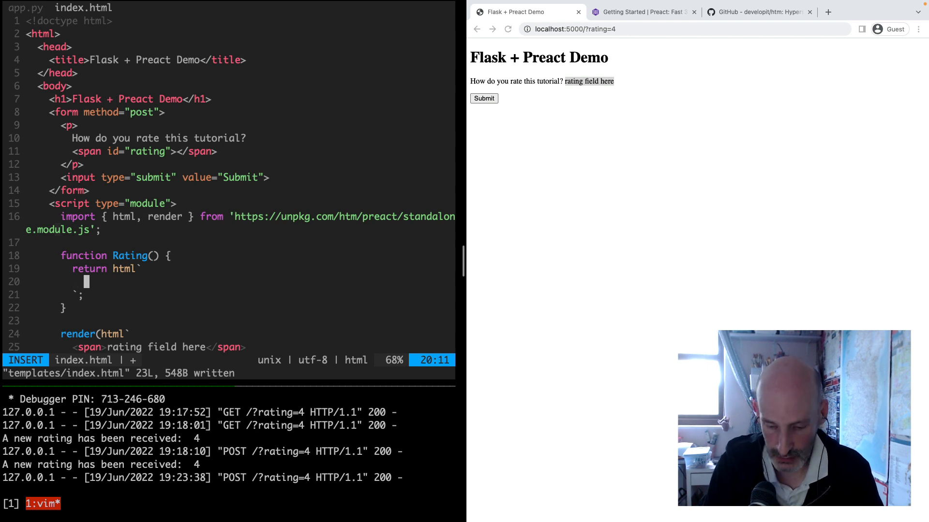
# Step: Have Rating's template return <input type="text" name="rating" />
pyautogui.write('<input')
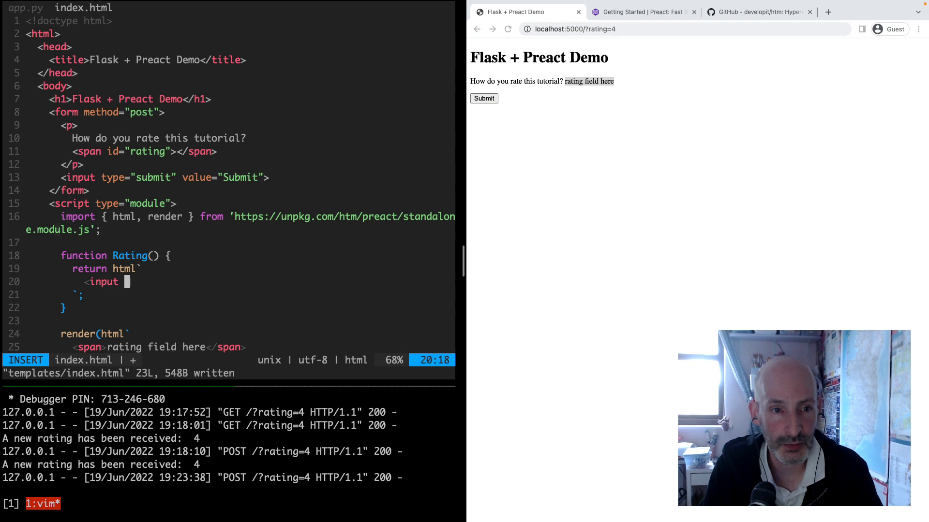
pyautogui.write('t')
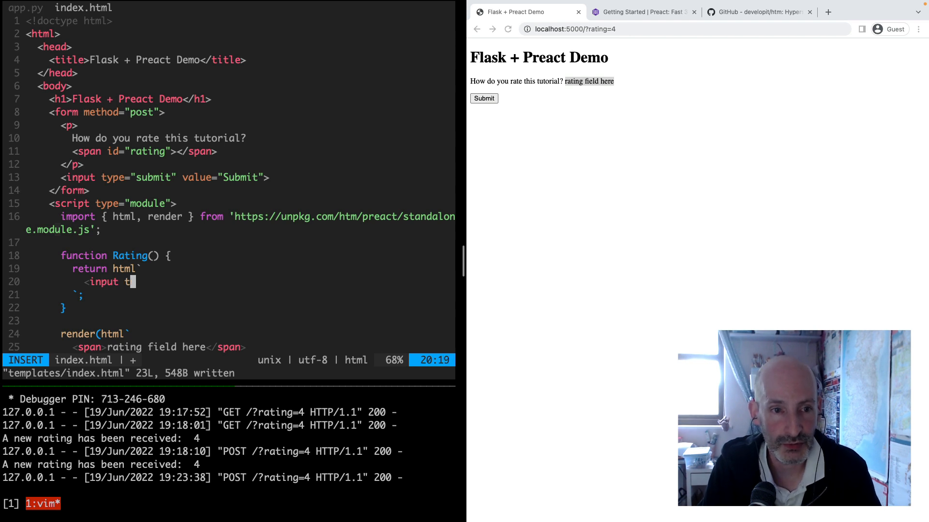
pyautogui.write('ype="te')
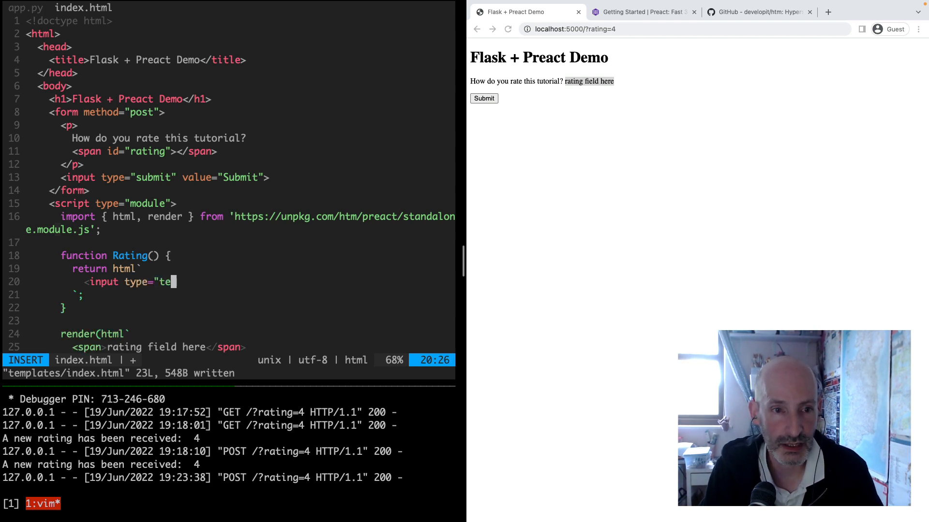
pyautogui.write('xt"')
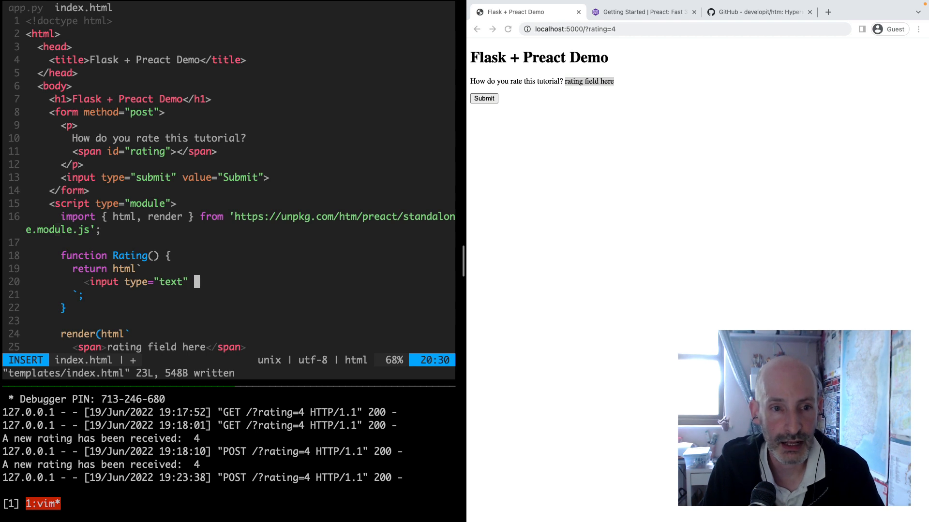
pyautogui.write('name="')
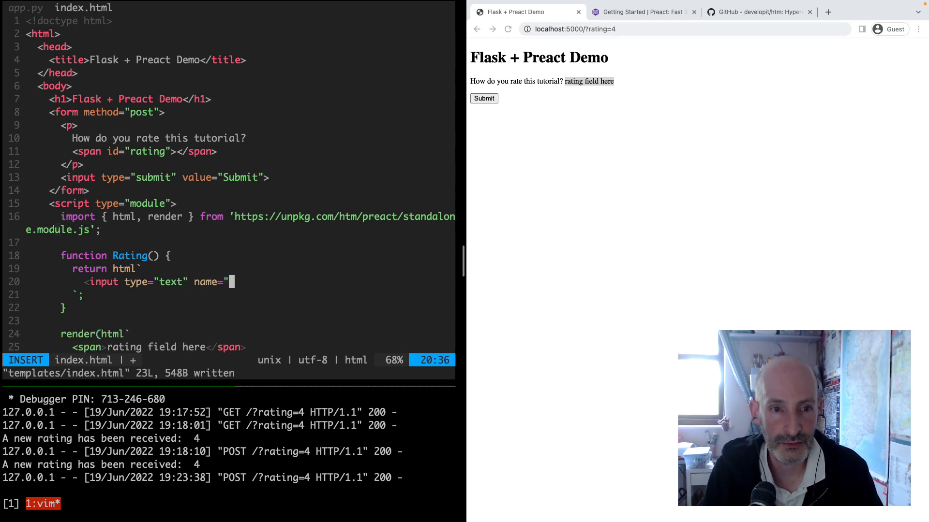
pyautogui.write('rating')
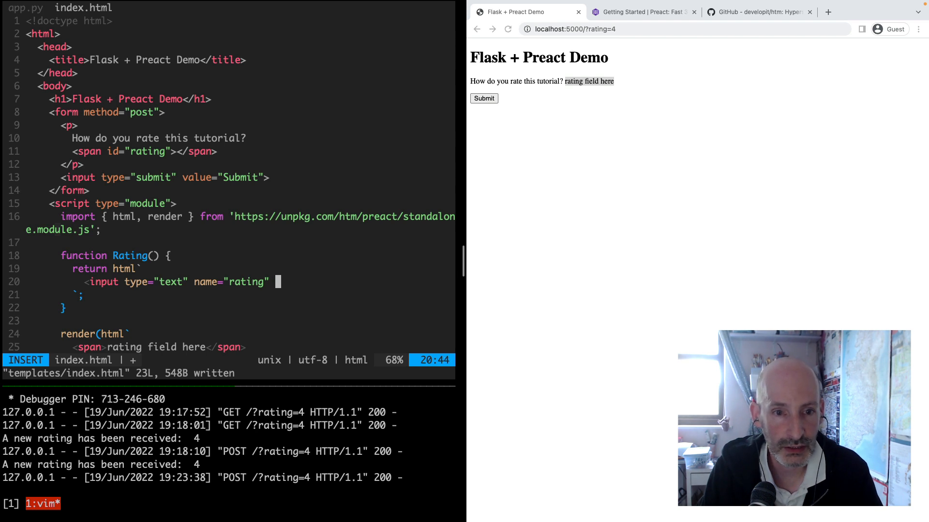
pyautogui.write('/>')
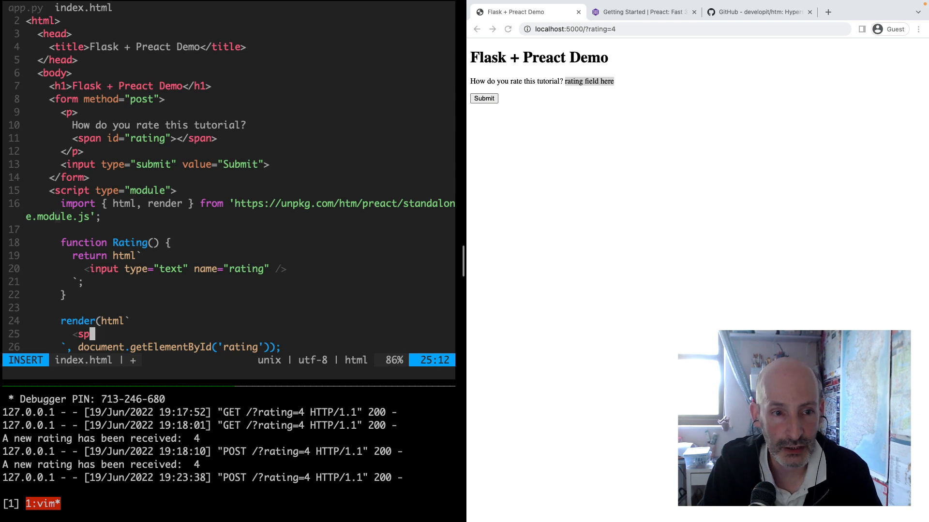
# Step: Render <${Rating} /> instead of the placeholder span and save index.html
pyautogui.press('BackSpace')
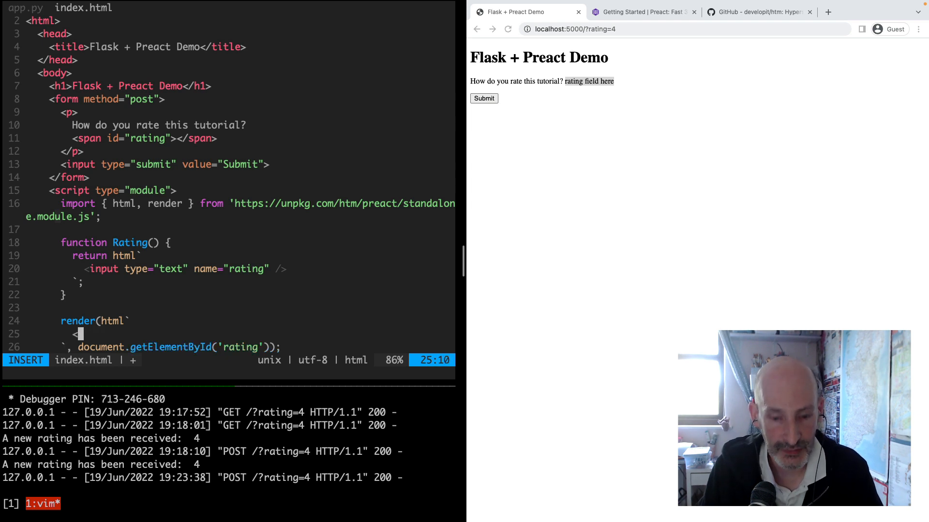
pyautogui.write('Rating />')
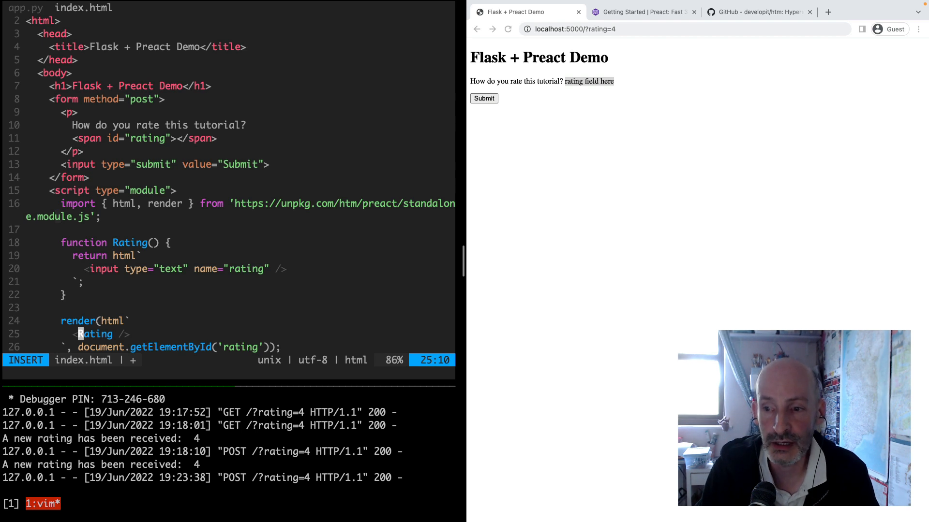
pyautogui.write('${')
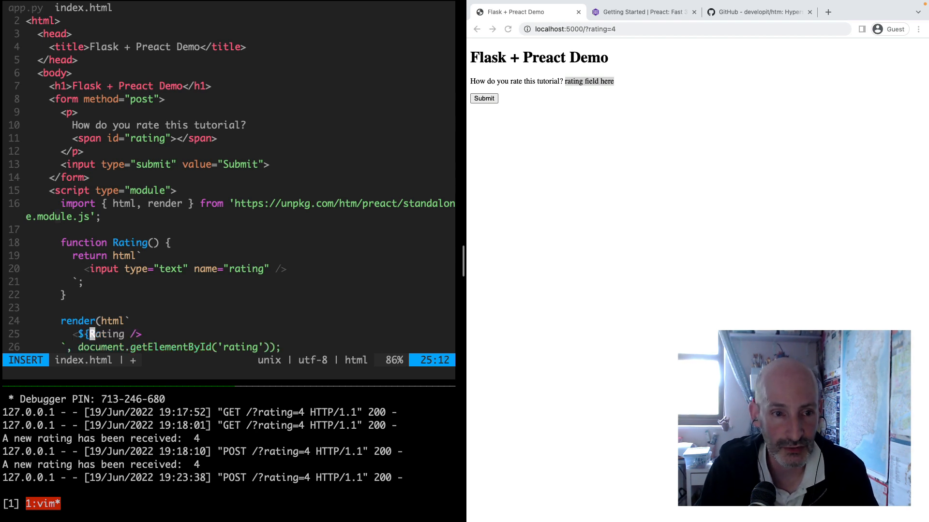
pyautogui.write('Rating')
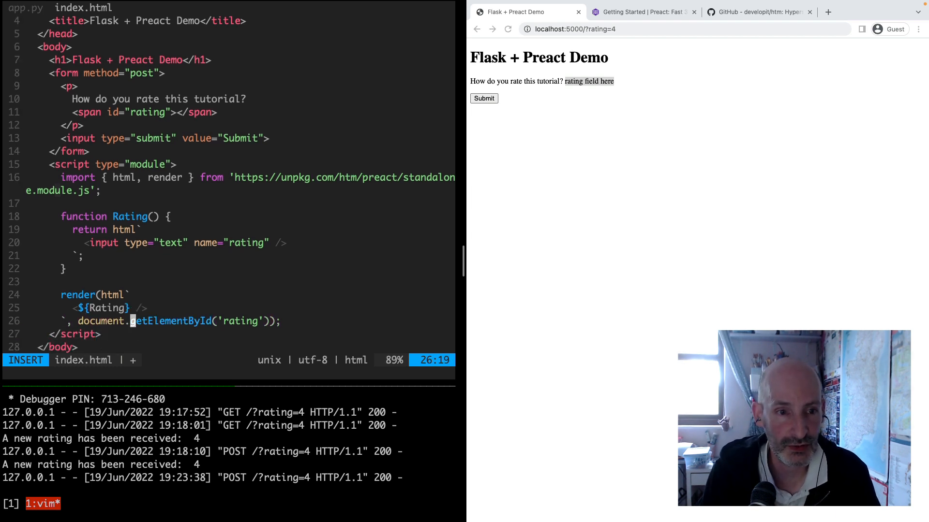
pyautogui.press('Escape')
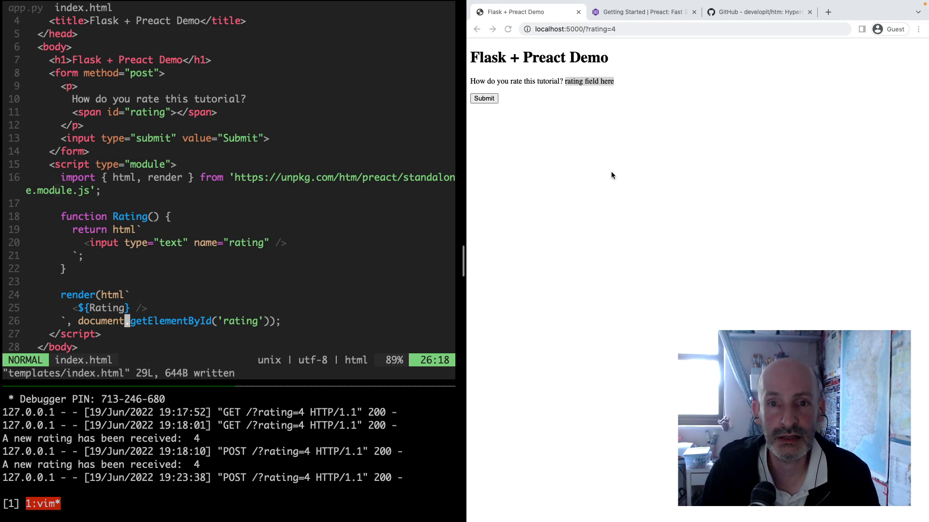
# Step: Reload the demo page, confirming resubmission, to show the empty rating text box
pyautogui.click(506, 29)
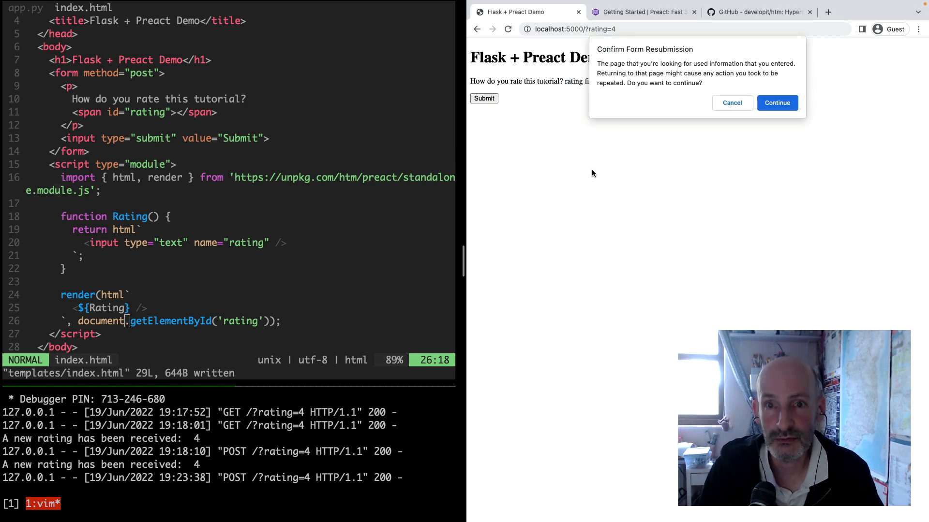
pyautogui.click(776, 102)
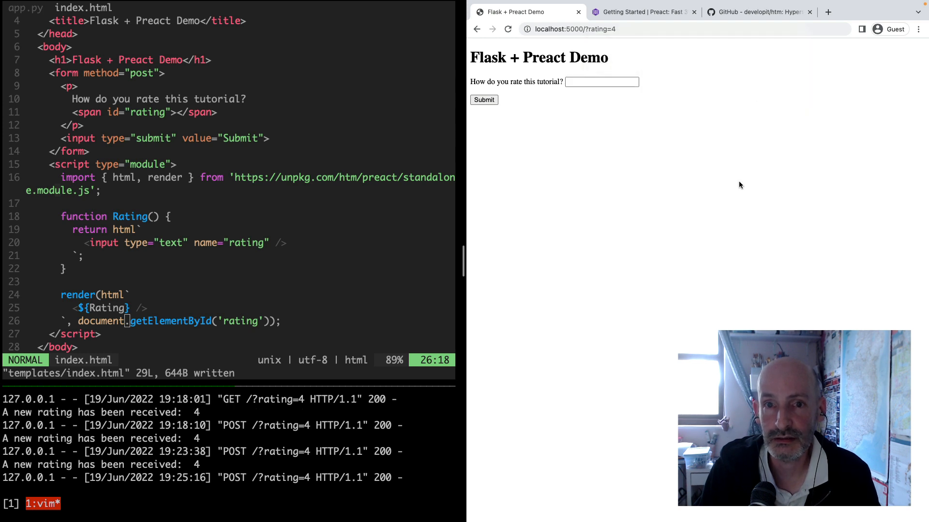
pyautogui.moveTo(658, 157)
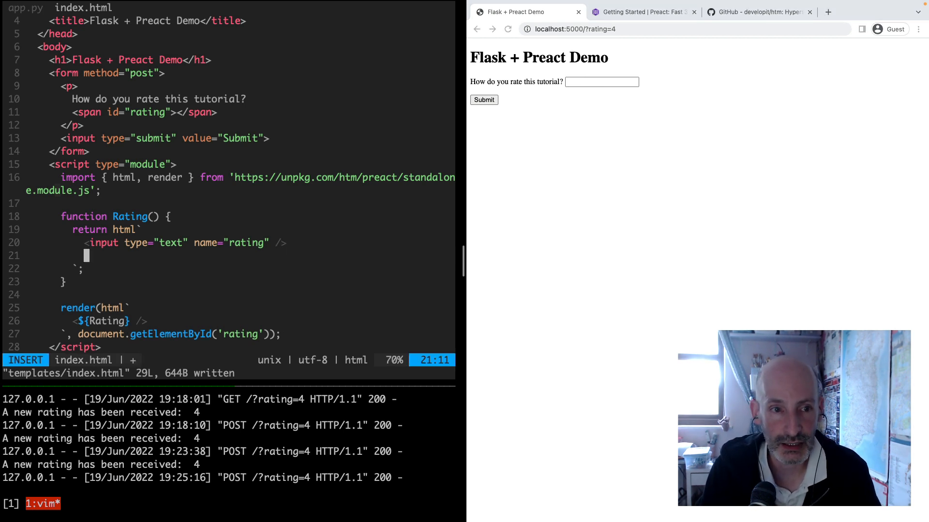
# Step: Add <button>+</button> and <button>-</button> after the input, save, and reload the page
pyautogui.write('<')
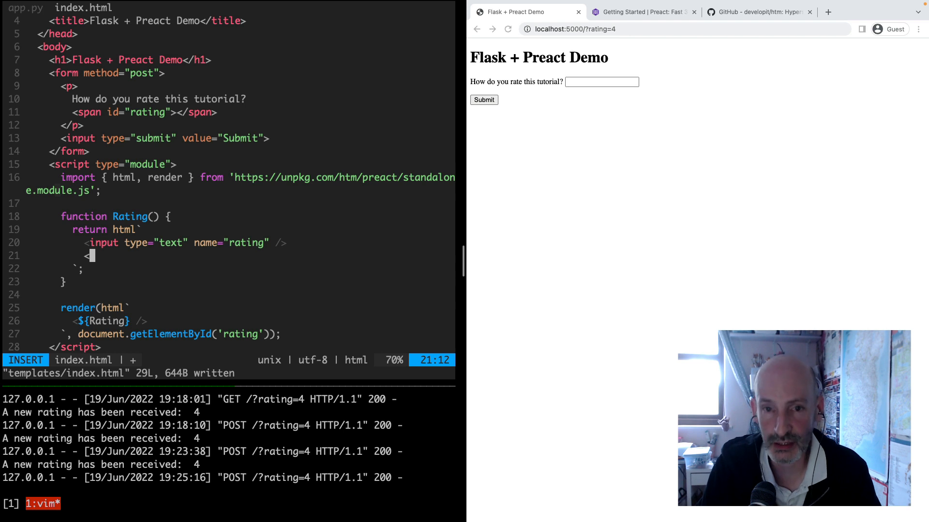
pyautogui.write('button>+</button>')
pyautogui.write('<button>-</button>')
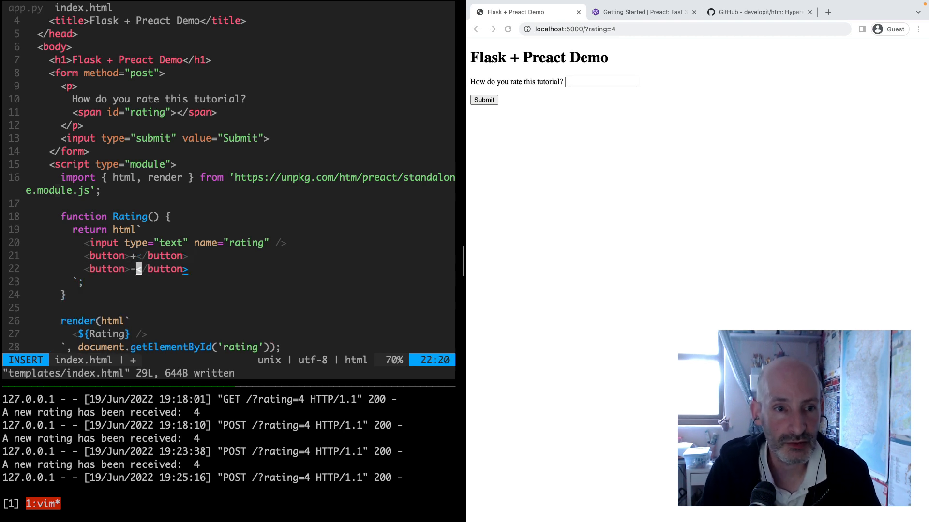
pyautogui.press('Escape')
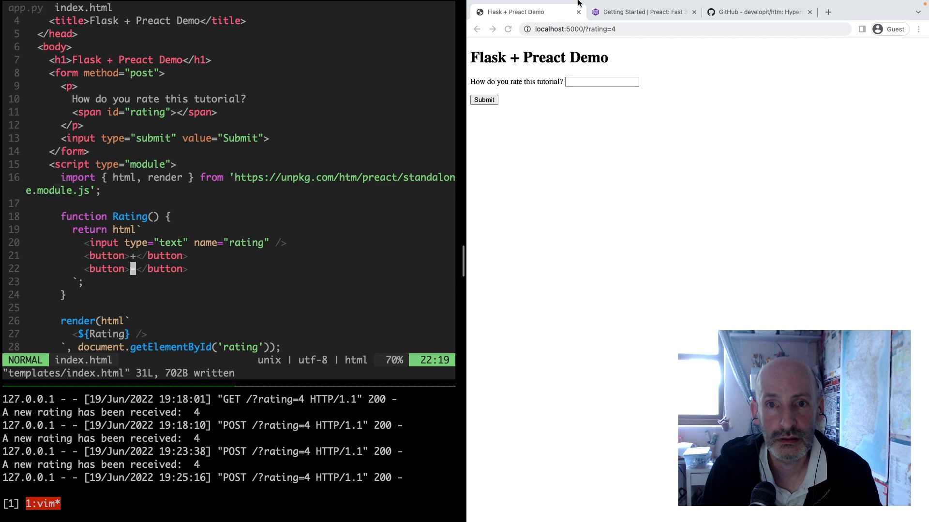
pyautogui.click(506, 29)
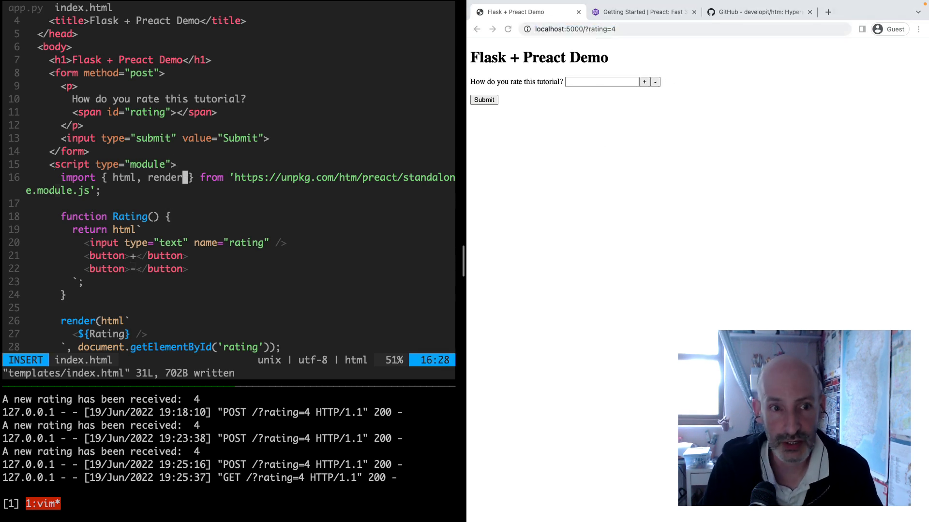
# Step: Import useState and add const [state, setState] = useState(3); in Rating
pyautogui.write(', useState')
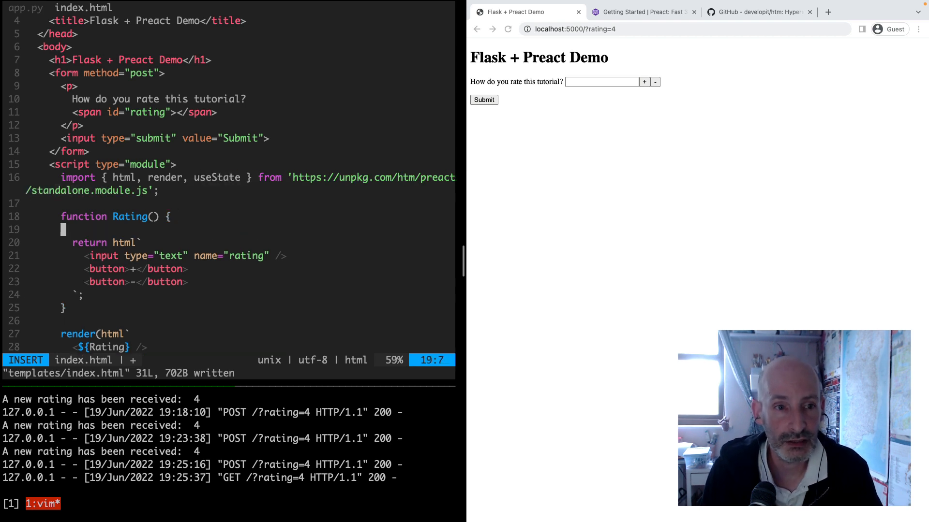
pyautogui.write('const')
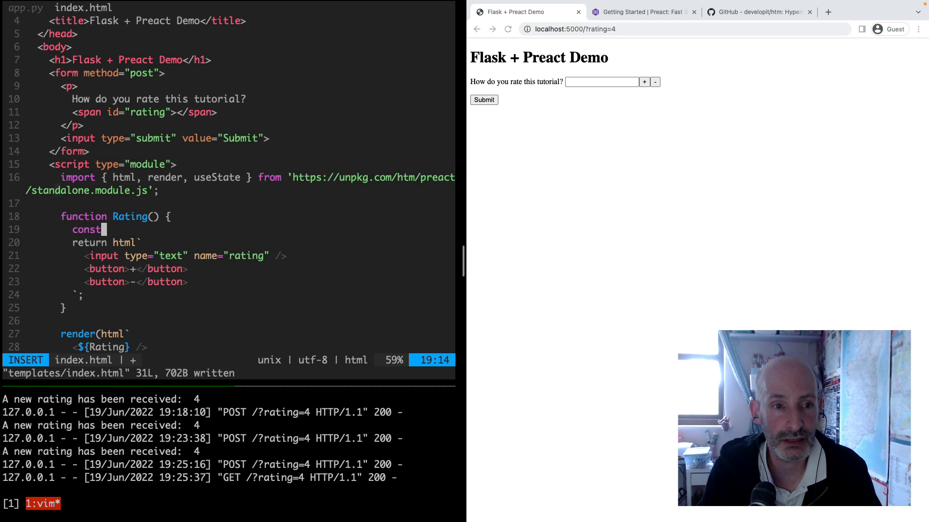
pyautogui.write('[state, setState] = useSt')
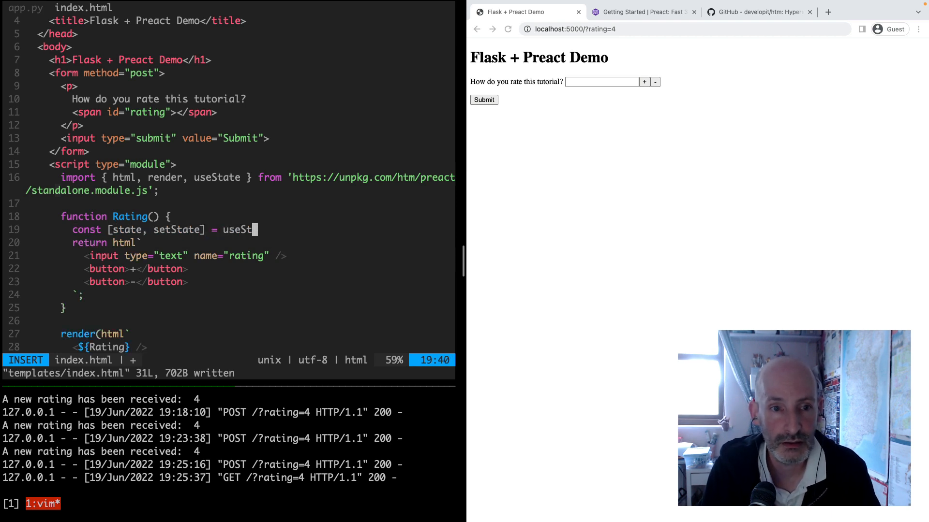
pyautogui.write('ate(3);')
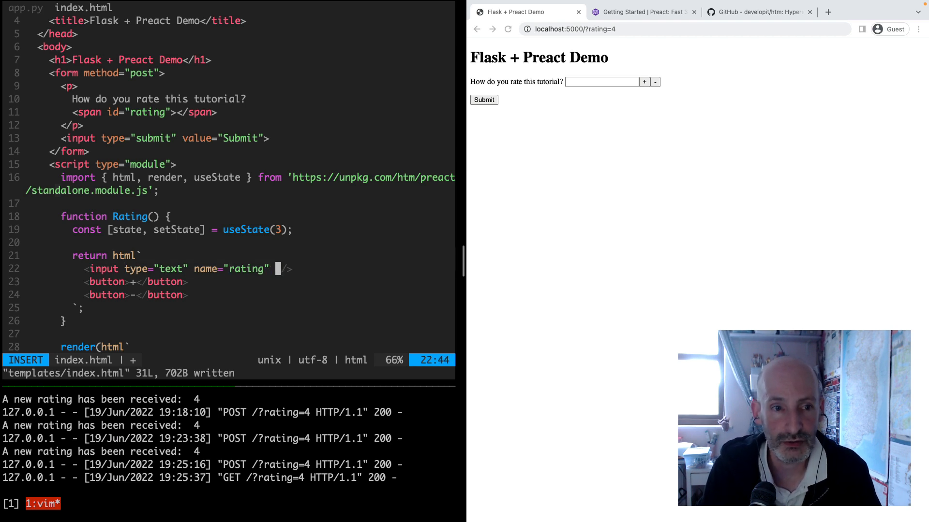
# Step: Bind the input with value=${state} and save index.html
pyautogui.write('value=')
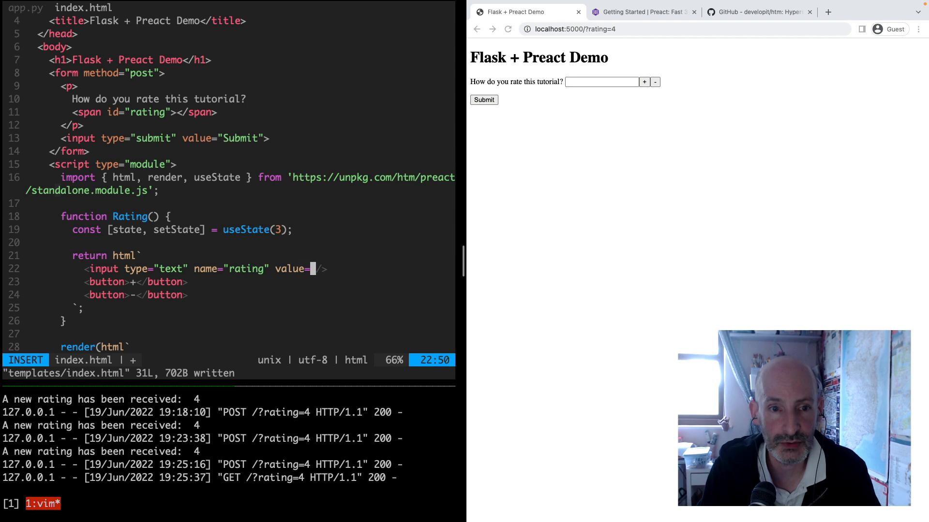
pyautogui.write('${')
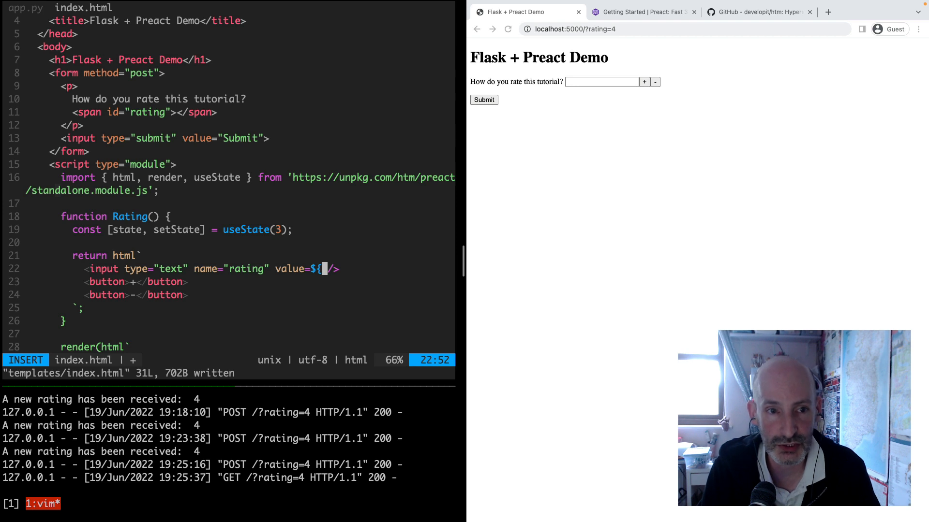
pyautogui.write('state}')
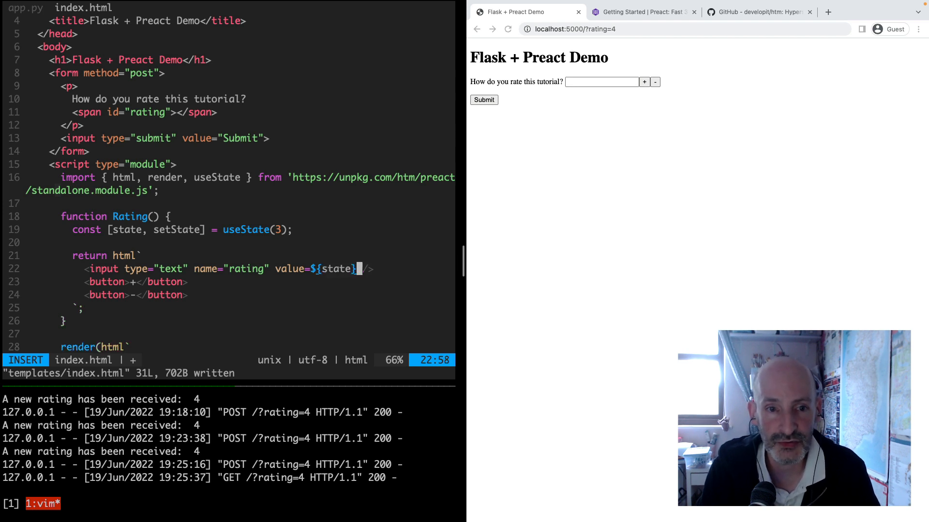
pyautogui.press('Escape')
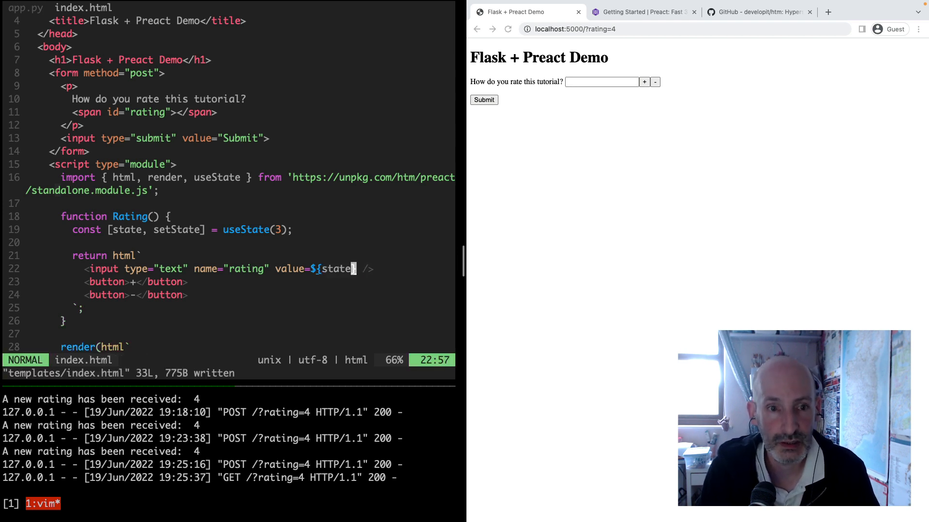
# Step: Load localhost:5000 without the rating query, showing 3 in the rating field
pyautogui.click(588, 29)
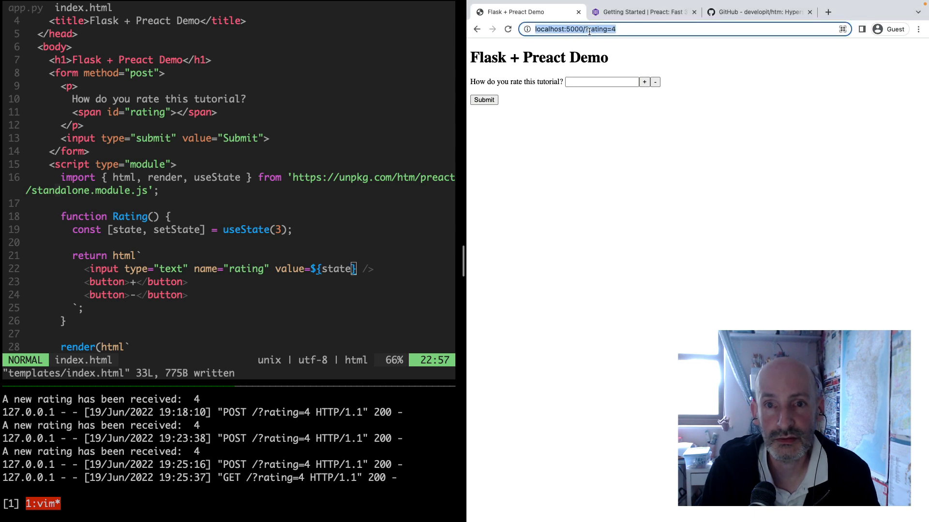
pyautogui.write('localhost:5000')
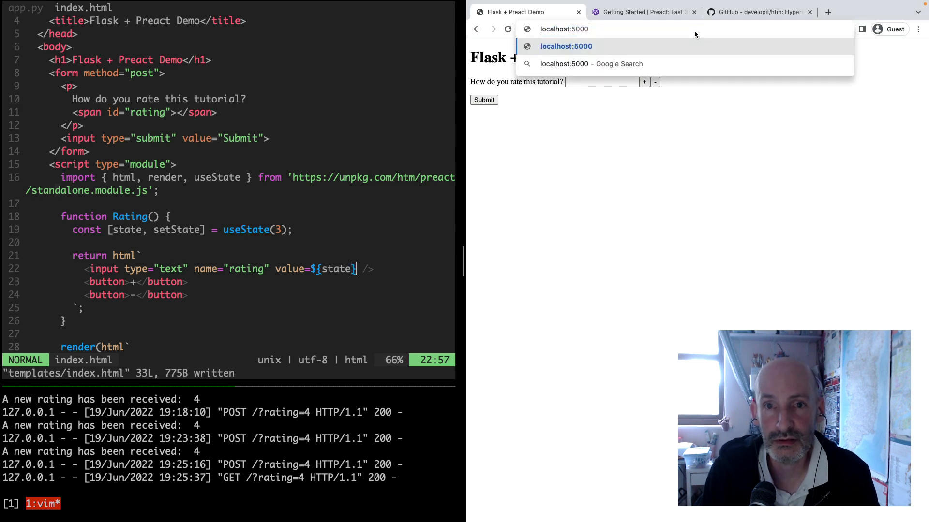
pyautogui.press('Enter')
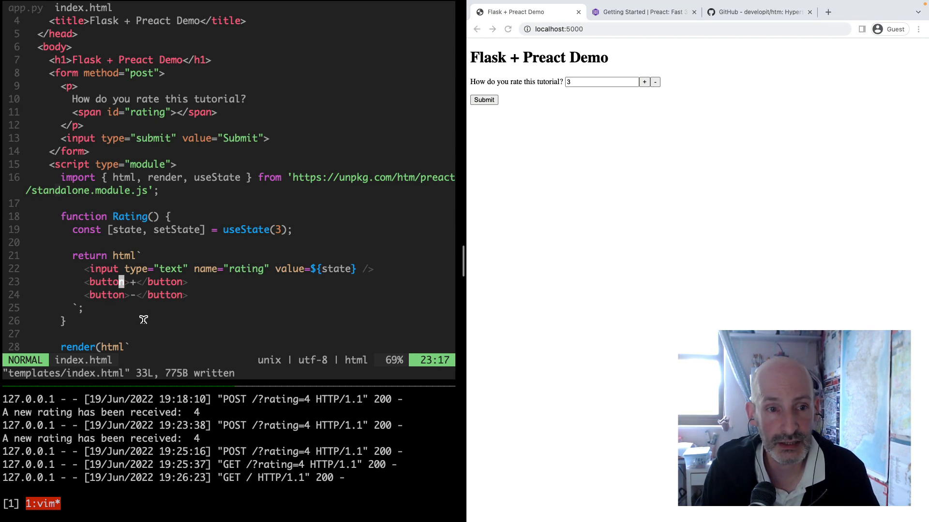
# Step: Give the buttons onClick=${incr} and onClick=${decr} and start const incr = (ev) => arrow function
pyautogui.write('onClick=${incr')
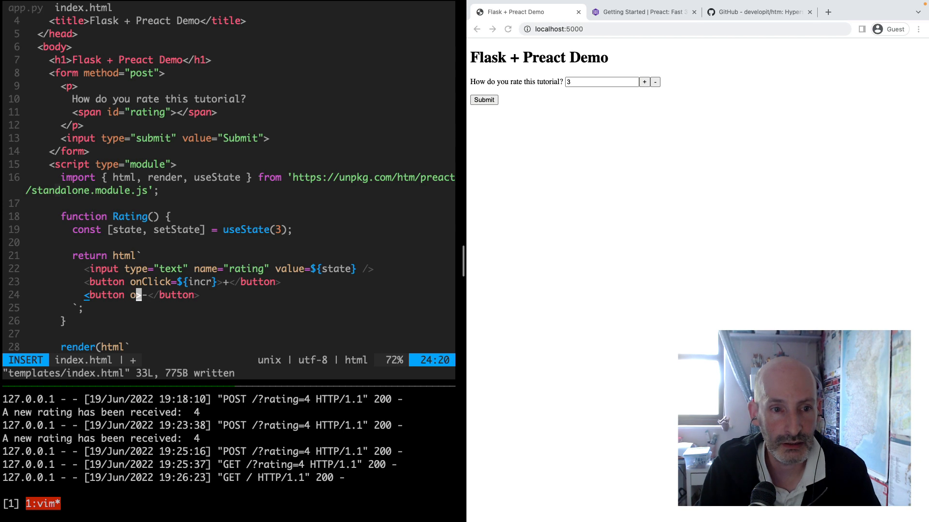
pyautogui.write('nClick=${')
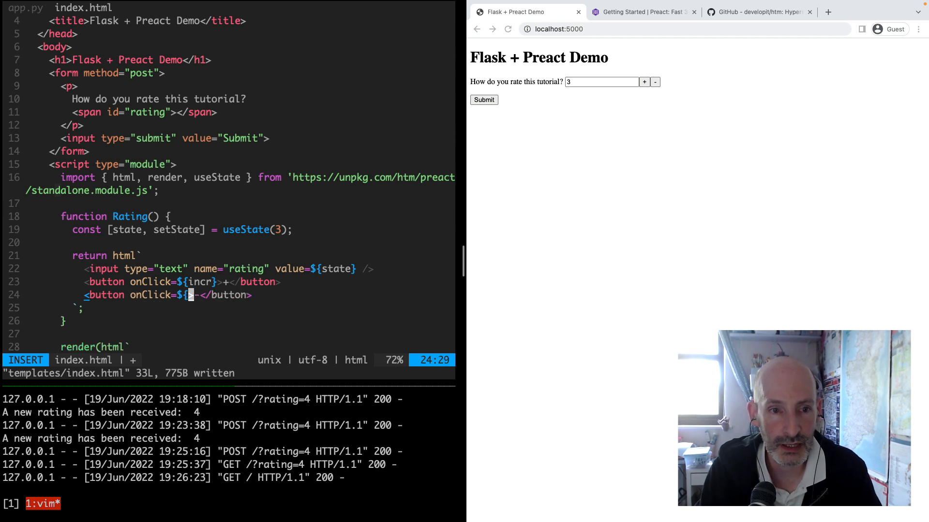
pyautogui.write('decr')
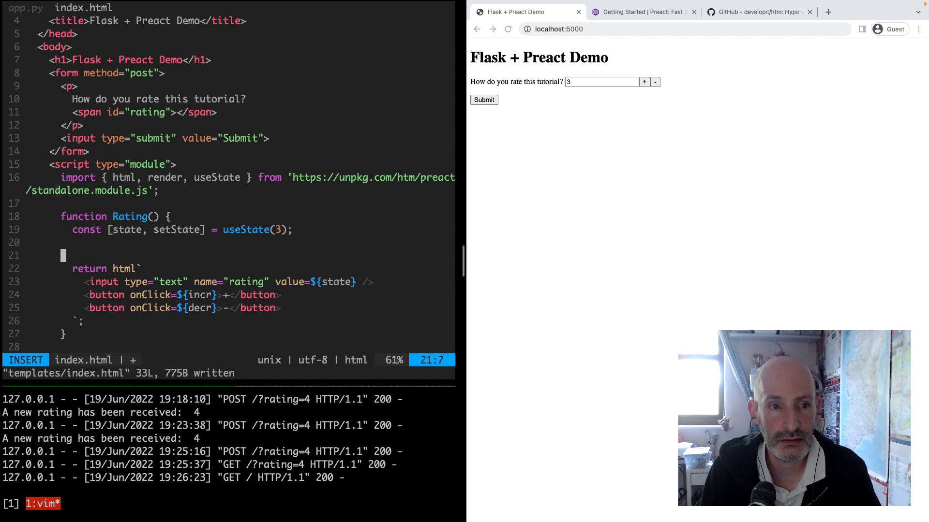
pyautogui.write('const incr')
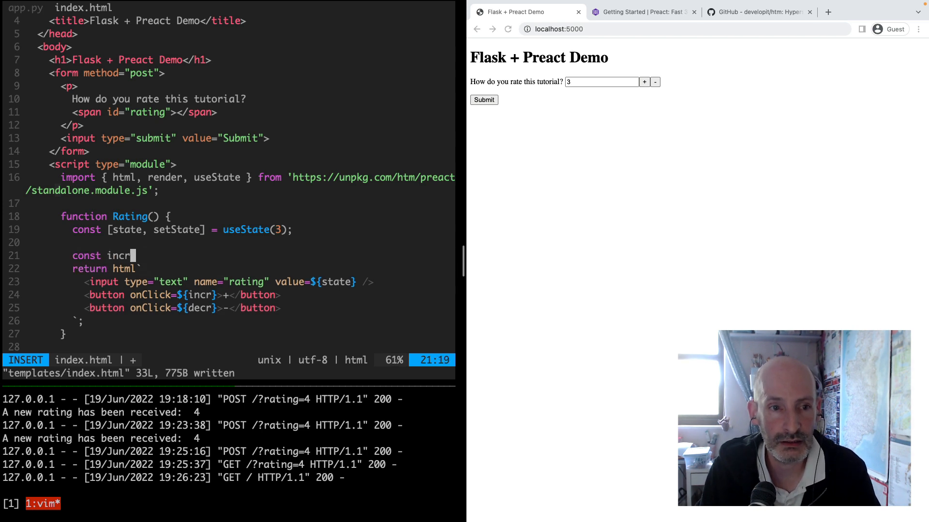
pyautogui.write('= ((')
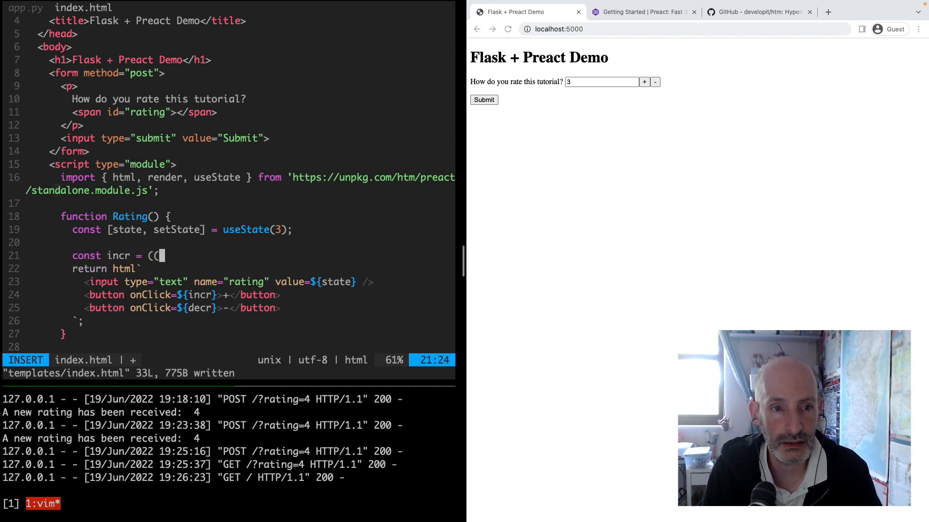
pyautogui.write('ev)')
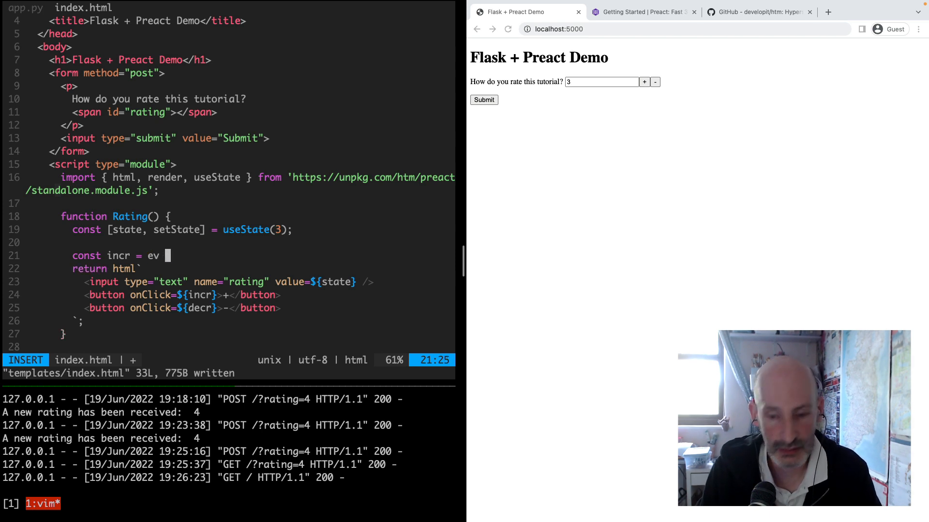
pyautogui.write('=> {')
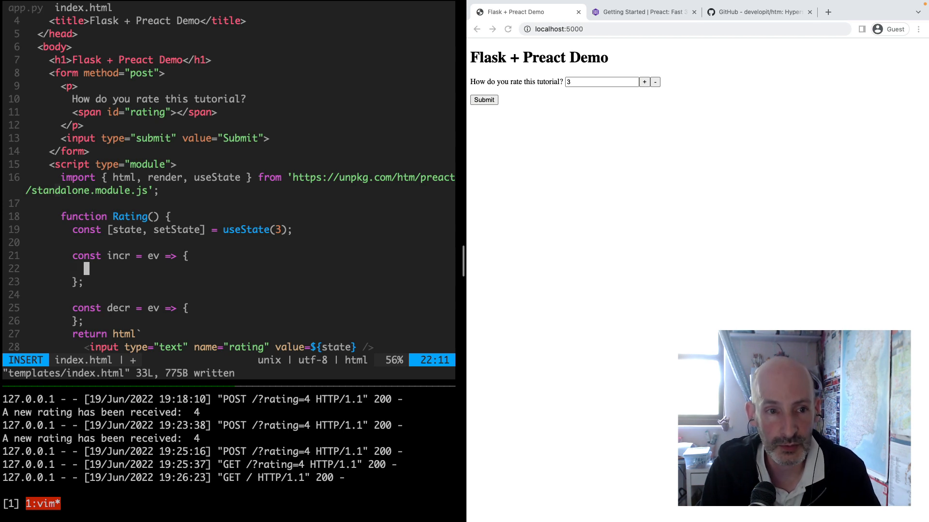
# Step: Make incr and decr call ev.preventDefault() and setState(state ± 1), then save
pyautogui.write('ev.preventDefault();')
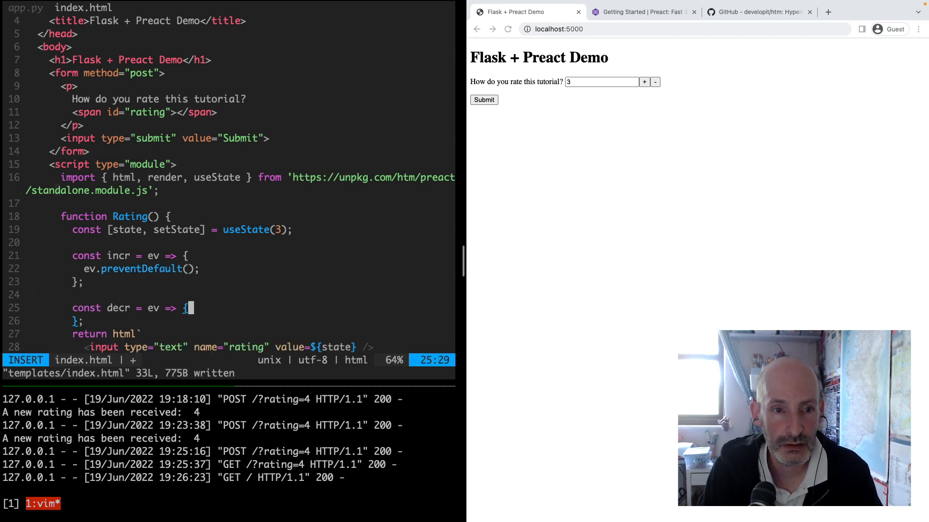
pyautogui.write('ev/p')
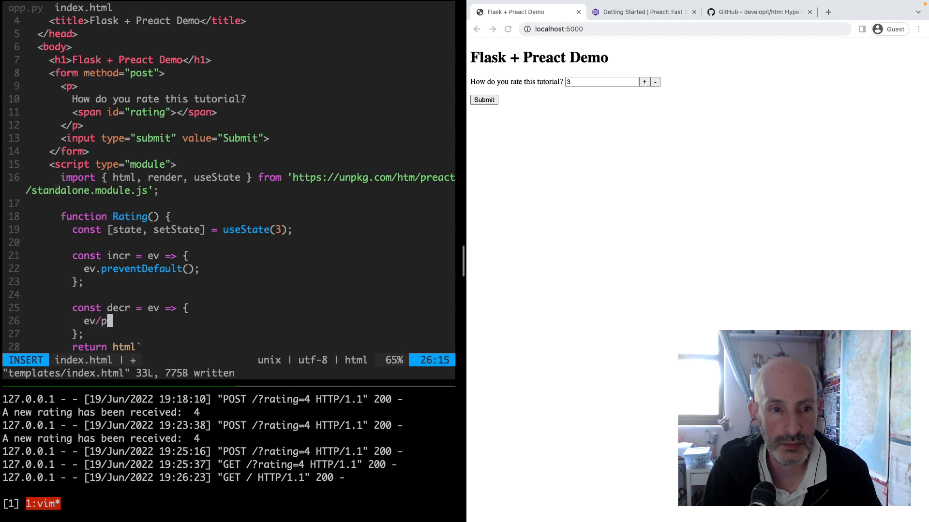
pyautogui.press('BackSpace')
pyautogui.write('.preventDefault();')
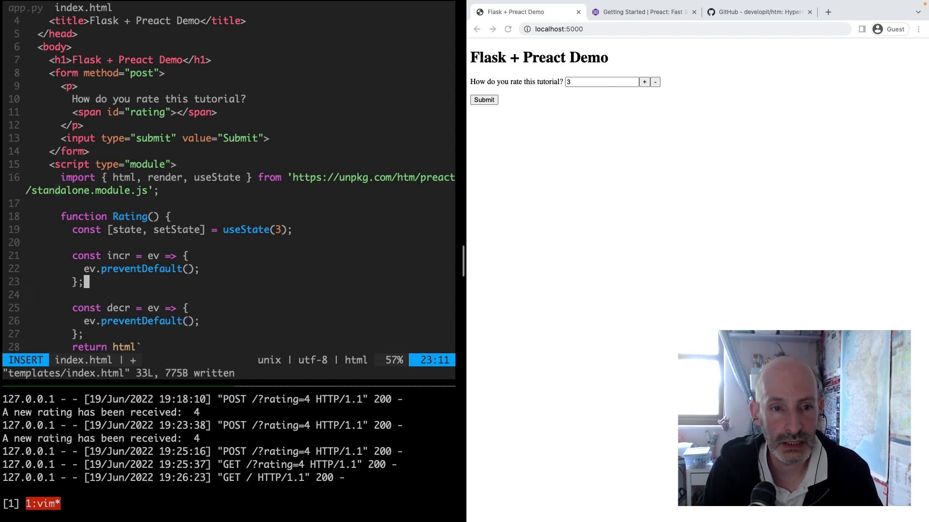
pyautogui.write('setState(state +')
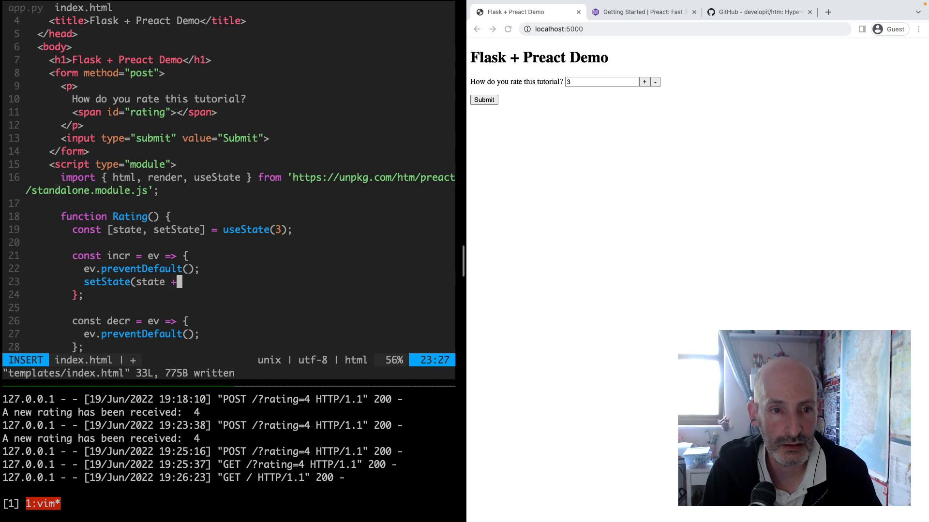
pyautogui.write('1);')
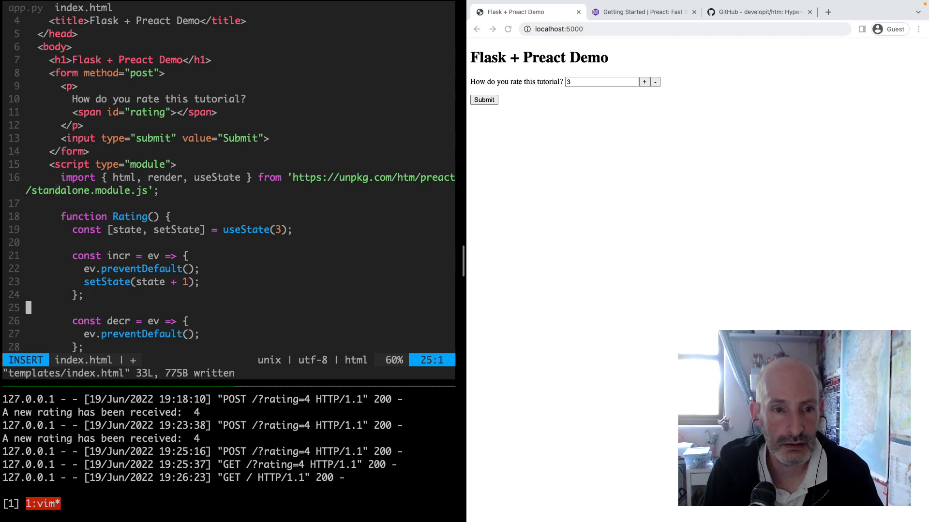
pyautogui.write('setState(state - 1);')
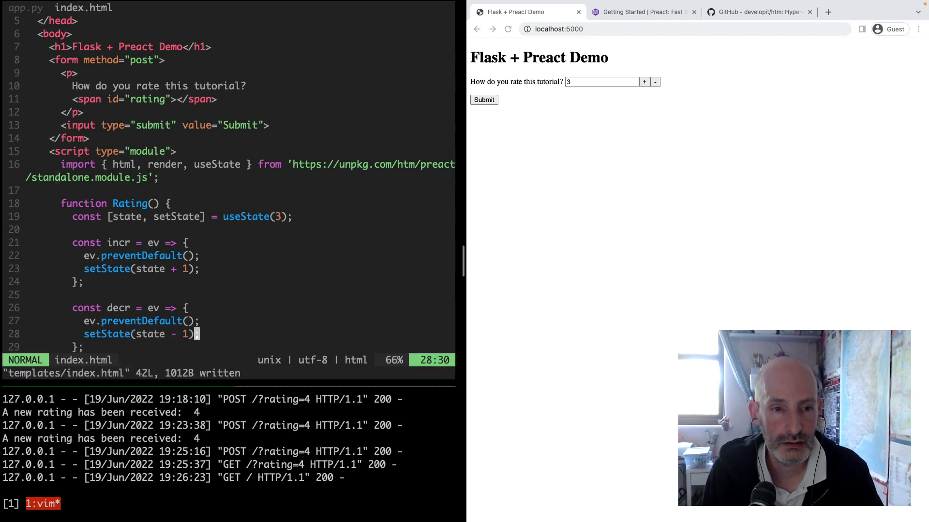
pyautogui.moveTo(601, 43)
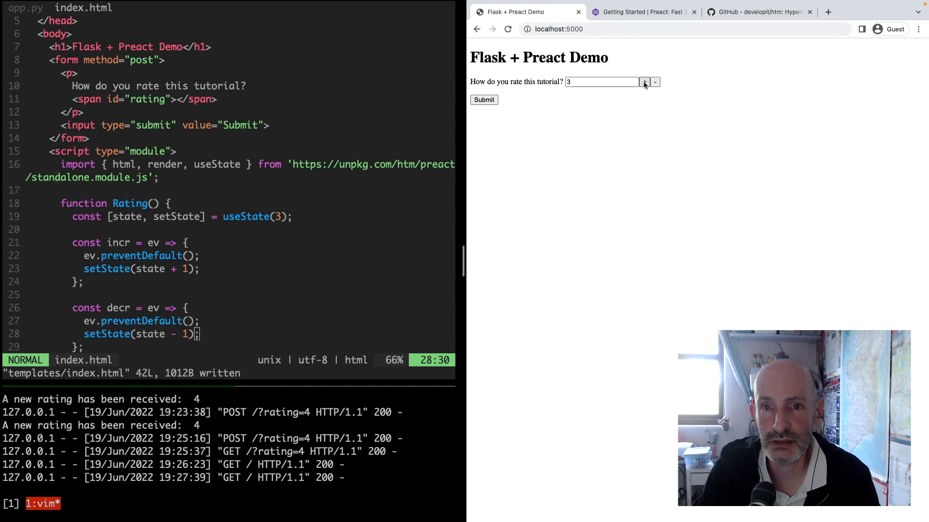
# Step: Click + and - repeatedly, watching the rating leave the 1–5 range and return to 1
pyautogui.click(655, 81)
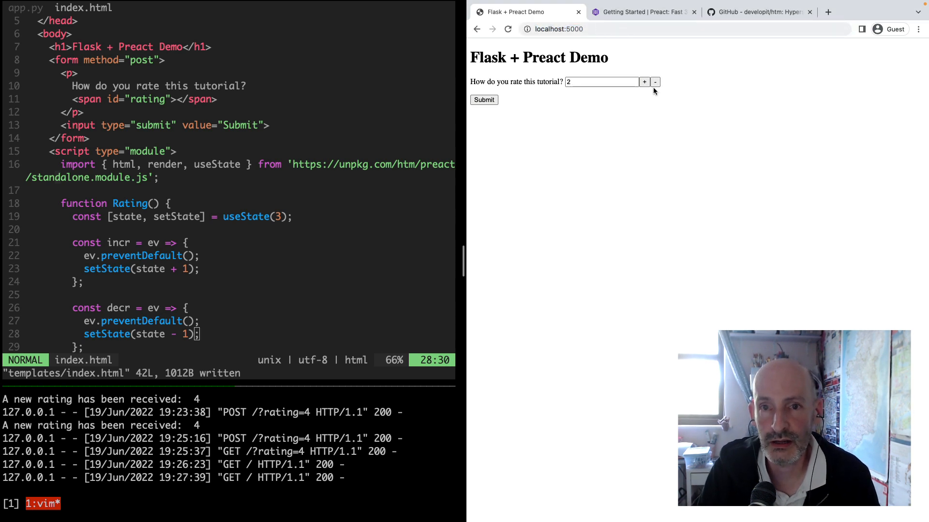
pyautogui.click(644, 81)
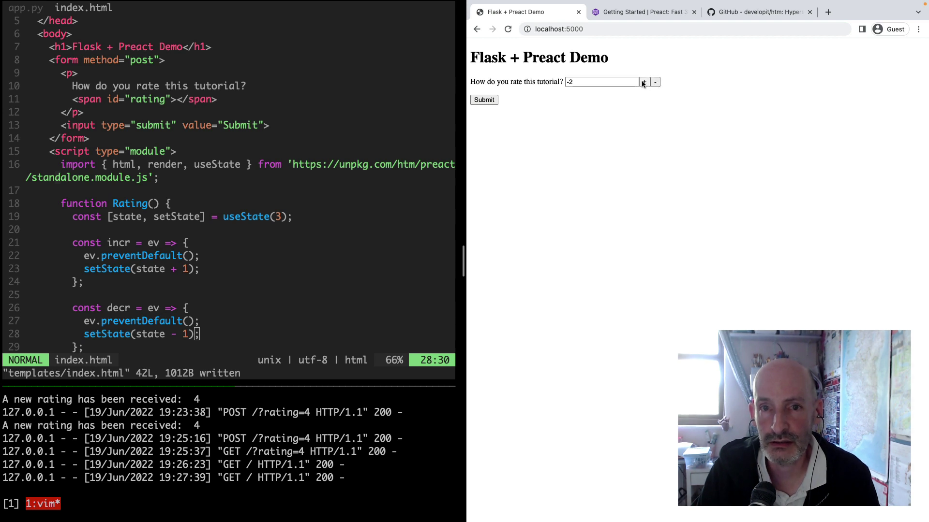
pyautogui.click(644, 81)
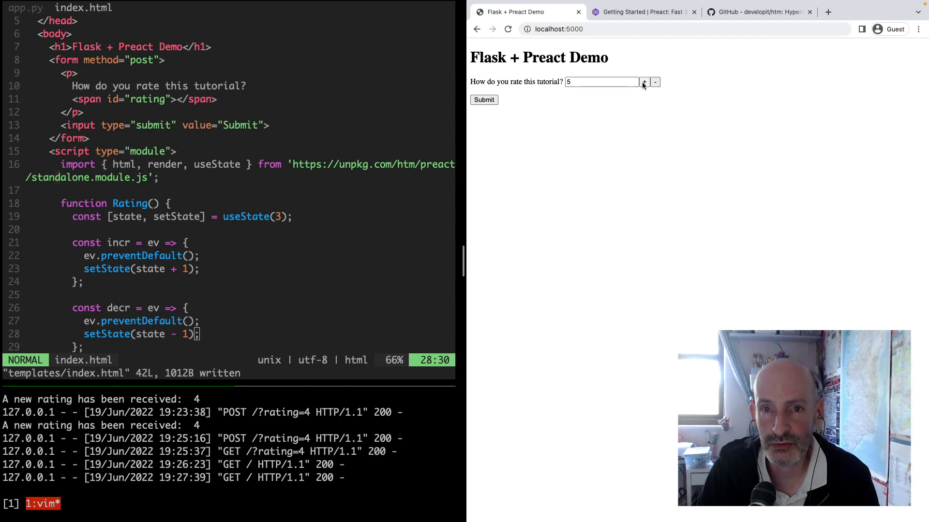
pyautogui.click(645, 81)
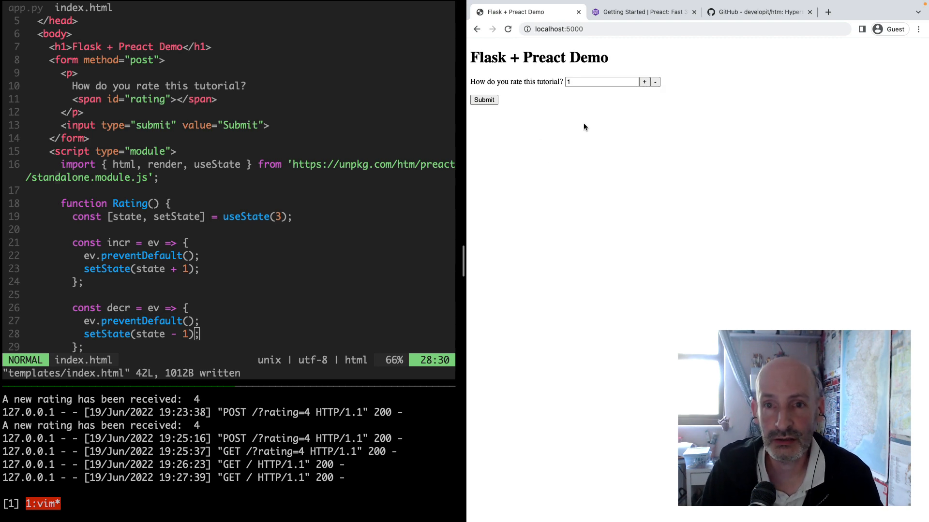
pyautogui.scroll(-3)
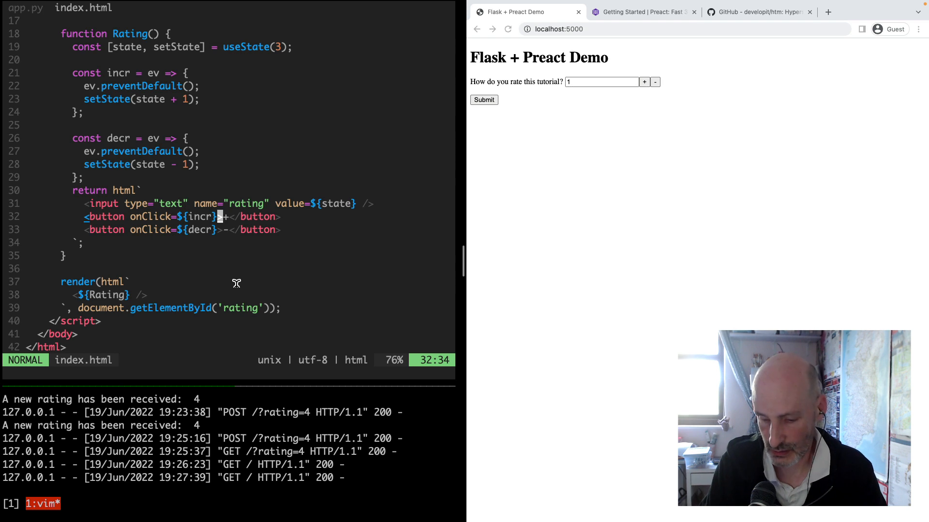
# Step: Add disabled=${value >= 5} to the + button
pyautogui.write('disabled=${')
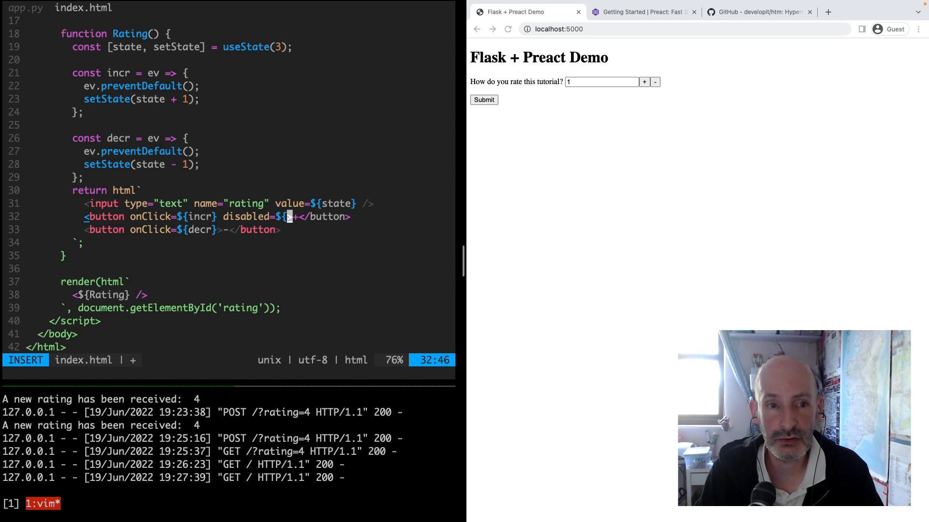
pyautogui.write('v')
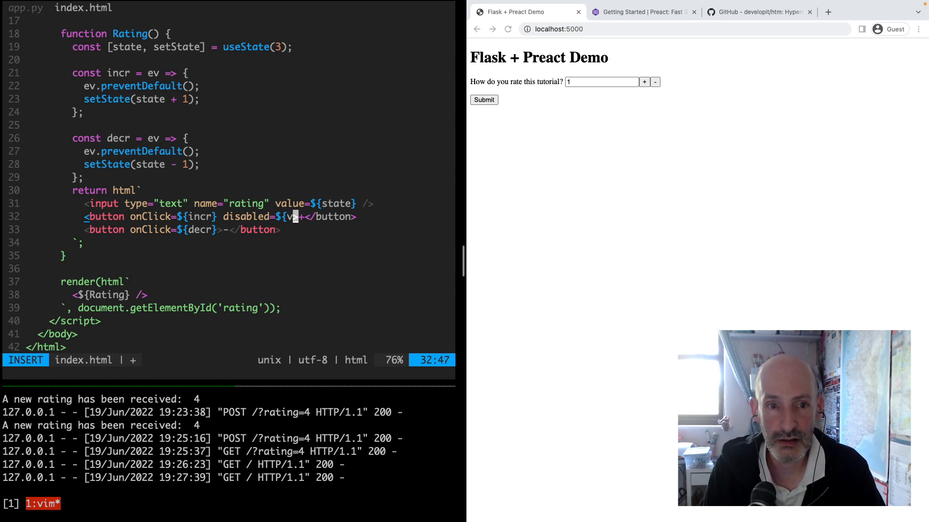
pyautogui.write('alue')
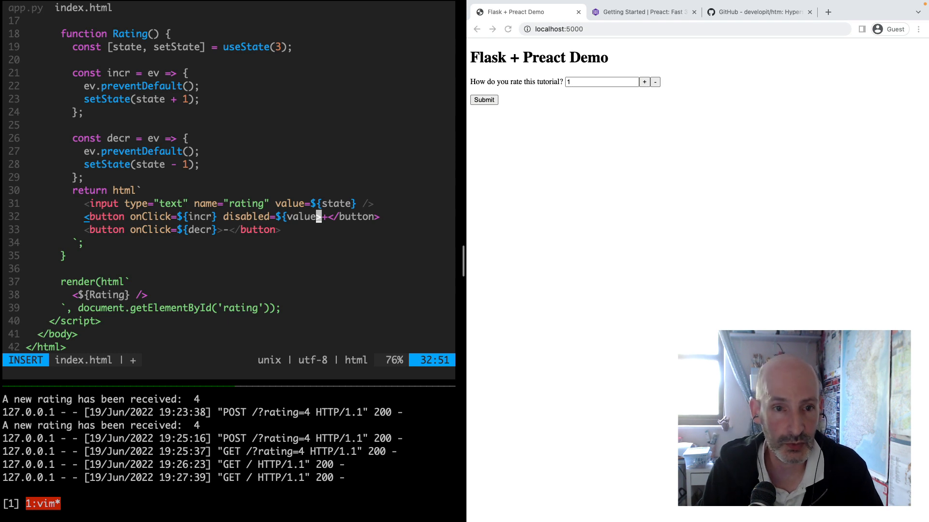
pyautogui.write('>=')
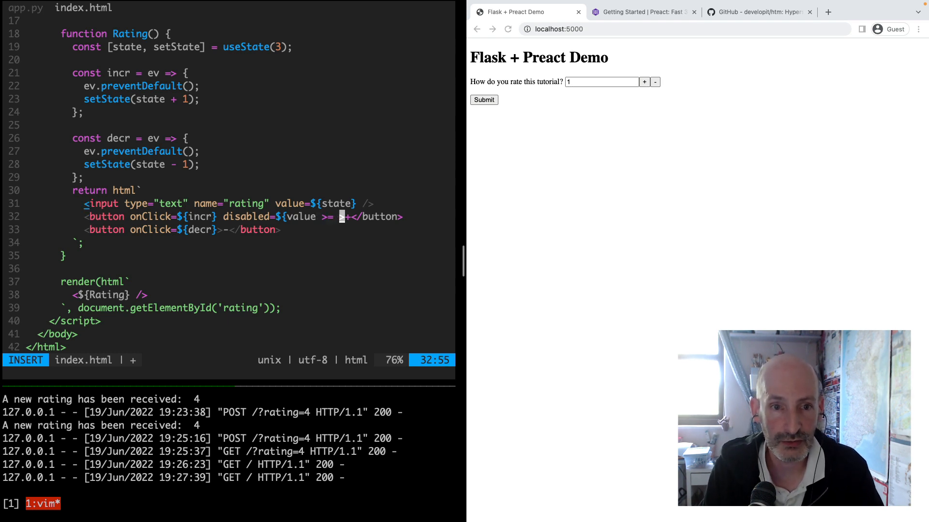
pyautogui.write('5}')
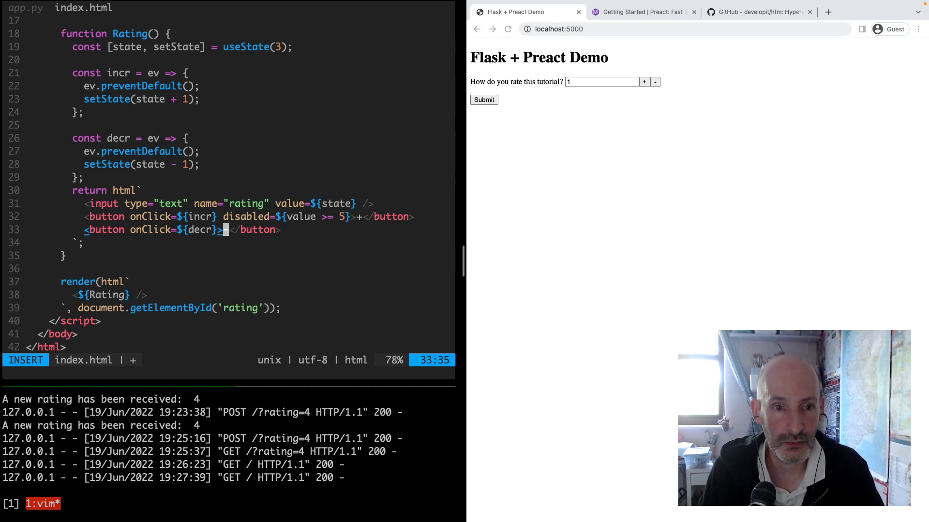
# Step: Add disabled=${value <= 1} to the - button and save index.html
pyautogui.write('disabled=')
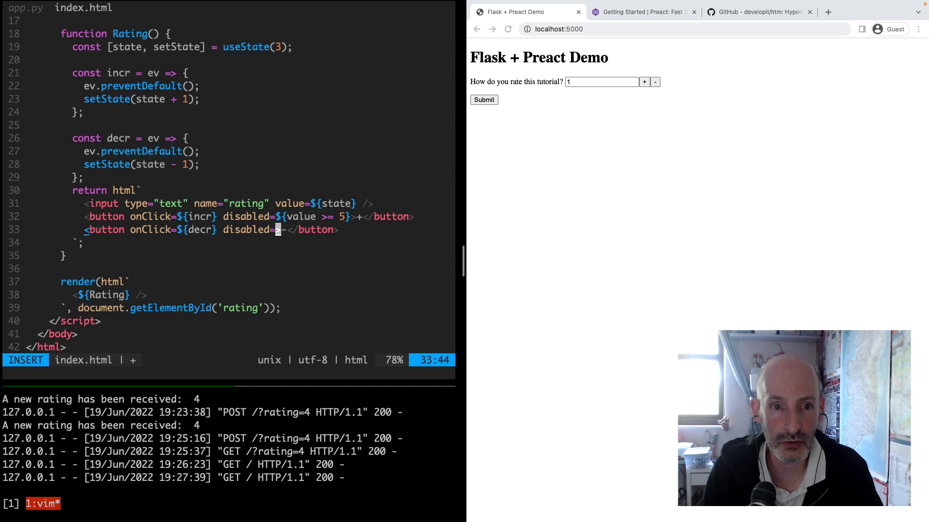
pyautogui.write('${value <=')
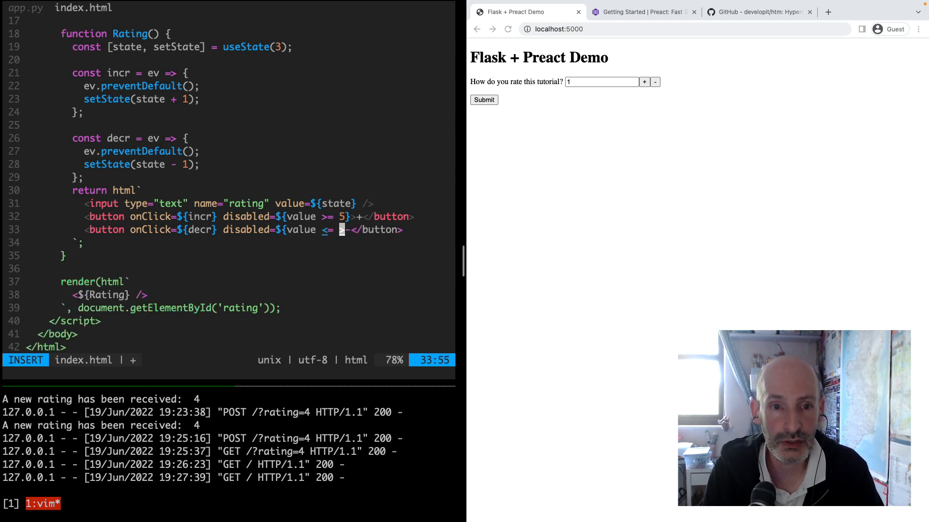
pyautogui.press('Escape')
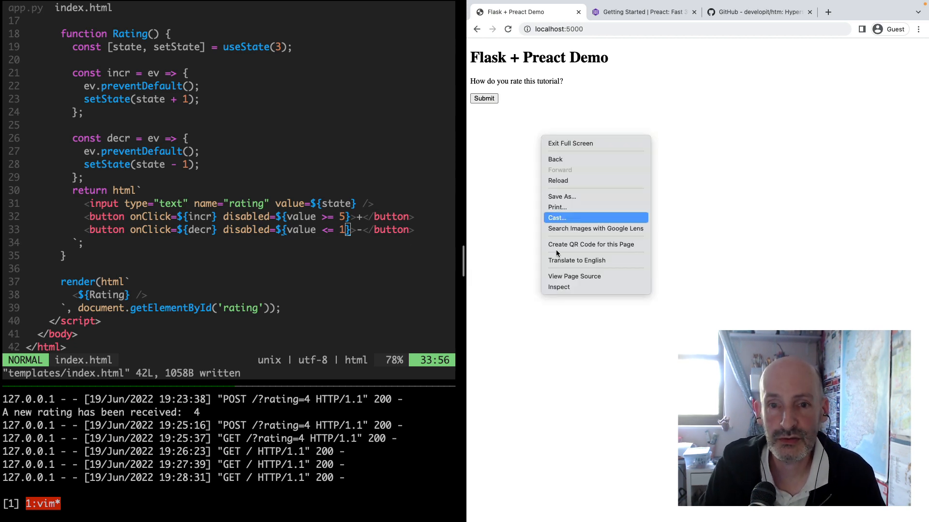
# Step: Inspect the page DOM to find why the rating widget vanished
pyautogui.click(559, 286)
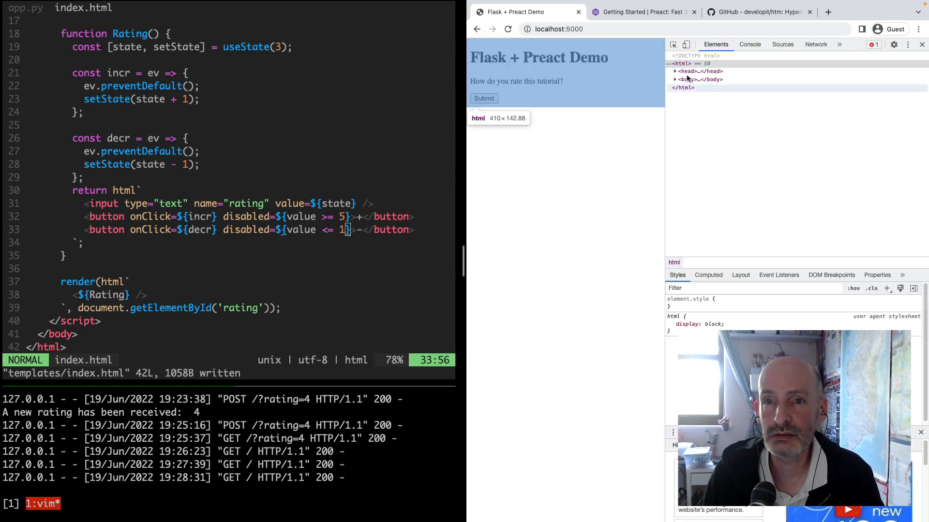
pyautogui.click(750, 45)
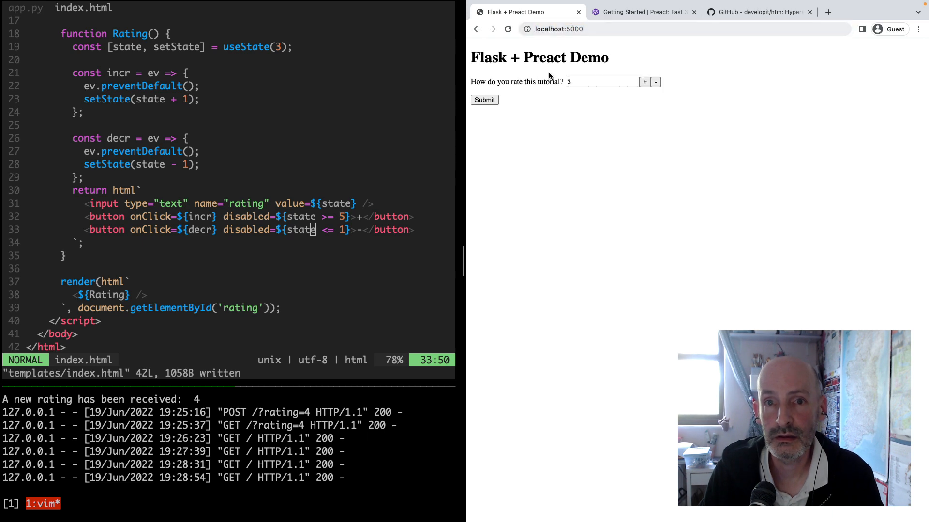
# Step: Raise the rating to its maximum of 5, then drop it to the minimum of 1
pyautogui.click(645, 81)
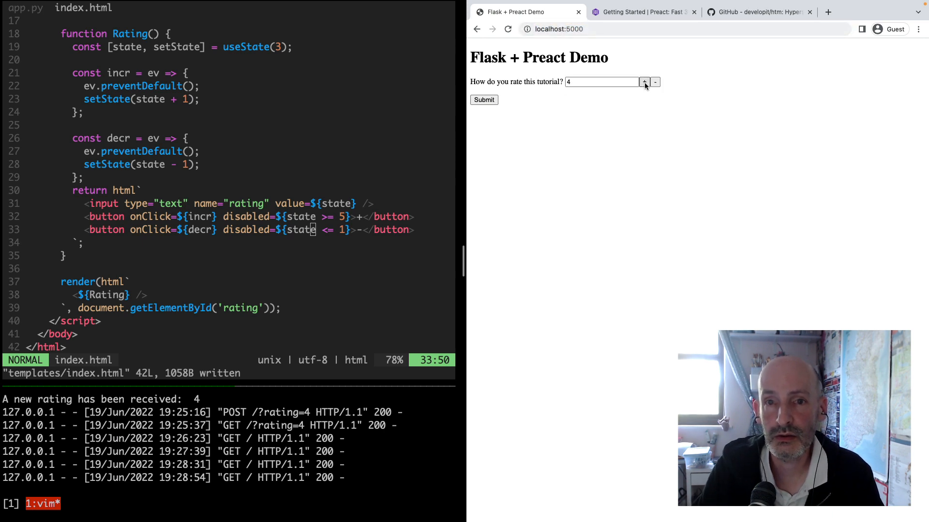
pyautogui.click(644, 82)
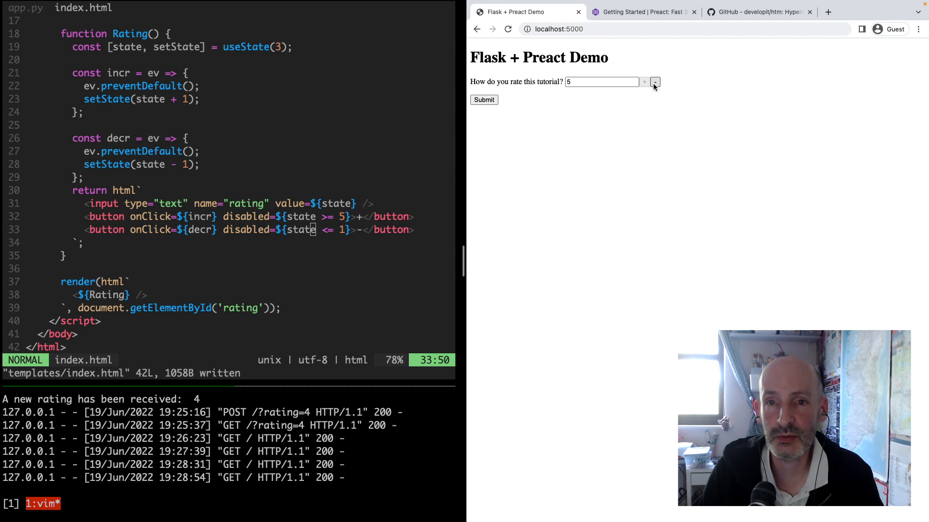
pyautogui.click(654, 81)
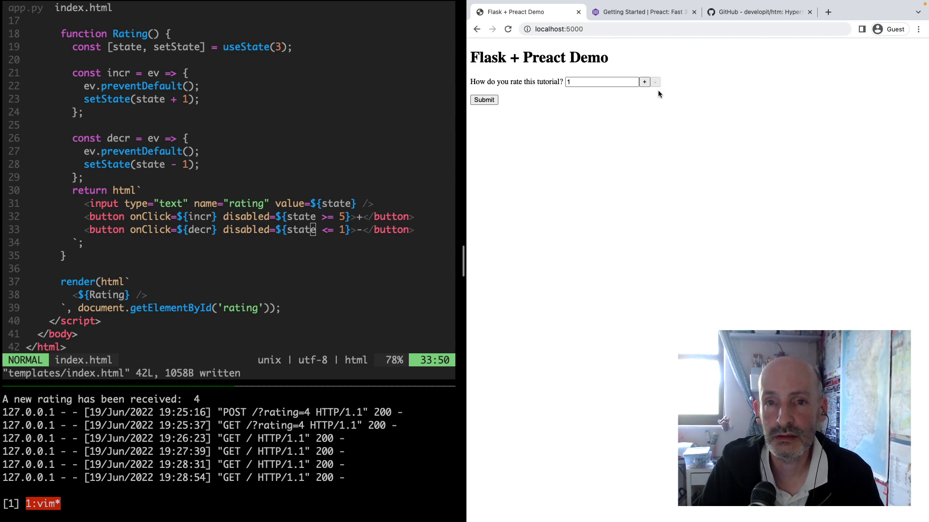
# Step: Raise the rating back to 4 and submit it to the Flask server
pyautogui.click(644, 81)
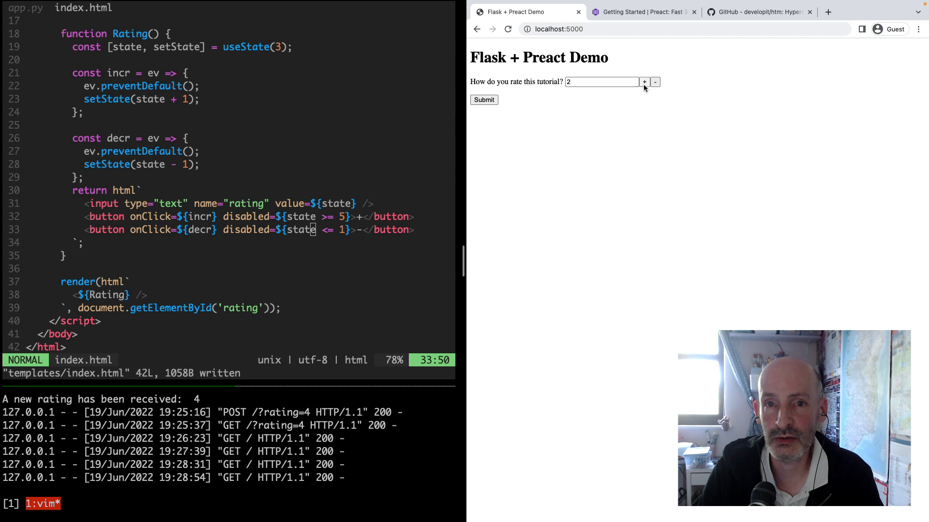
pyautogui.click(644, 81)
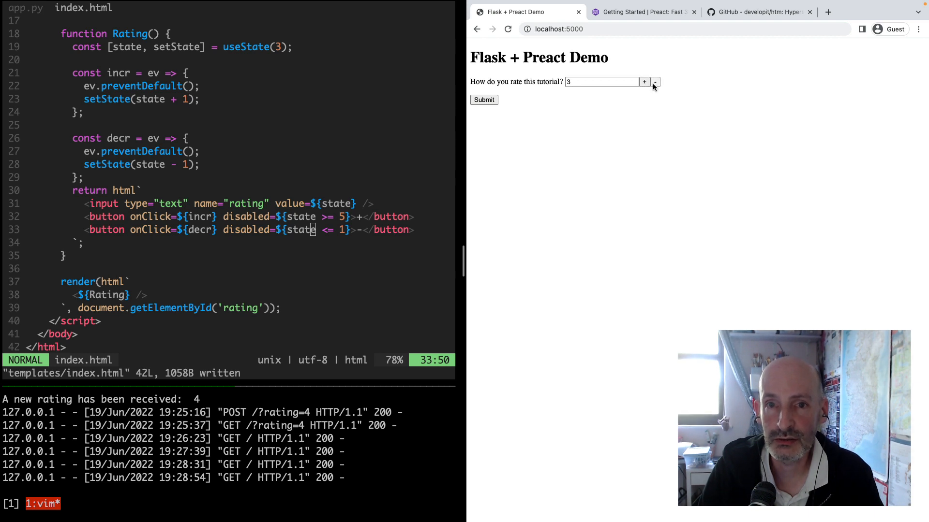
pyautogui.click(644, 81)
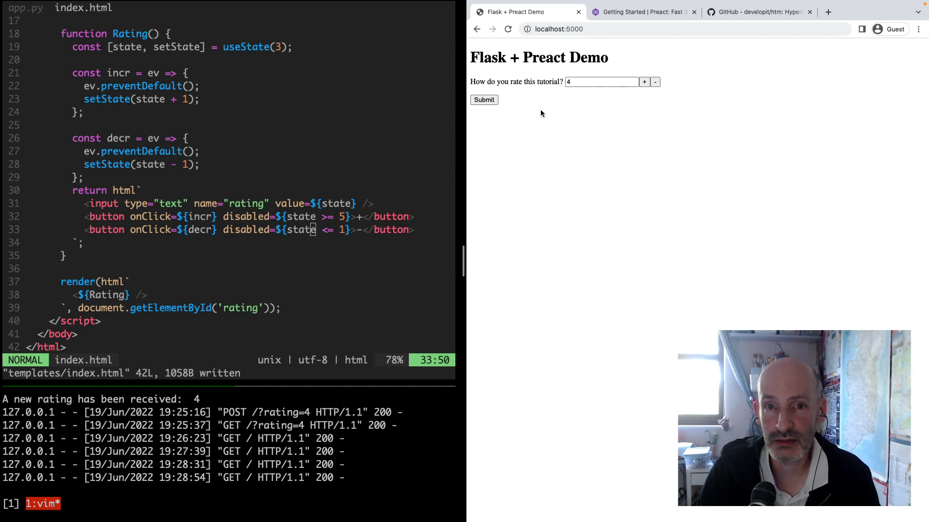
pyautogui.click(655, 81)
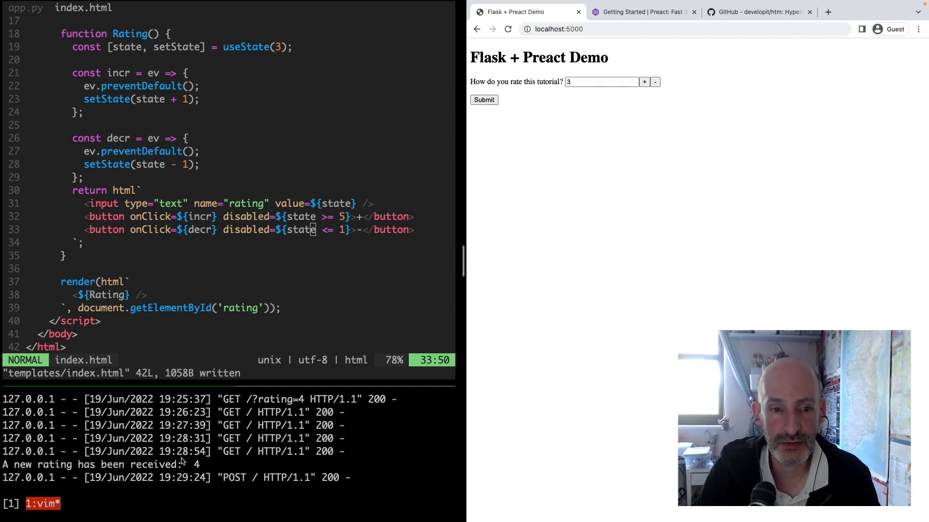
pyautogui.moveTo(683, 135)
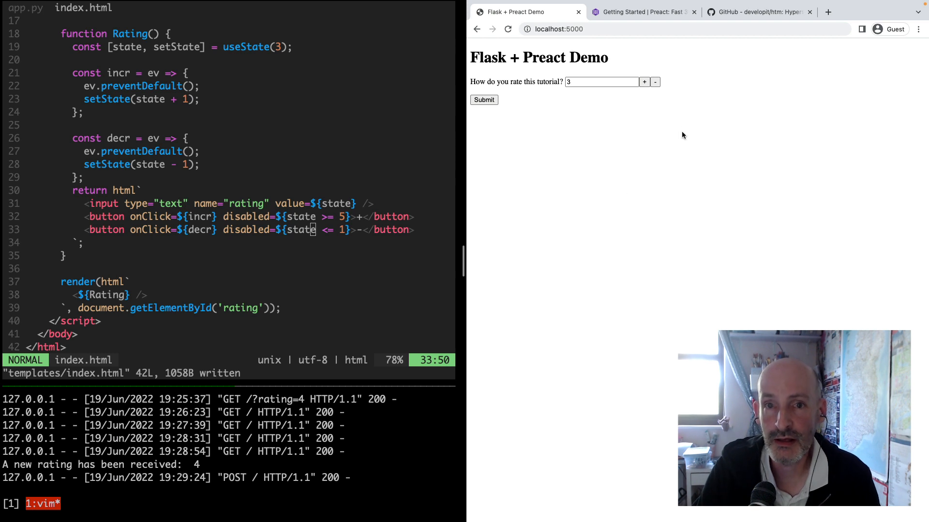
pyautogui.moveTo(515, 134)
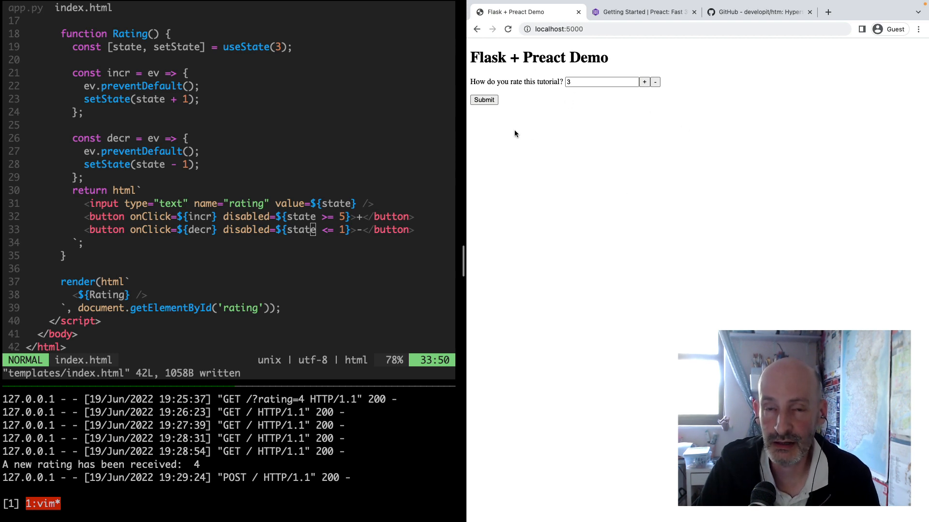
pyautogui.moveTo(563, 40)
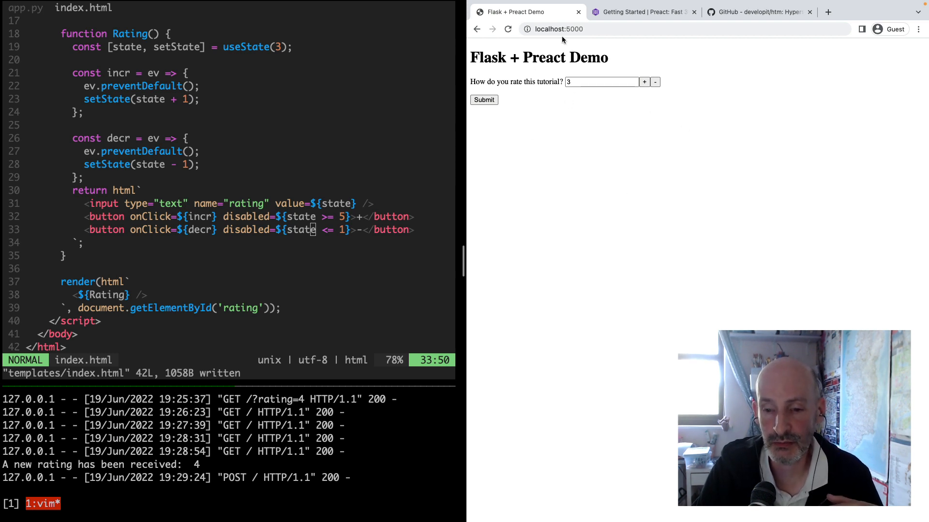
pyautogui.moveTo(581, 90)
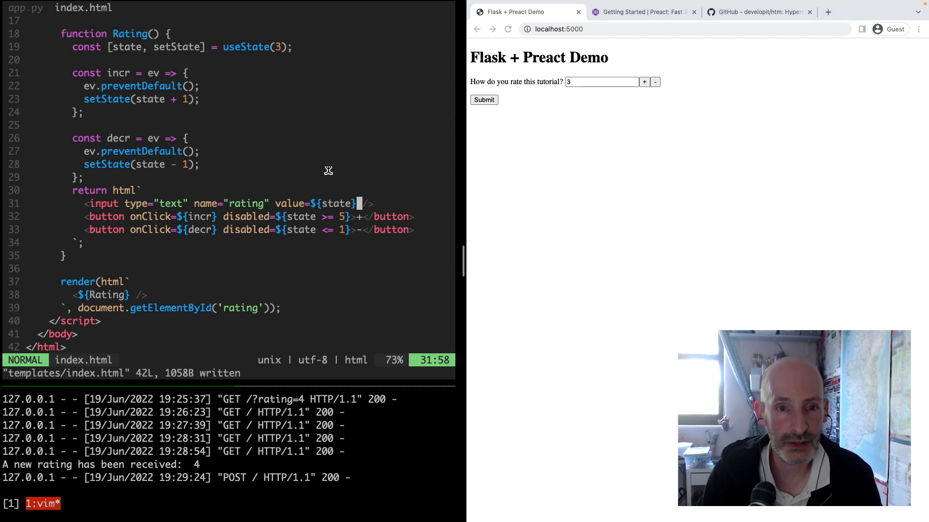
# Step: Give the rating input size="1", then lower and raise the rating in the narrowed field
pyautogui.write('size="1')
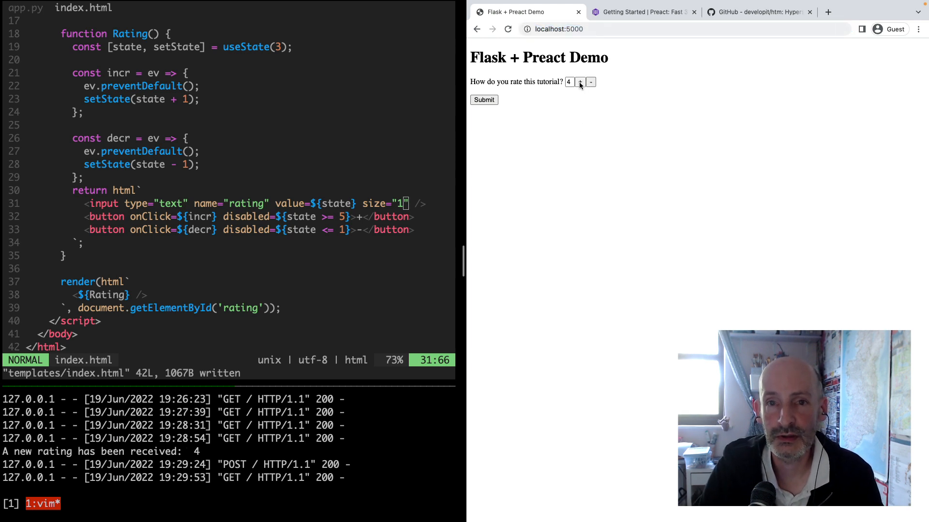
pyautogui.click(590, 81)
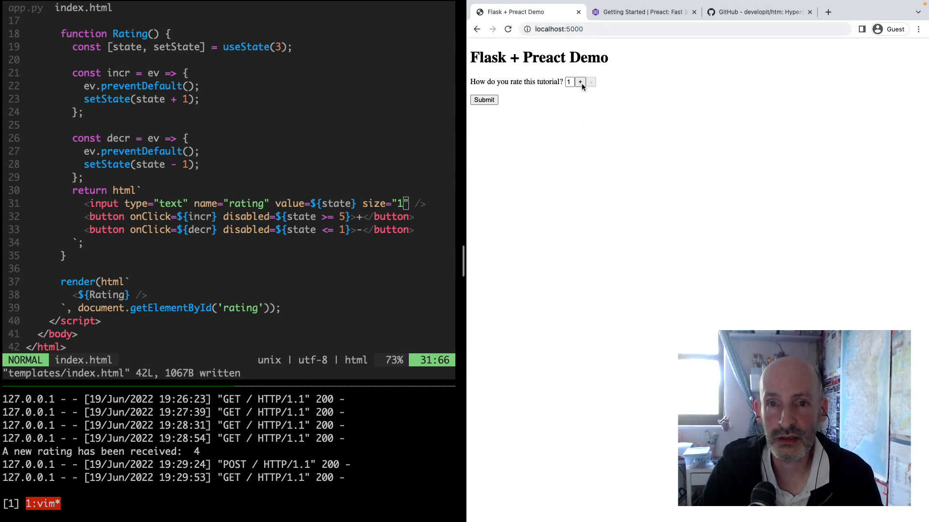
pyautogui.click(579, 81)
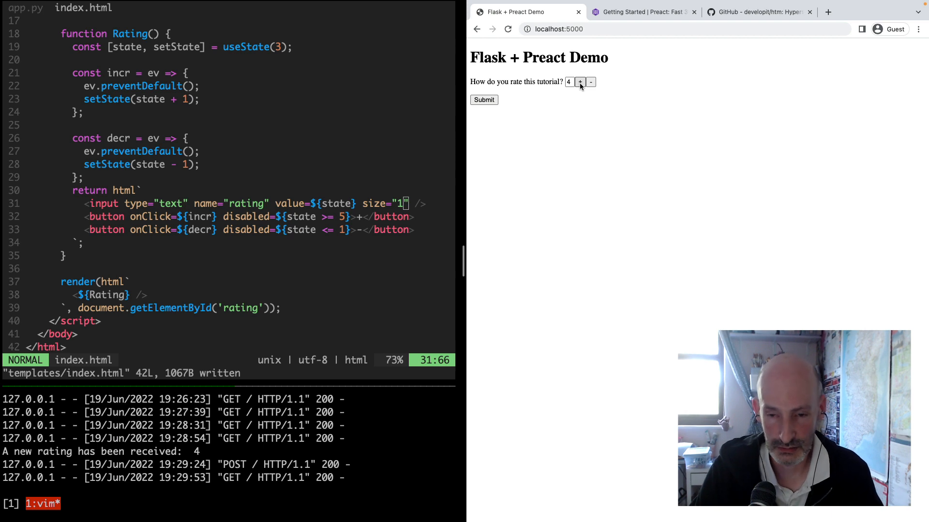